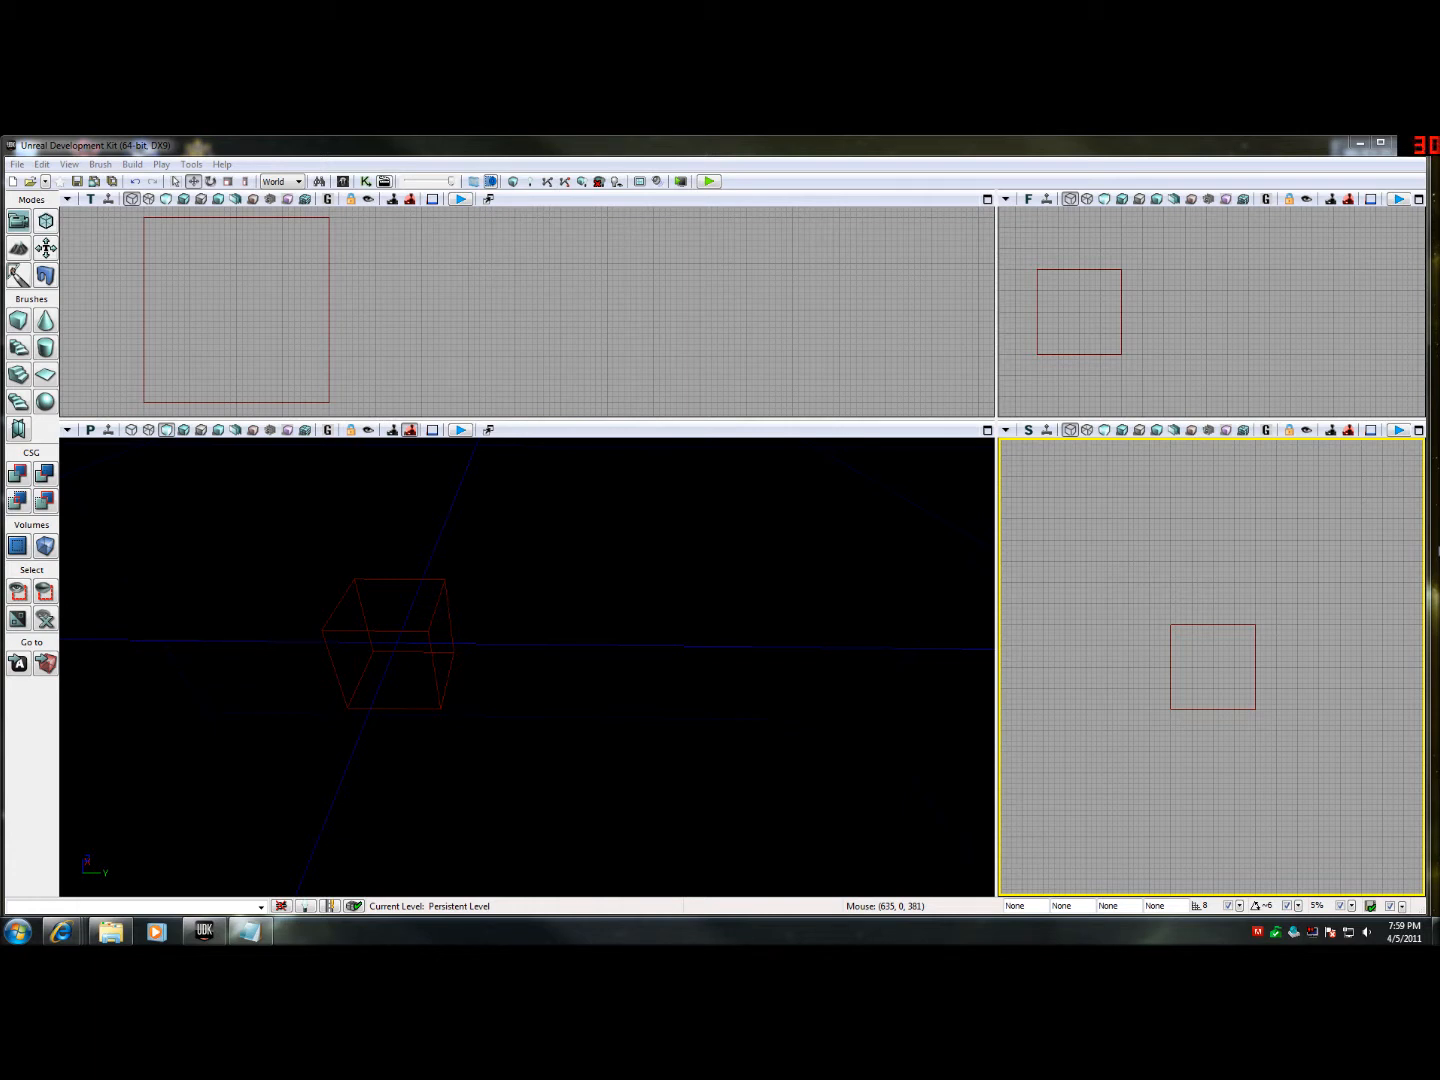
{"action": "mouse_move", "coordinate": [82, 444]}
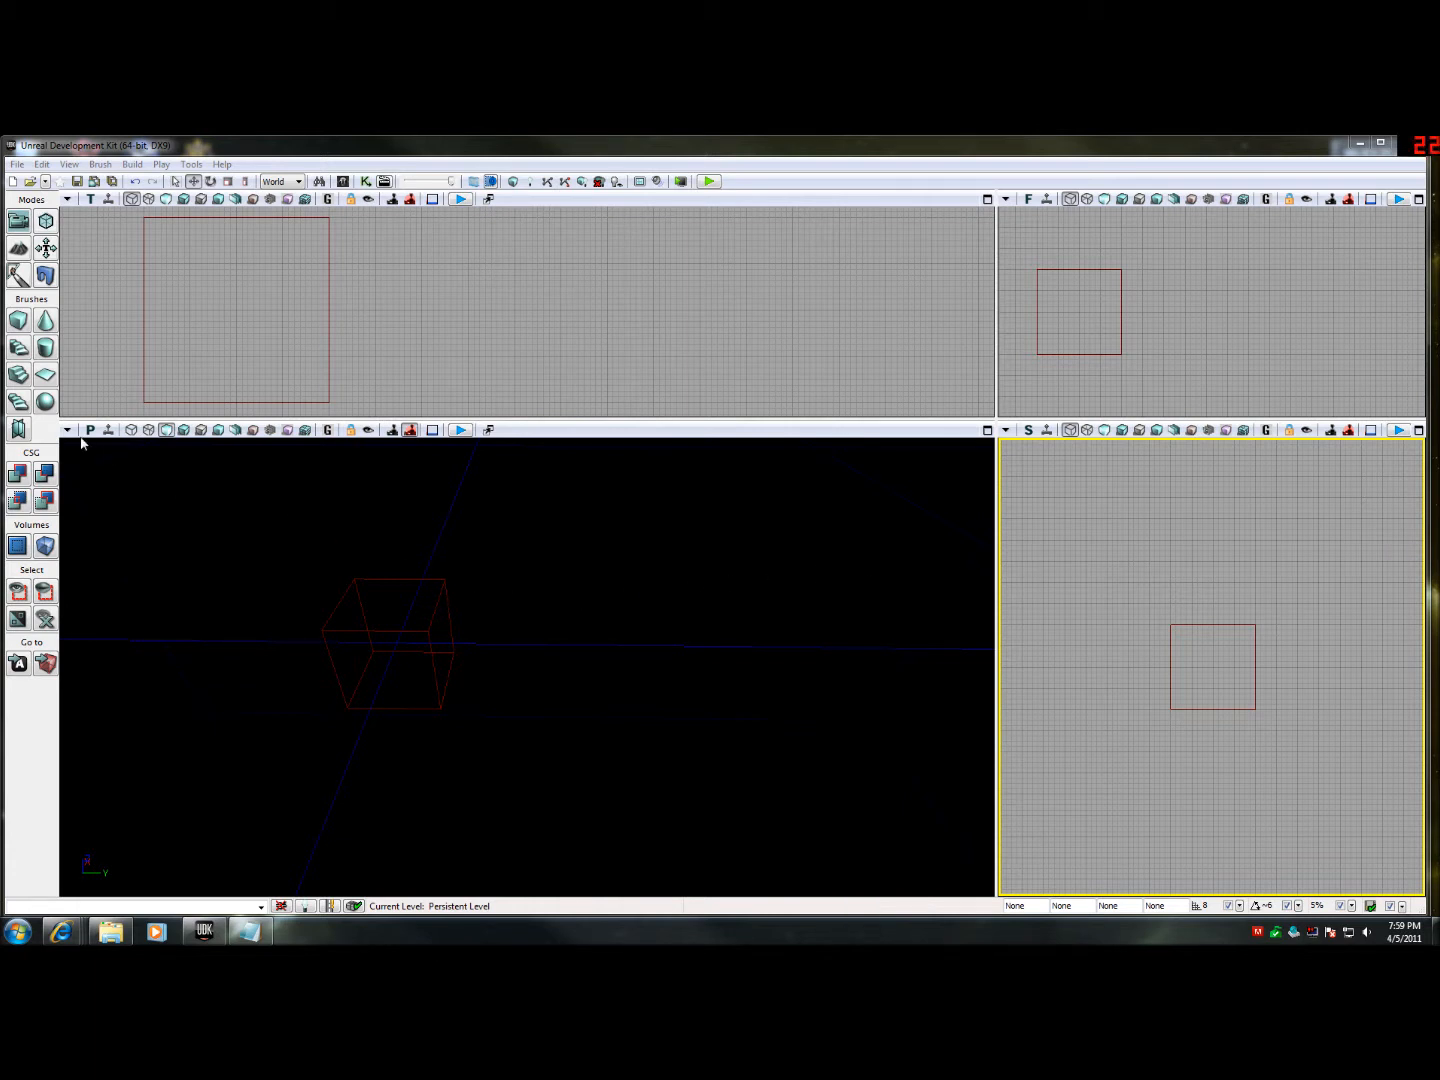
- Set the cube builder brush to X=512, Y=768, Z=128
{"action": "left_click", "coordinate": [18, 320]}
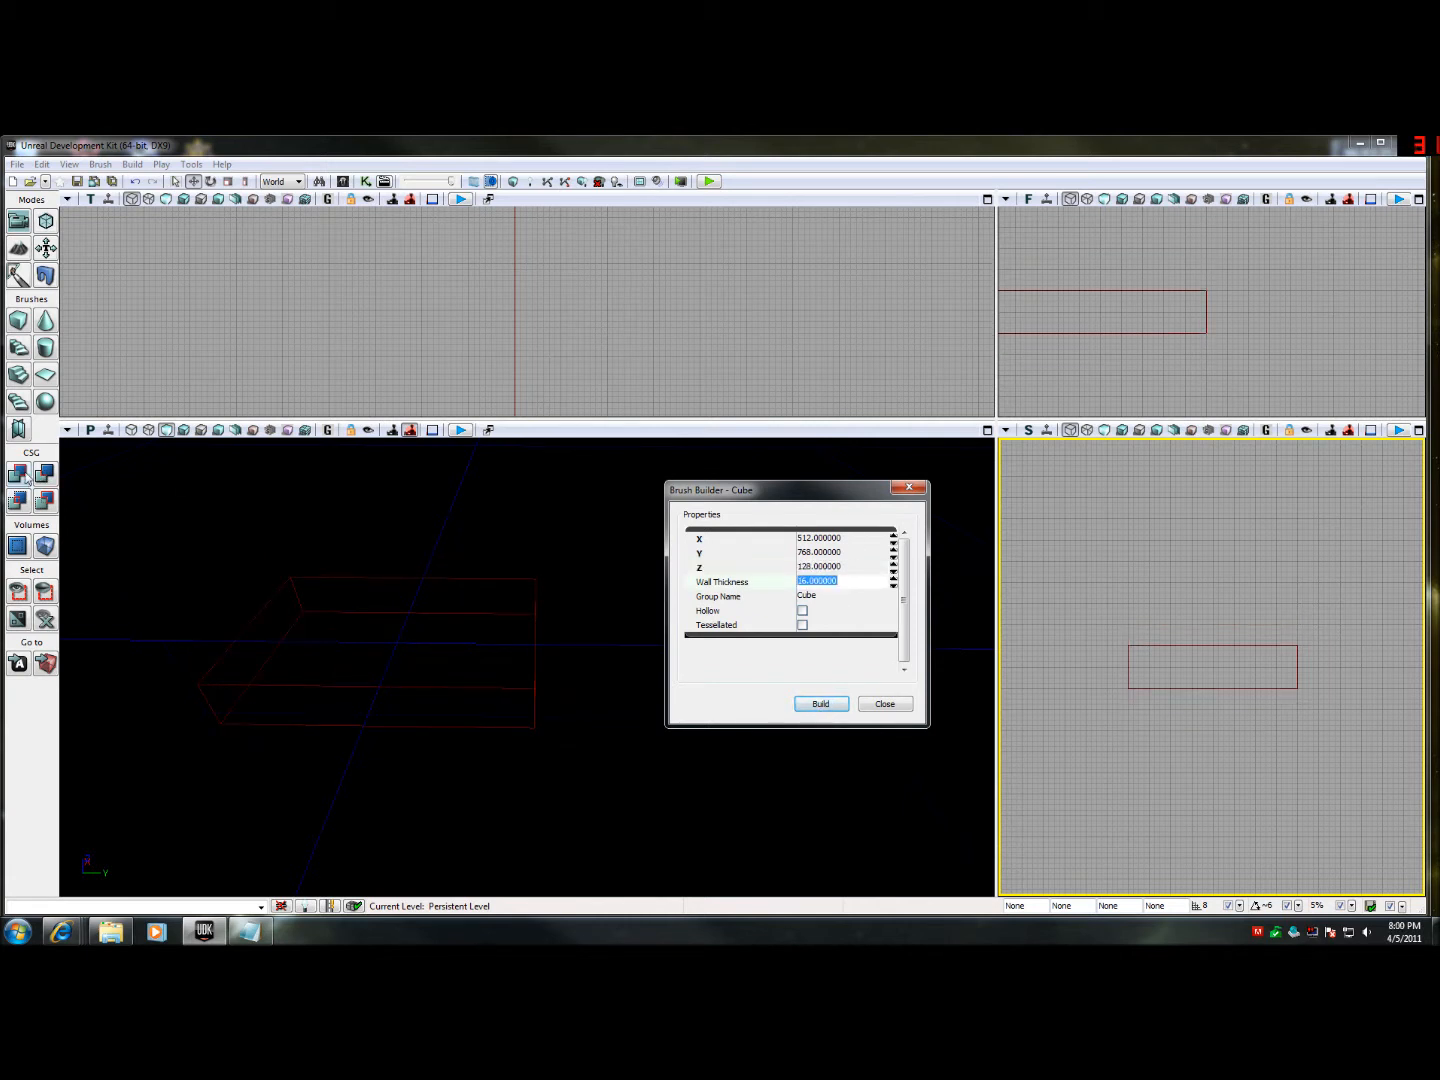
- CSG Add the first slab, resize the brush to 1024x1024, and add the second-room floor and corridor strip
{"action": "left_click", "coordinate": [820, 704]}
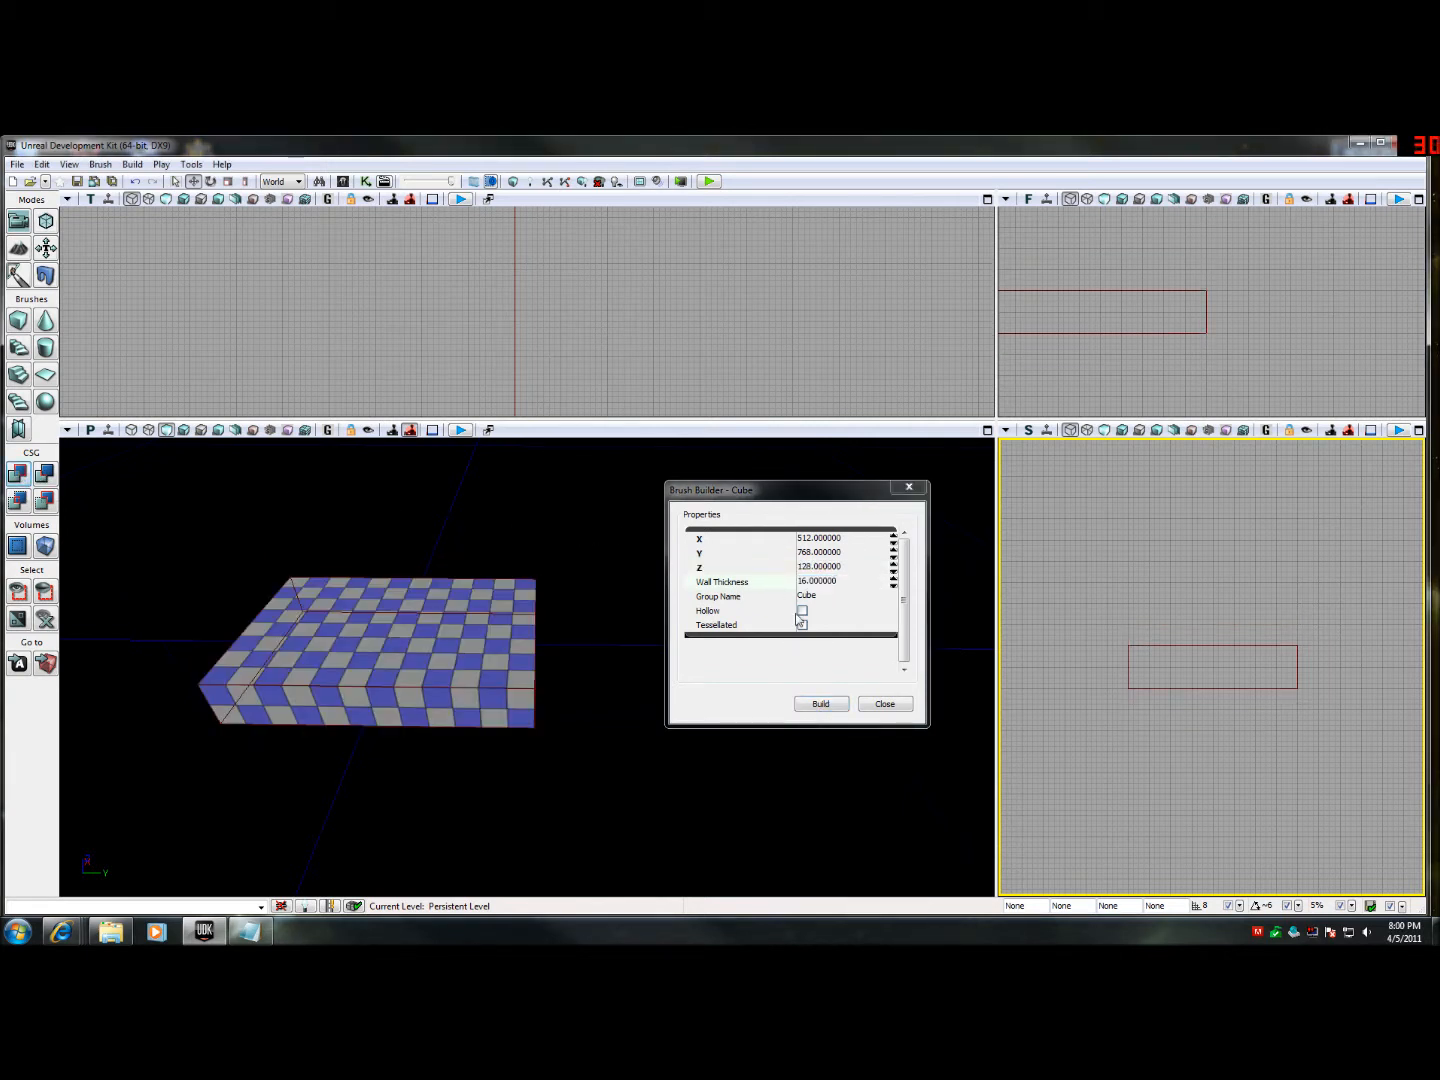
{"action": "left_click", "coordinate": [820, 538]}
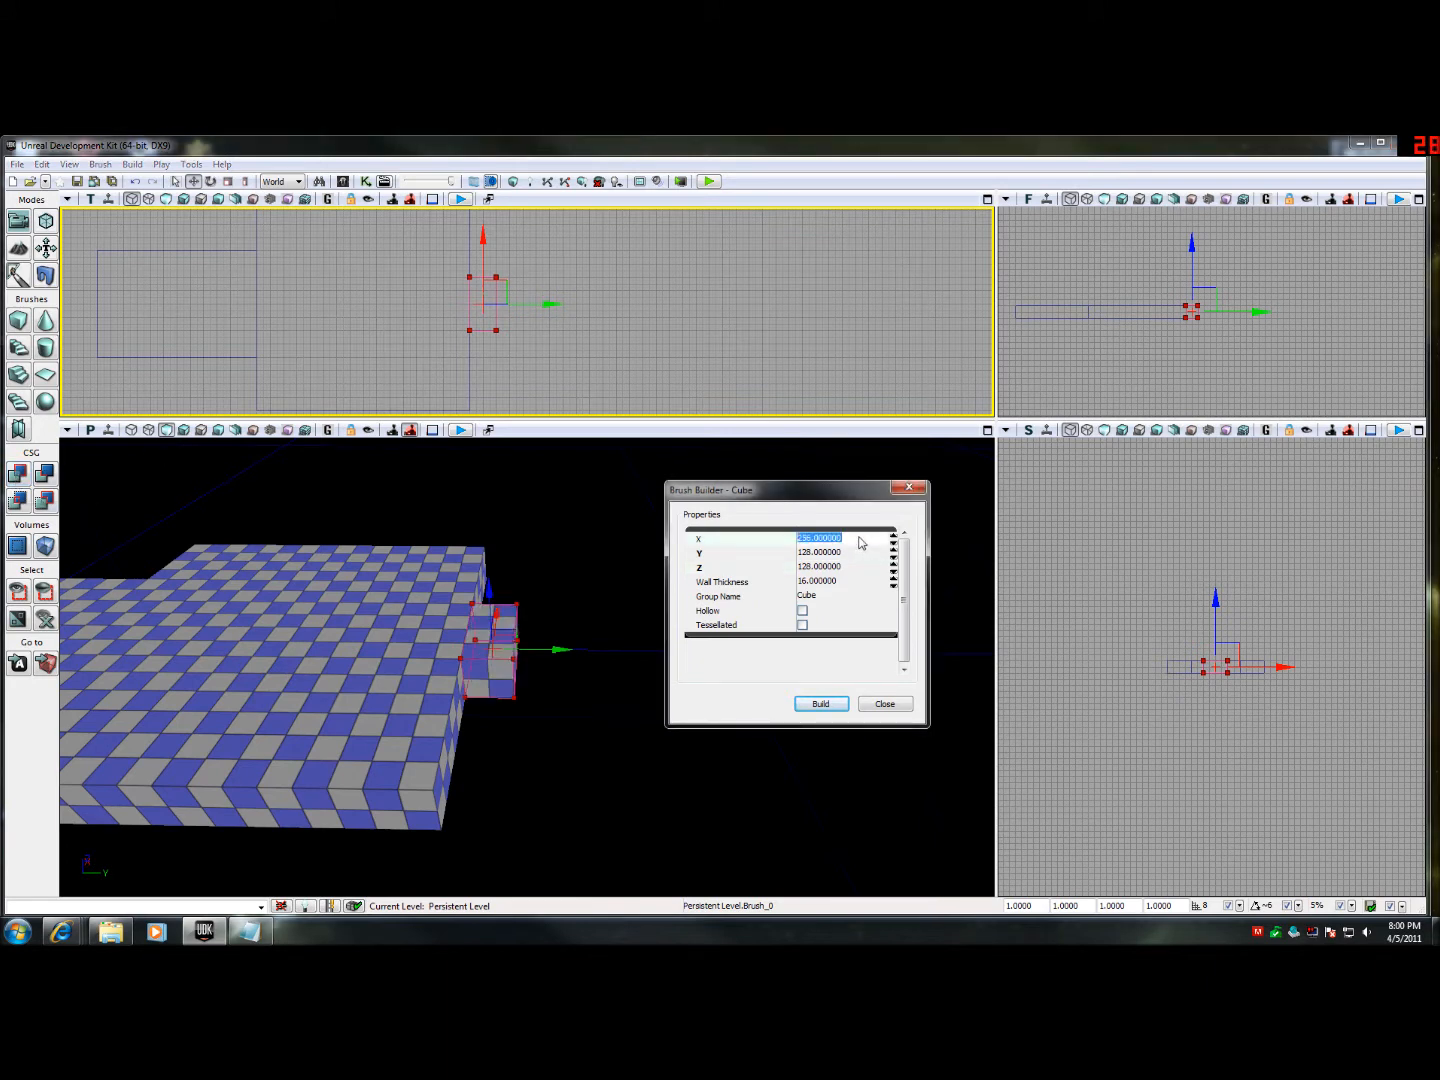
{"action": "type", "text": "10"}
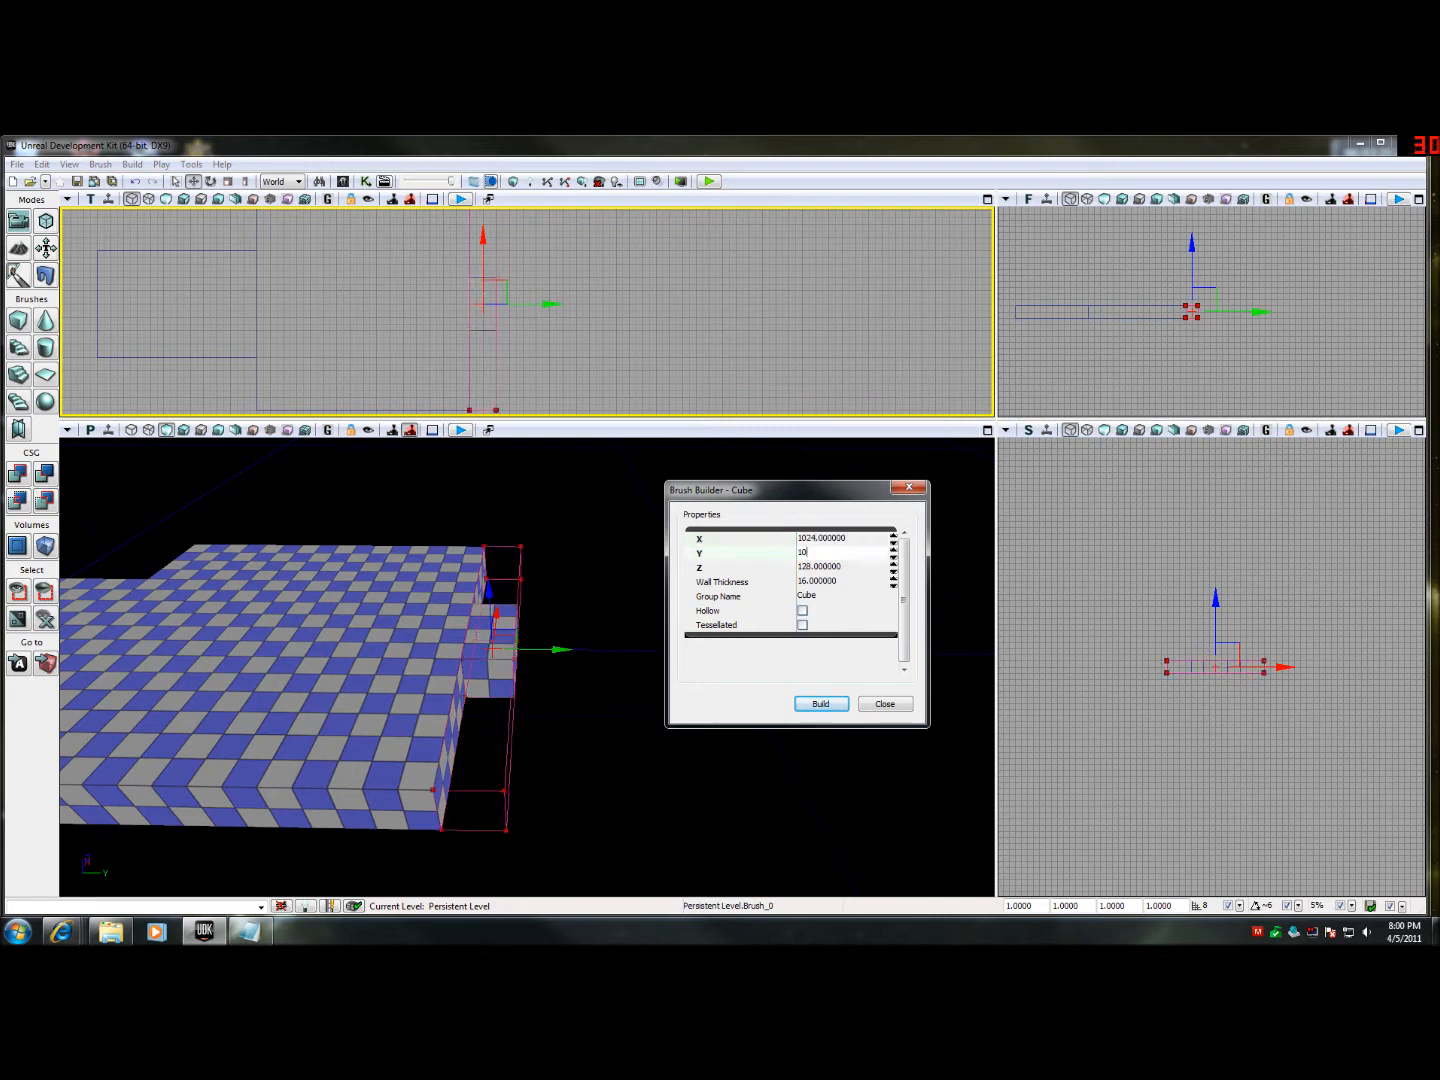
{"action": "type", "text": "1024.000000"}
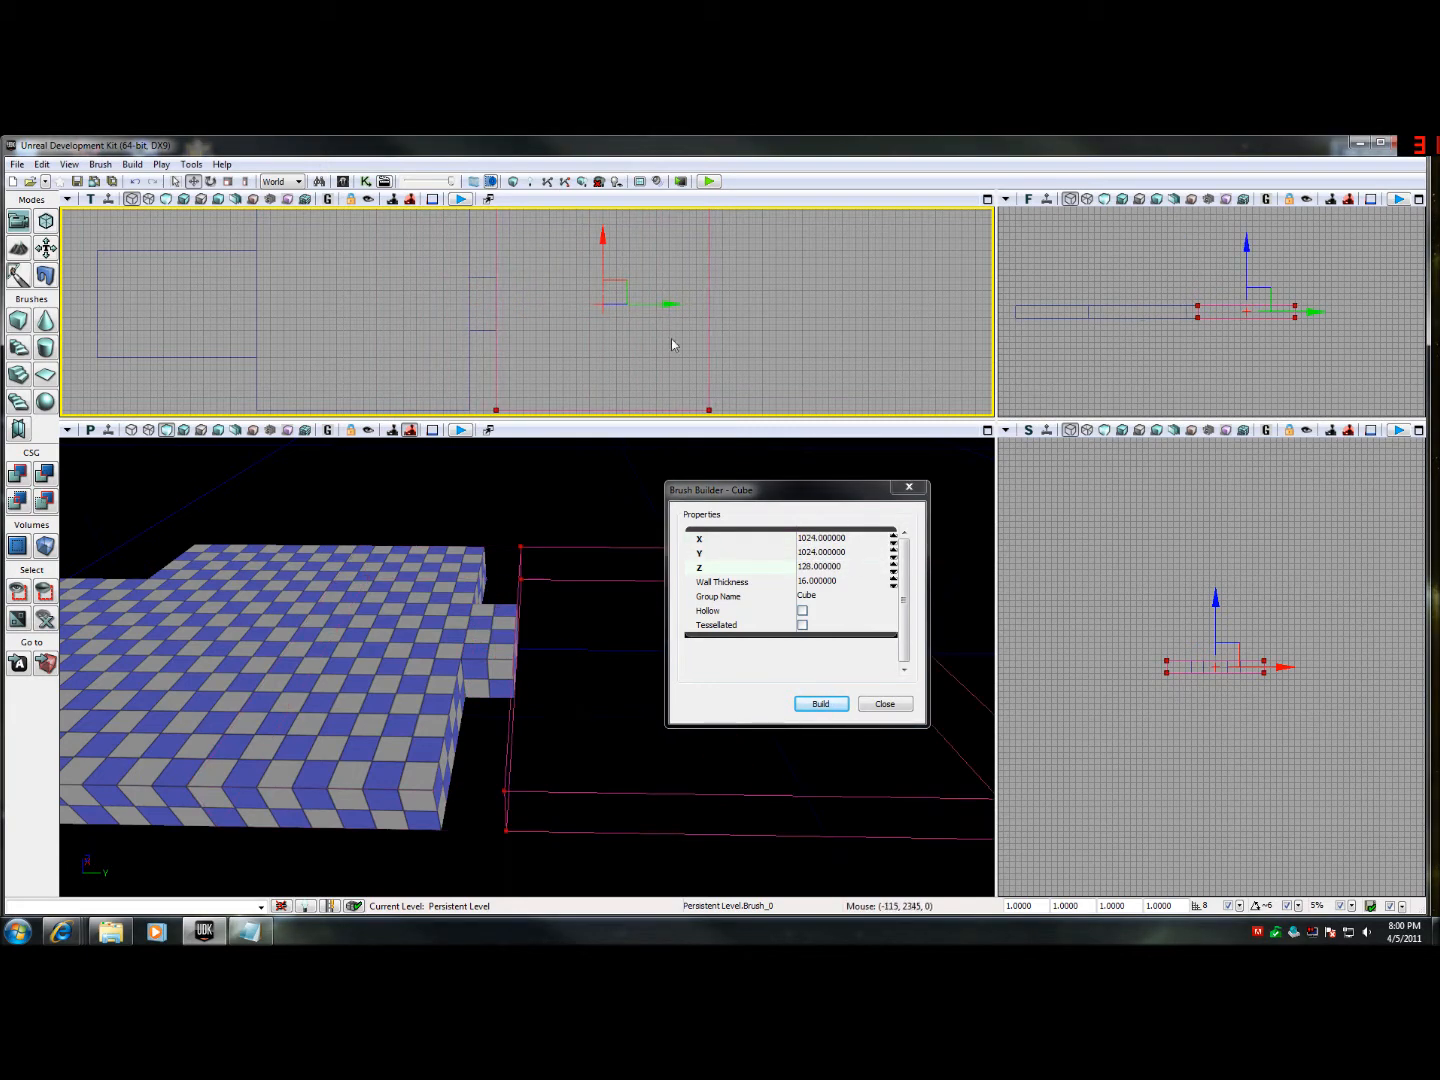
{"action": "left_click", "coordinate": [820, 704]}
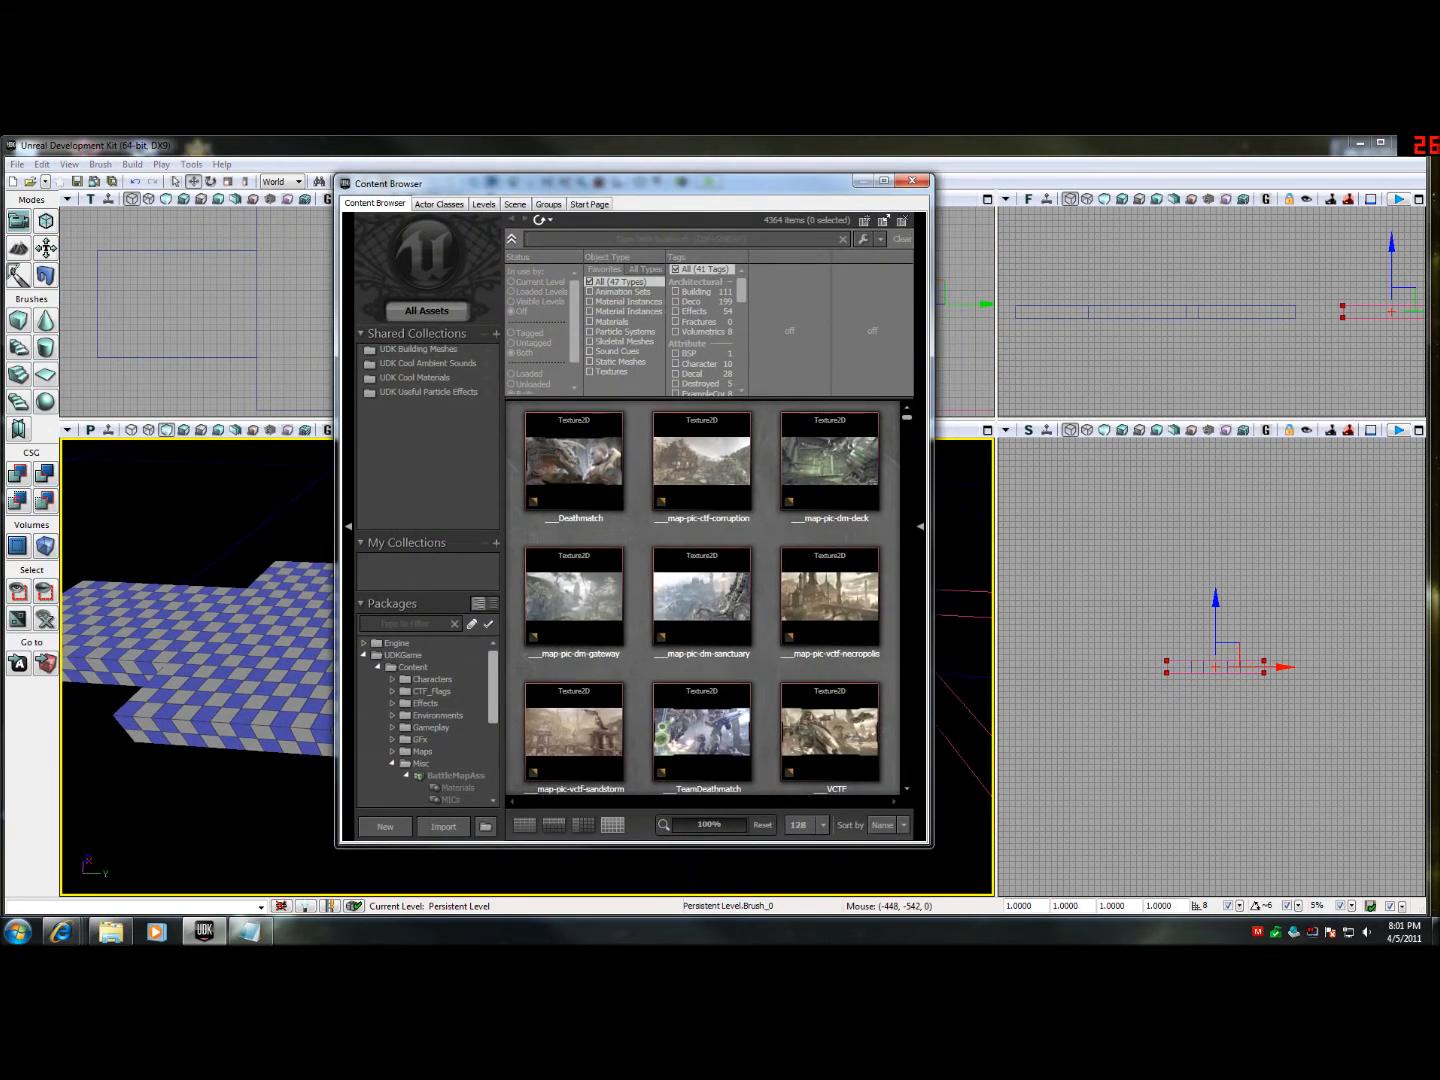
- Search 'rock' in the Content Browser and apply the Blackrock02Dirt material to the floor slabs
{"action": "type", "text": "rock"}
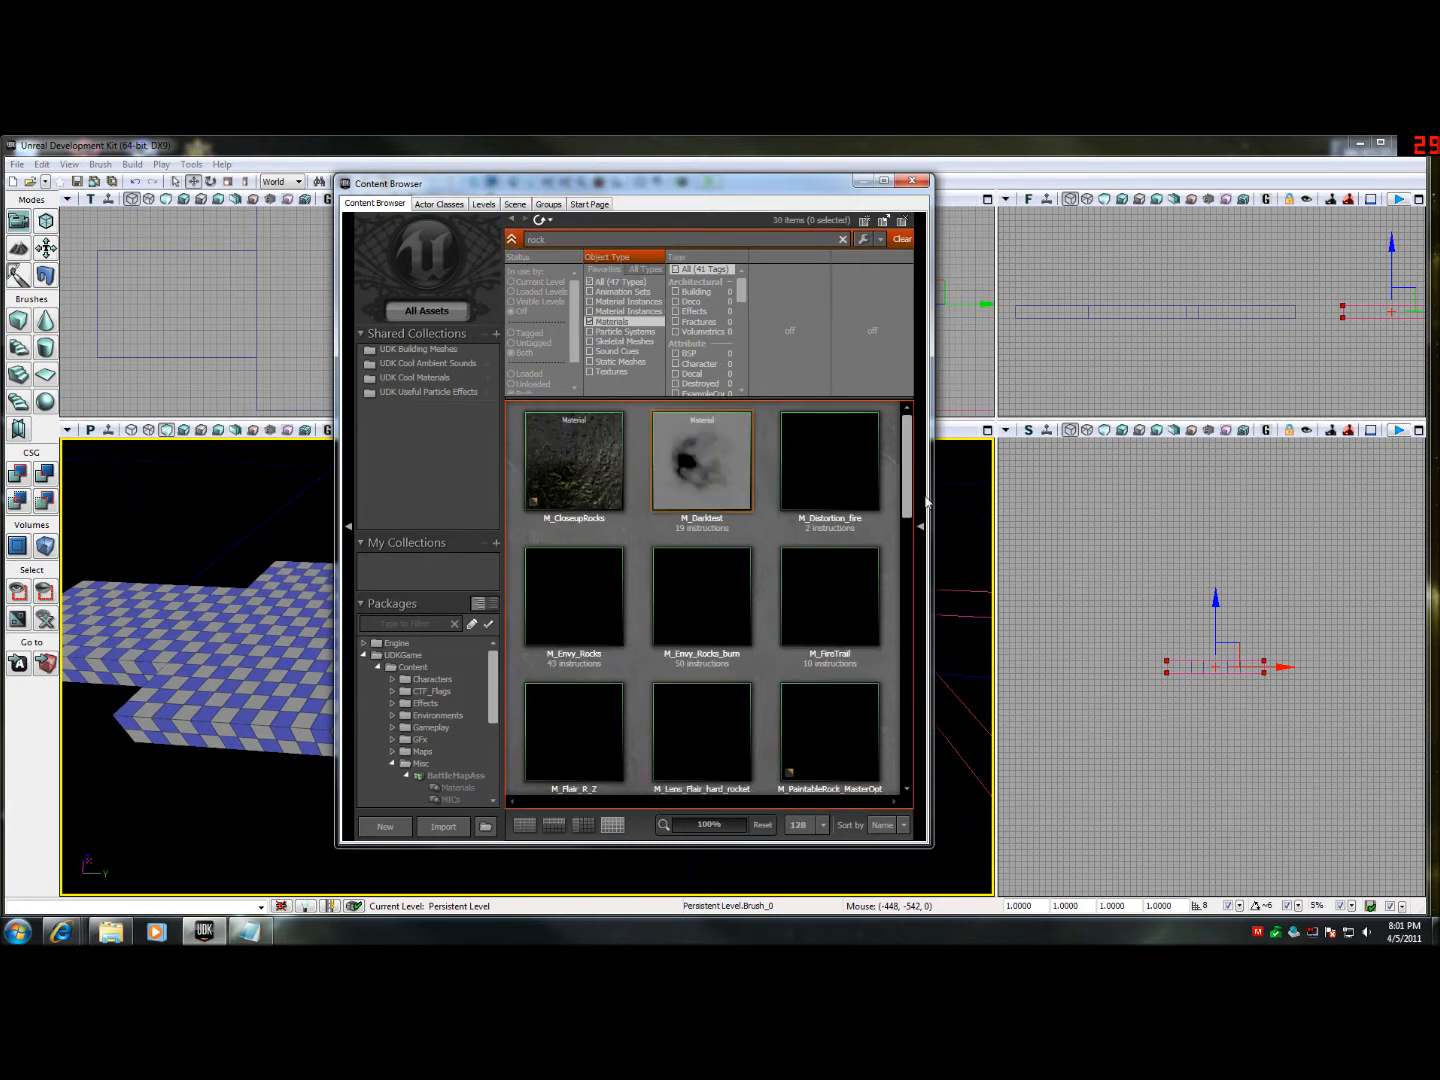
{"action": "scroll", "scroll_direction": "down", "scroll_amount": 3}
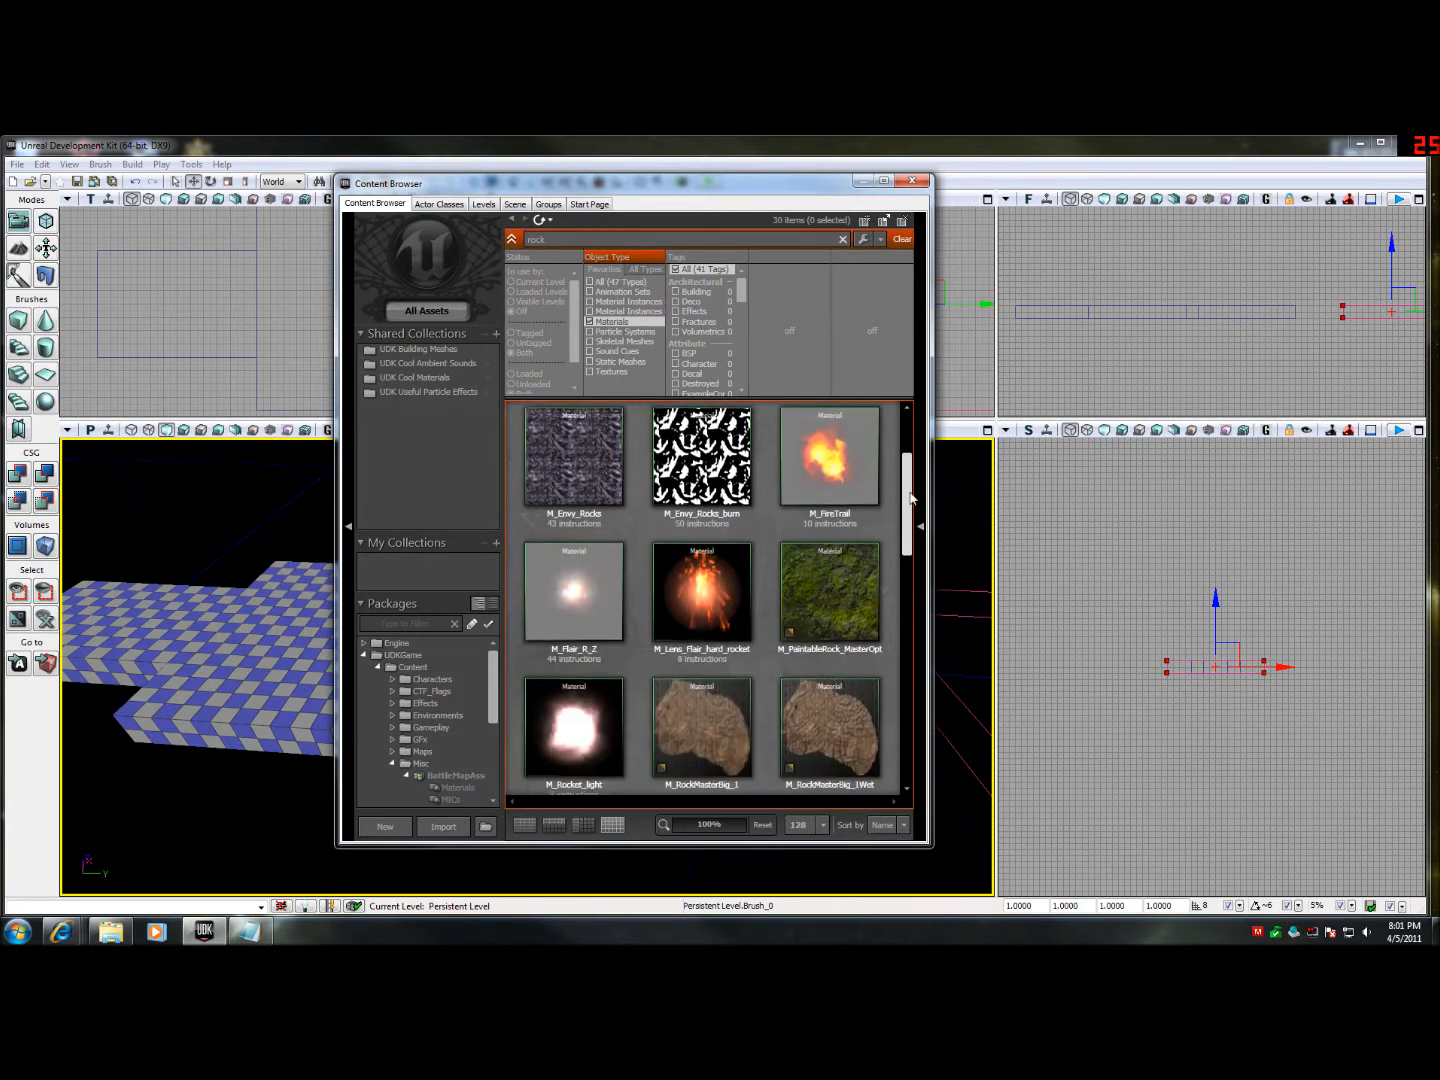
{"action": "scroll", "scroll_direction": "down", "scroll_amount": 3}
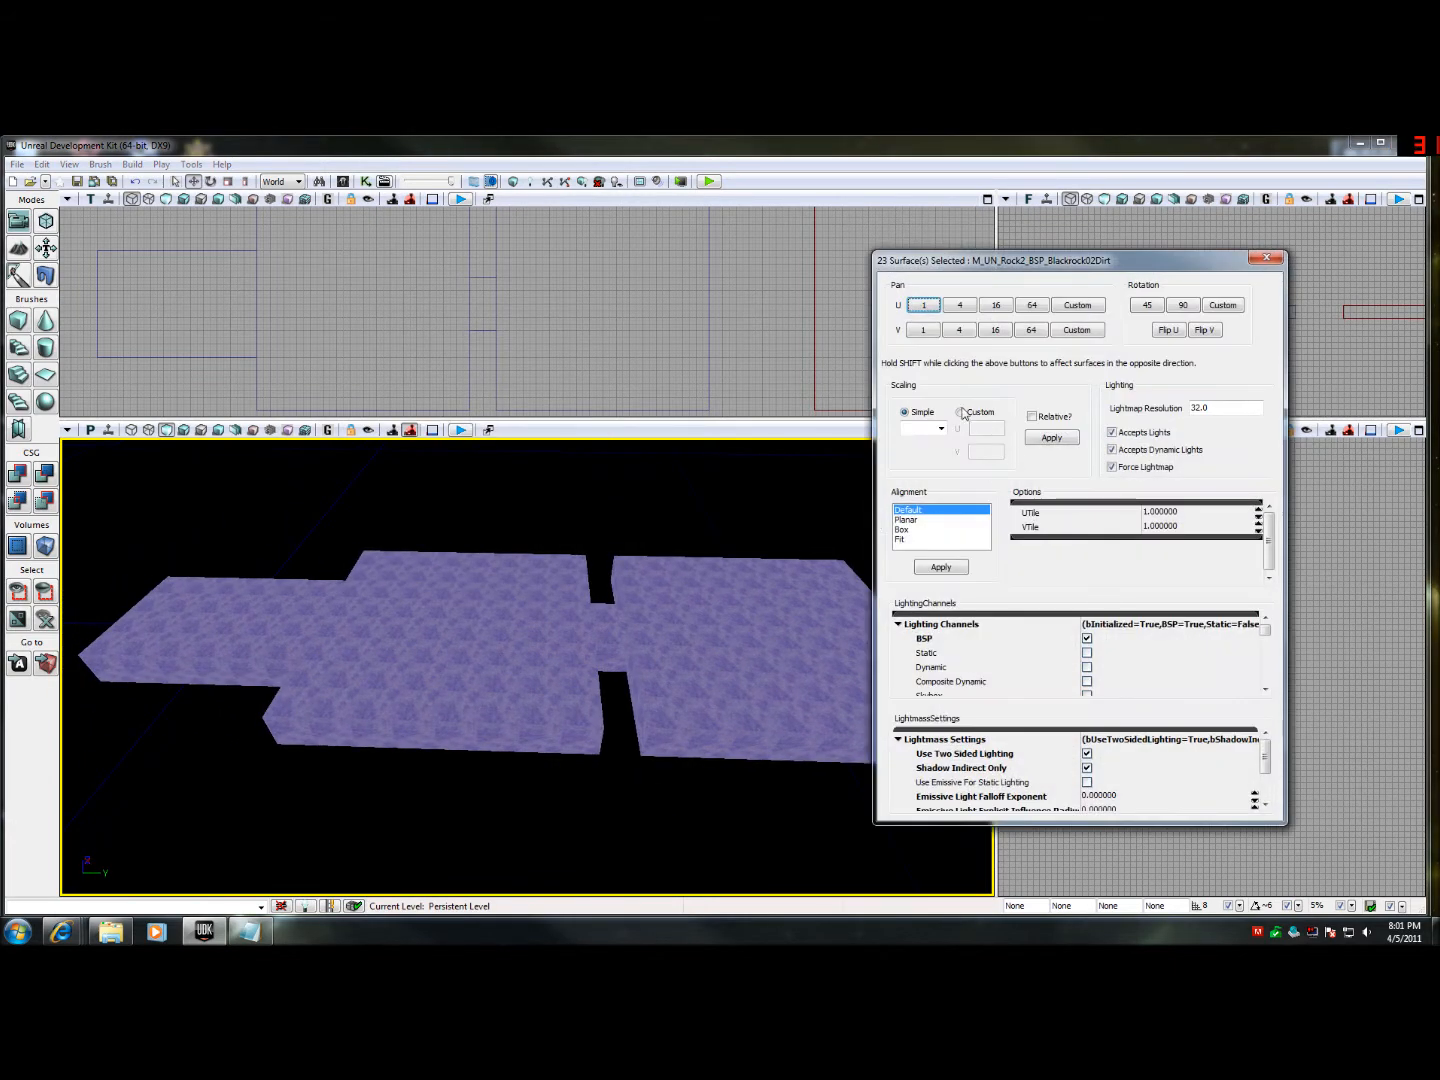
- Choose a larger Simple scaling value for the rock texture and apply it to the floor surfaces
{"action": "left_click", "coordinate": [936, 428]}
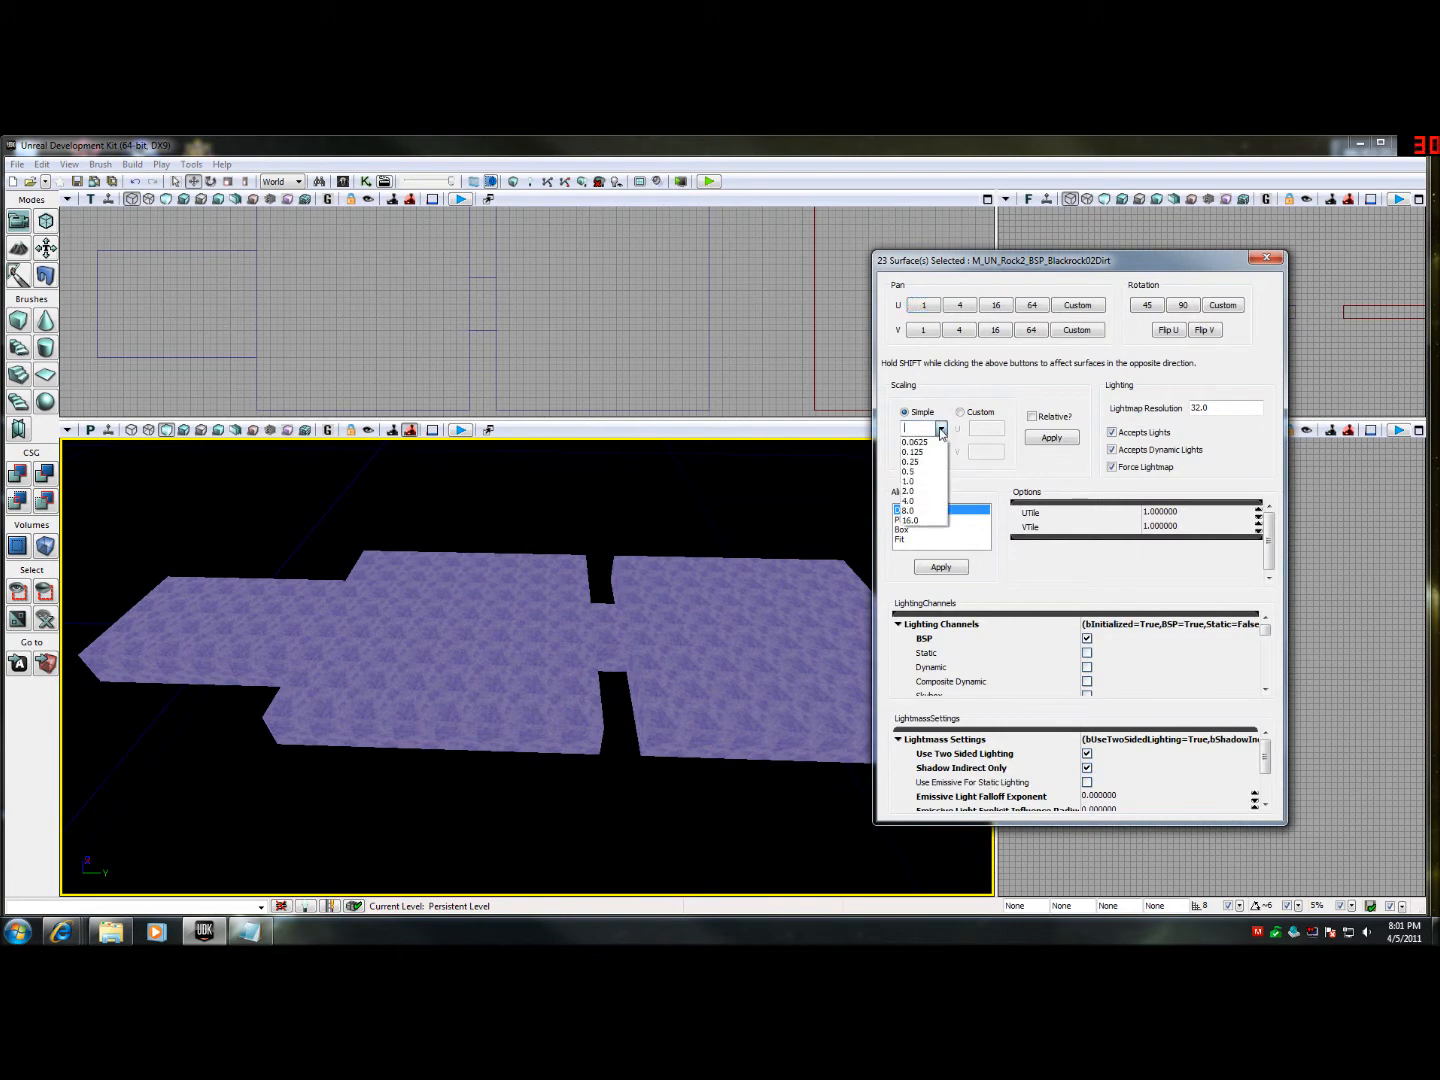
{"action": "left_click", "coordinate": [908, 510]}
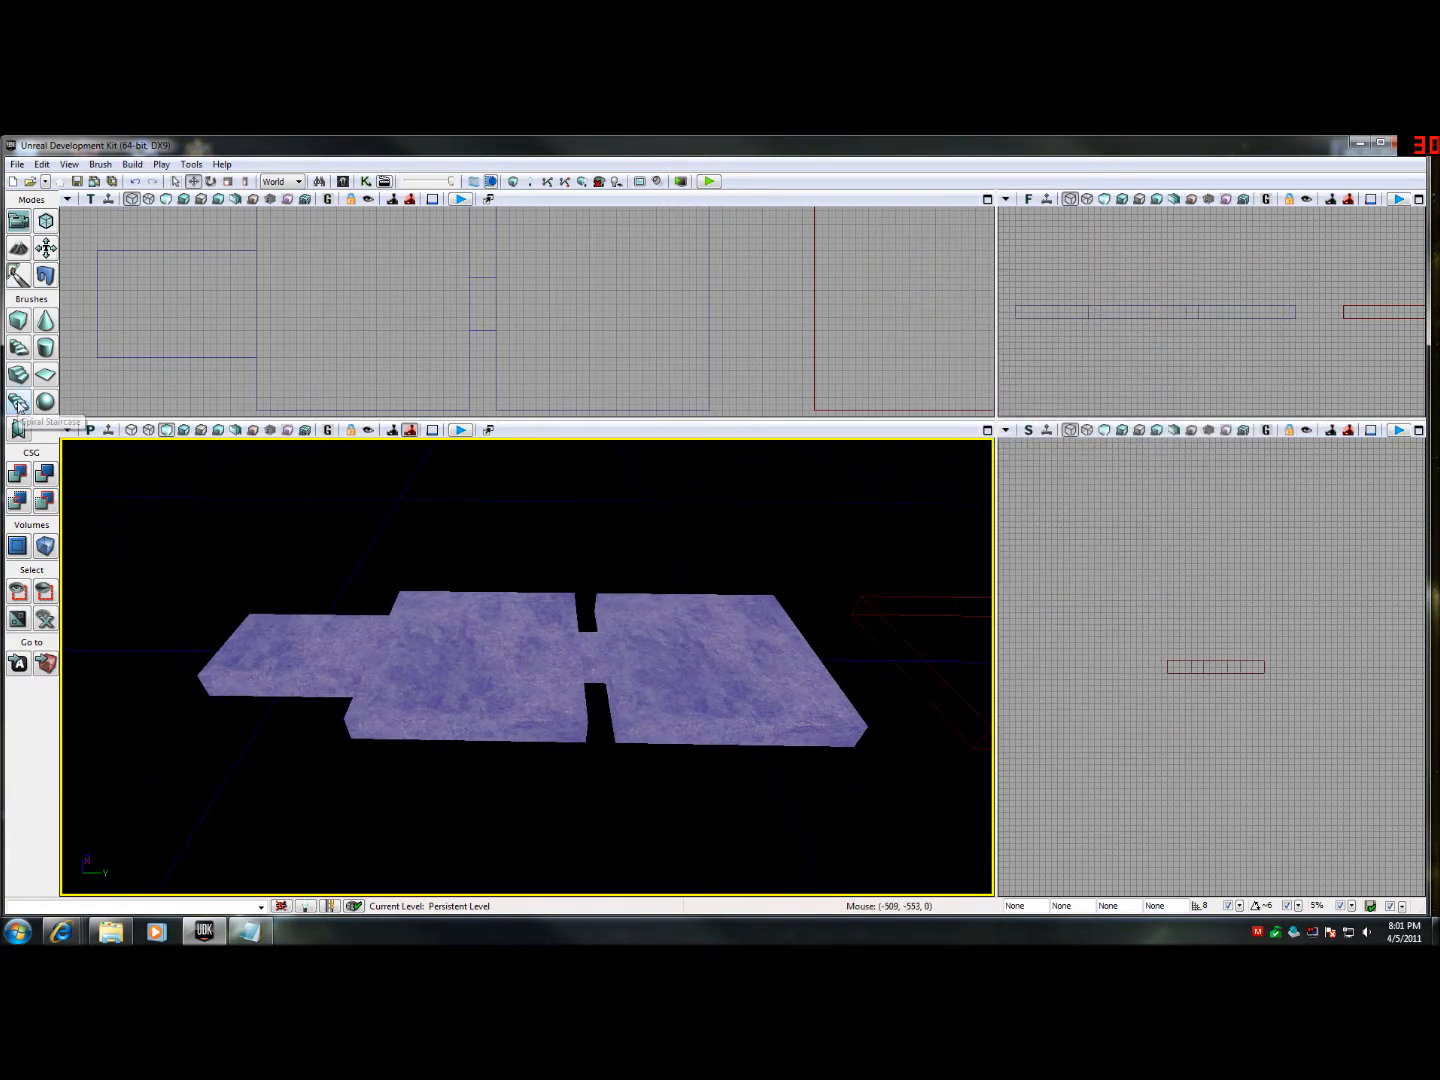
- Set the spiral staircase brush to Step Width 224, 12 steps, counter-clockwise, and move it into the first room
{"action": "left_click", "coordinate": [18, 402]}
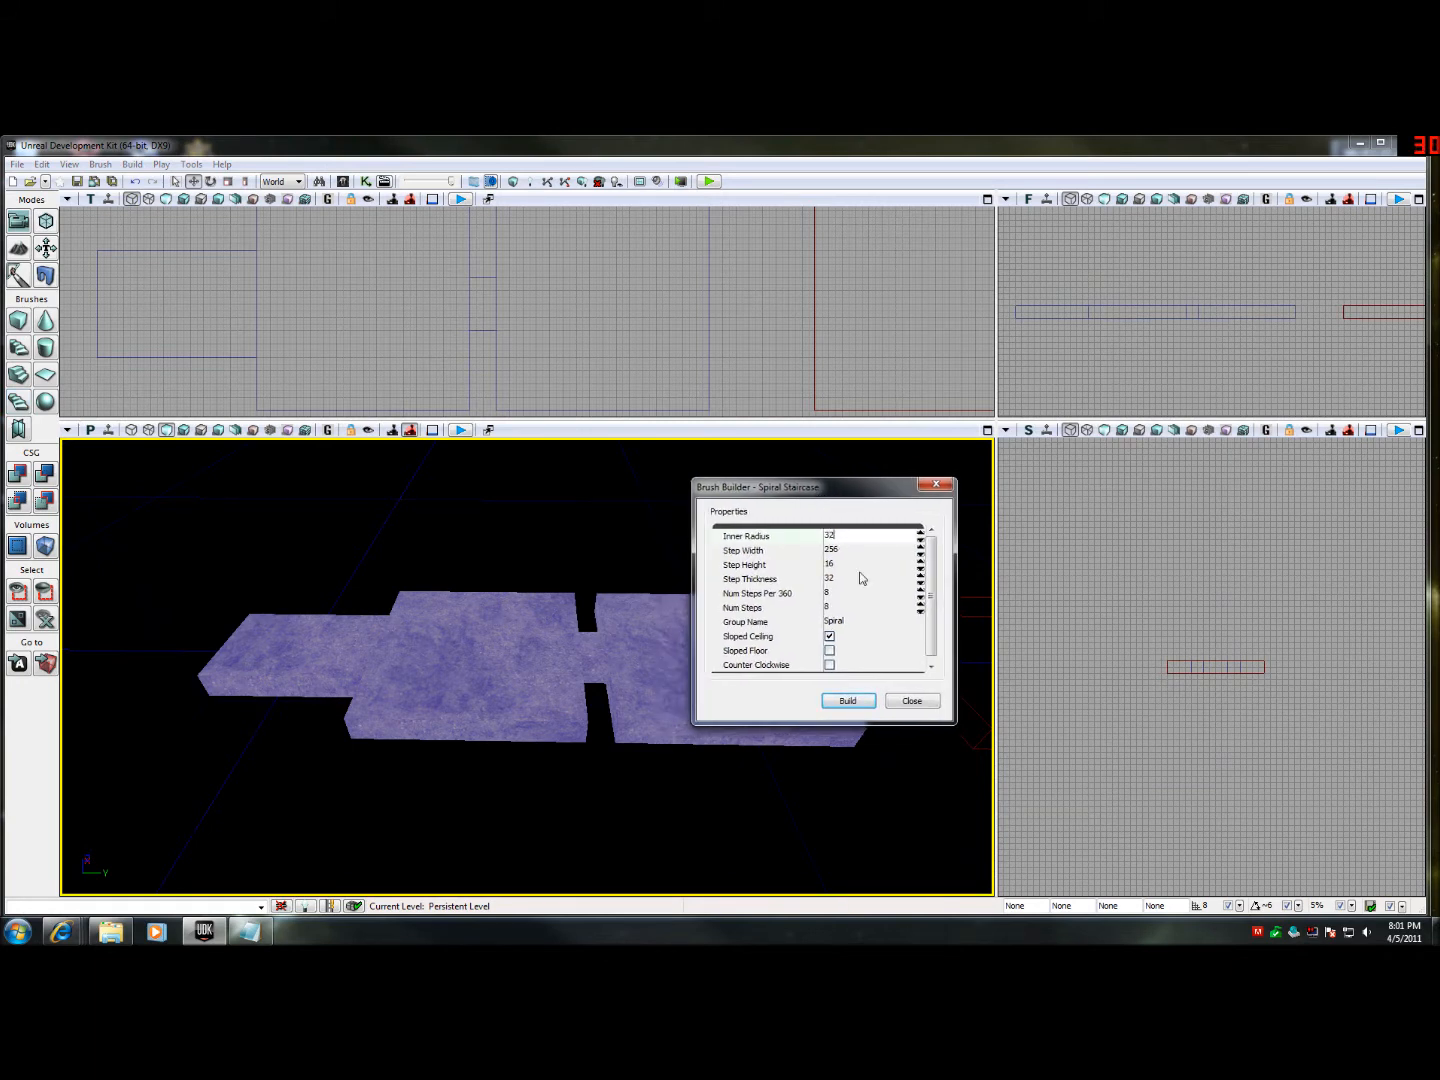
{"action": "left_click", "coordinate": [860, 548]}
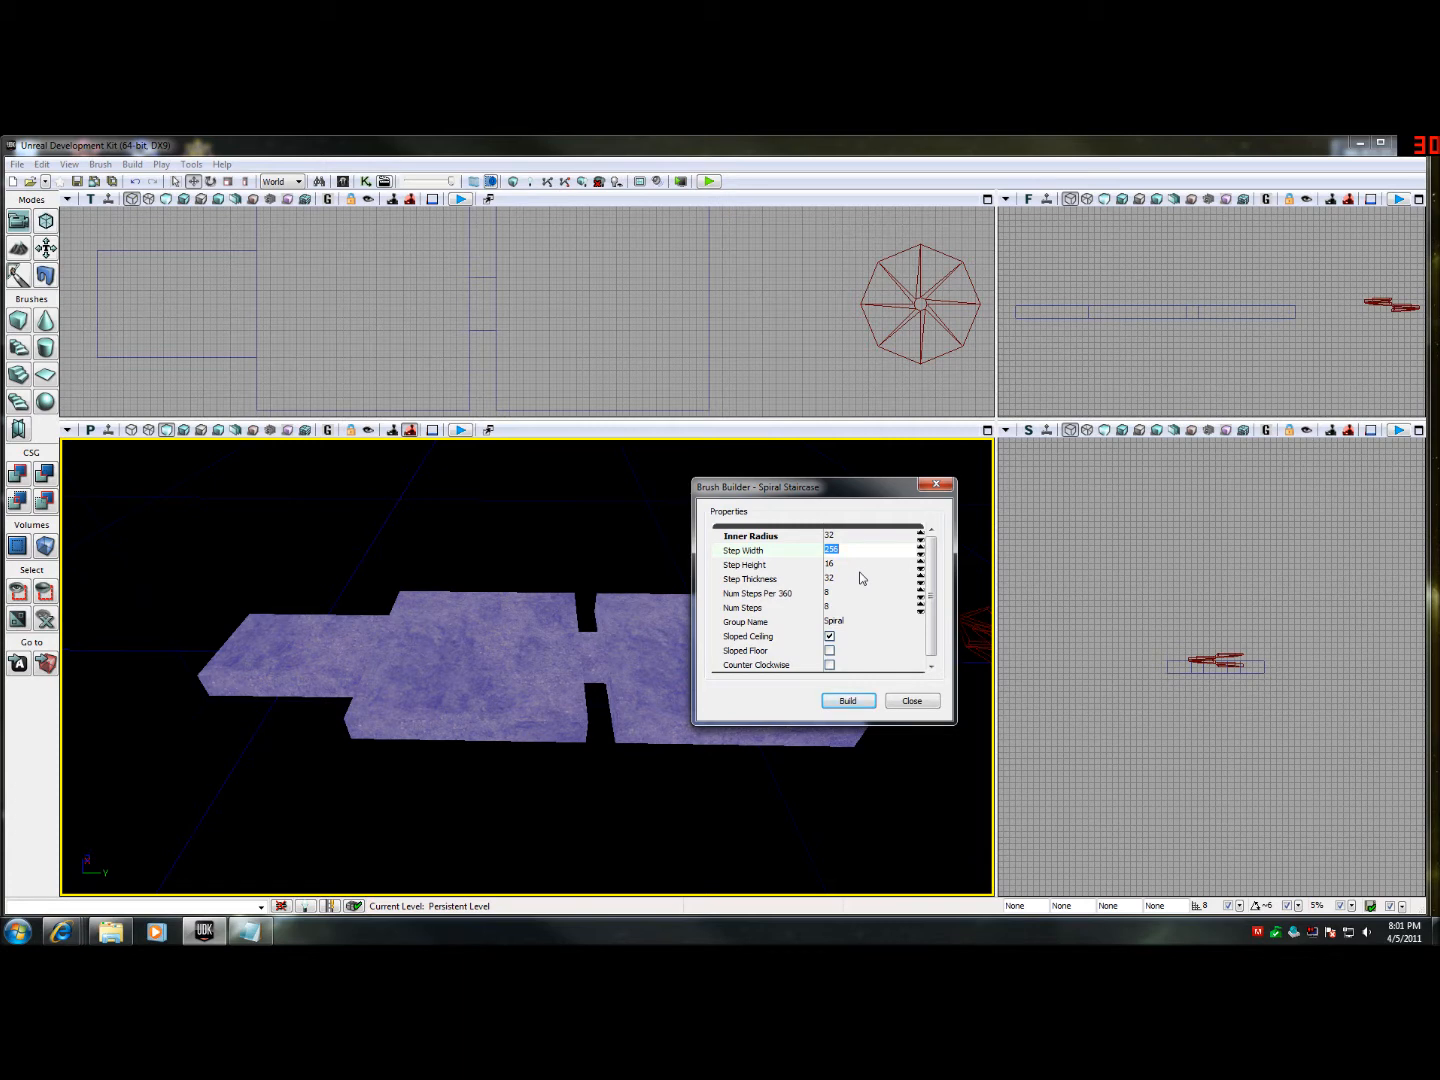
{"action": "type", "text": "224"}
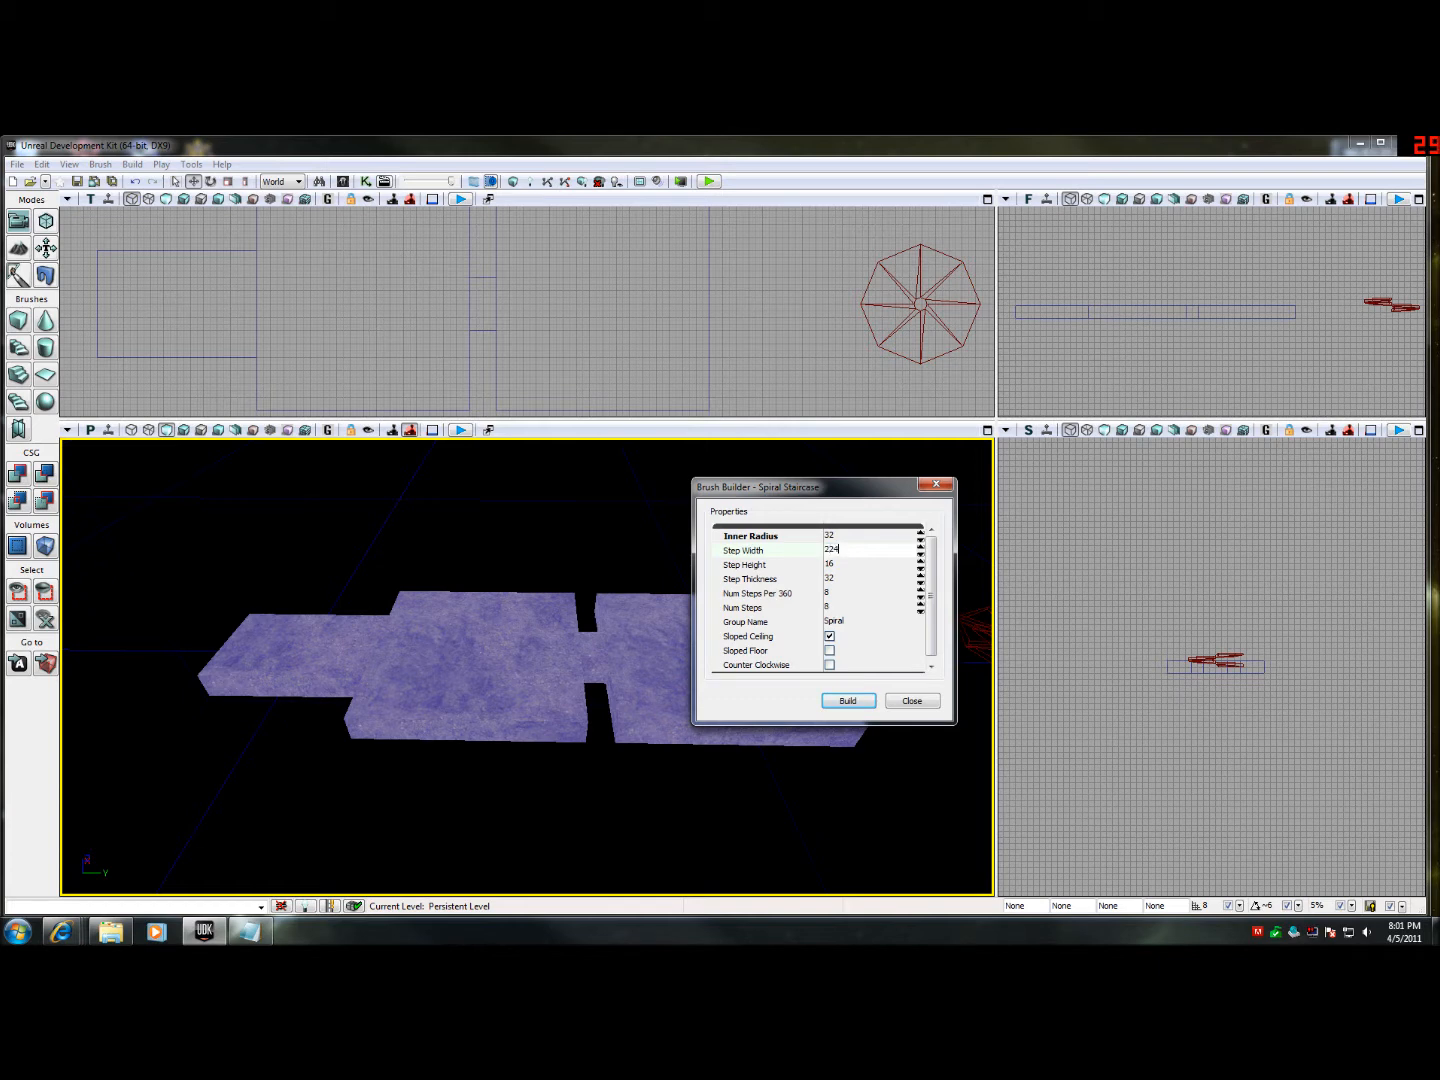
{"action": "left_click", "coordinate": [864, 564]}
{"action": "type", "text": "12"}
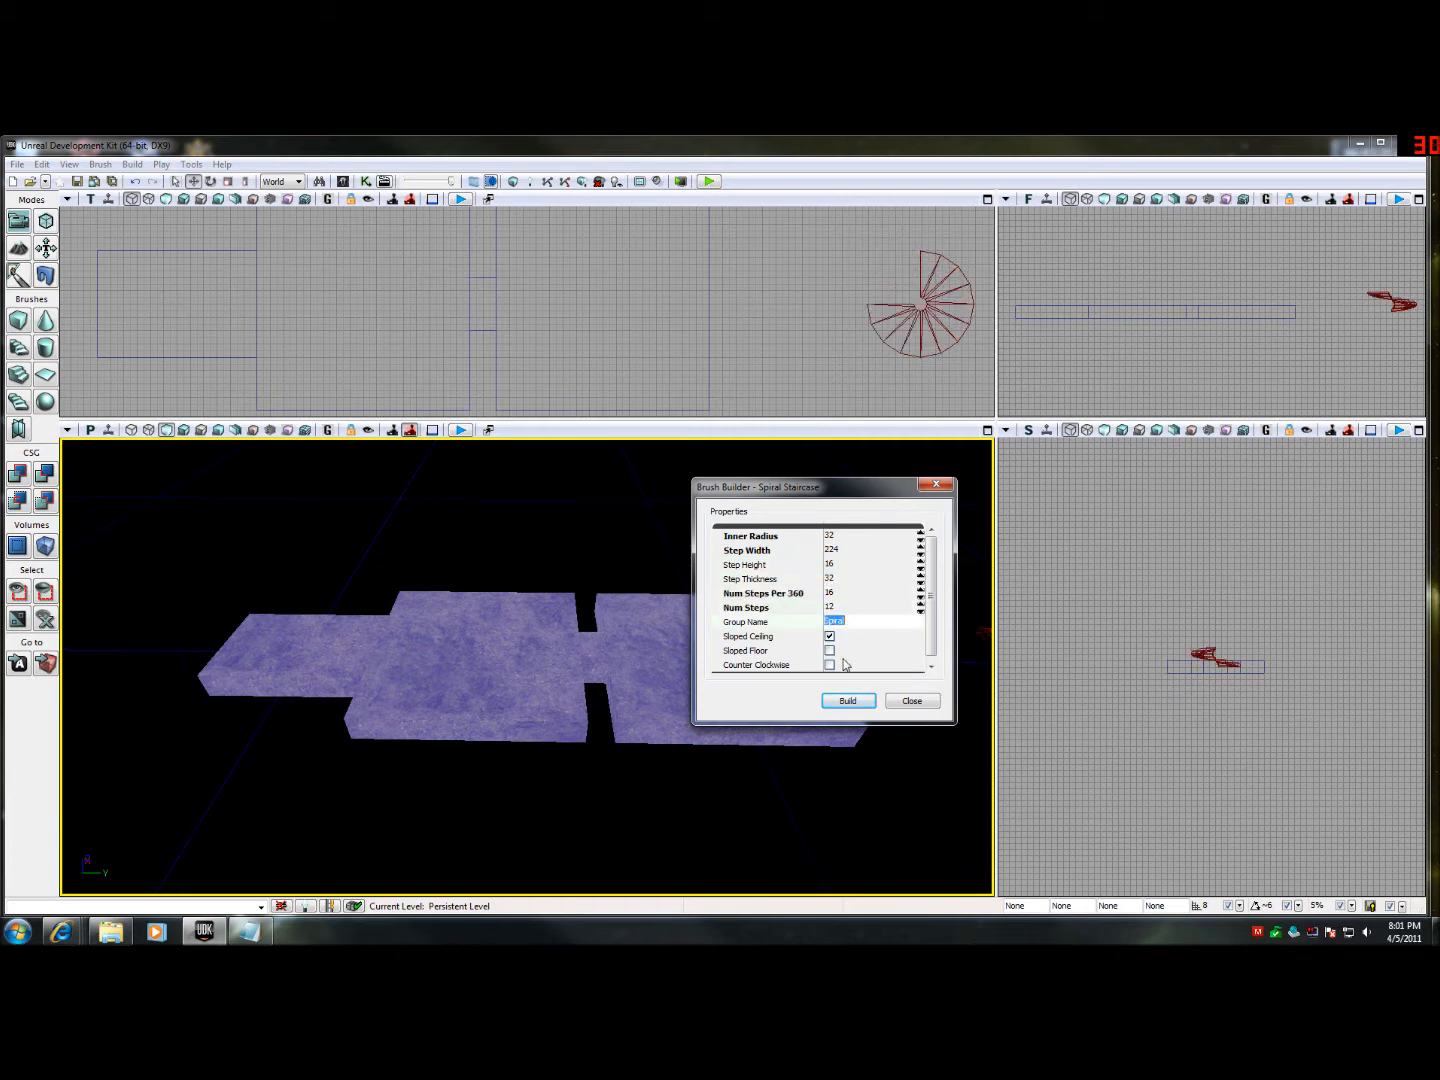
{"action": "left_click", "coordinate": [828, 664]}
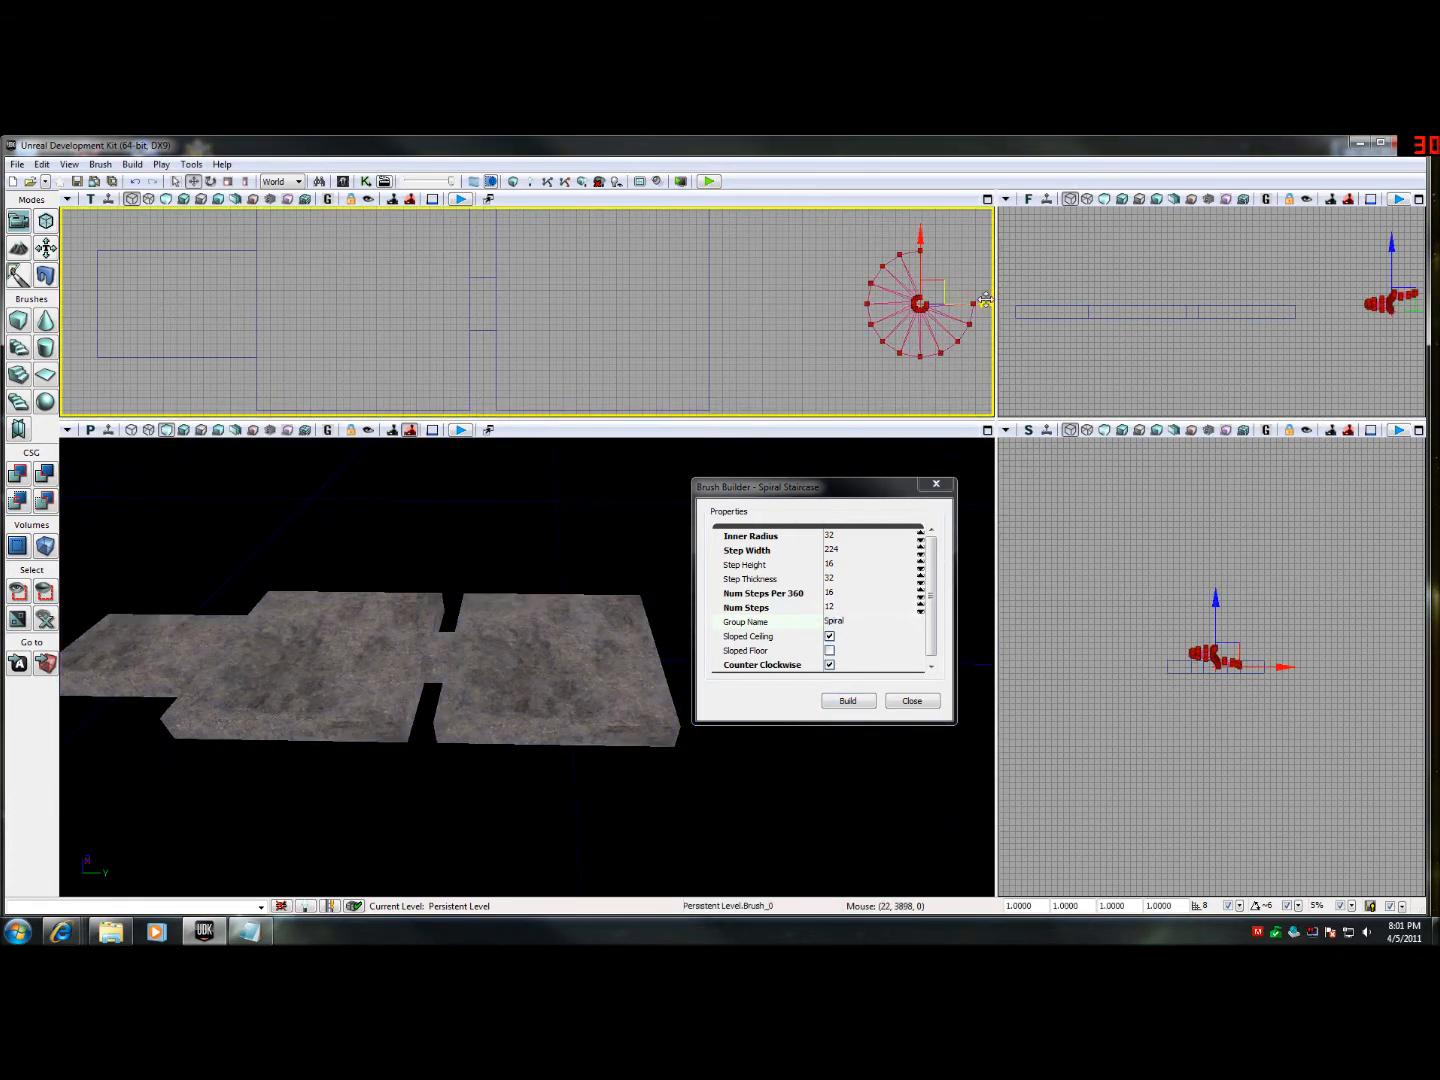
{"action": "left_click_drag", "start_coordinate": [920, 300], "coordinate": [144, 304]}
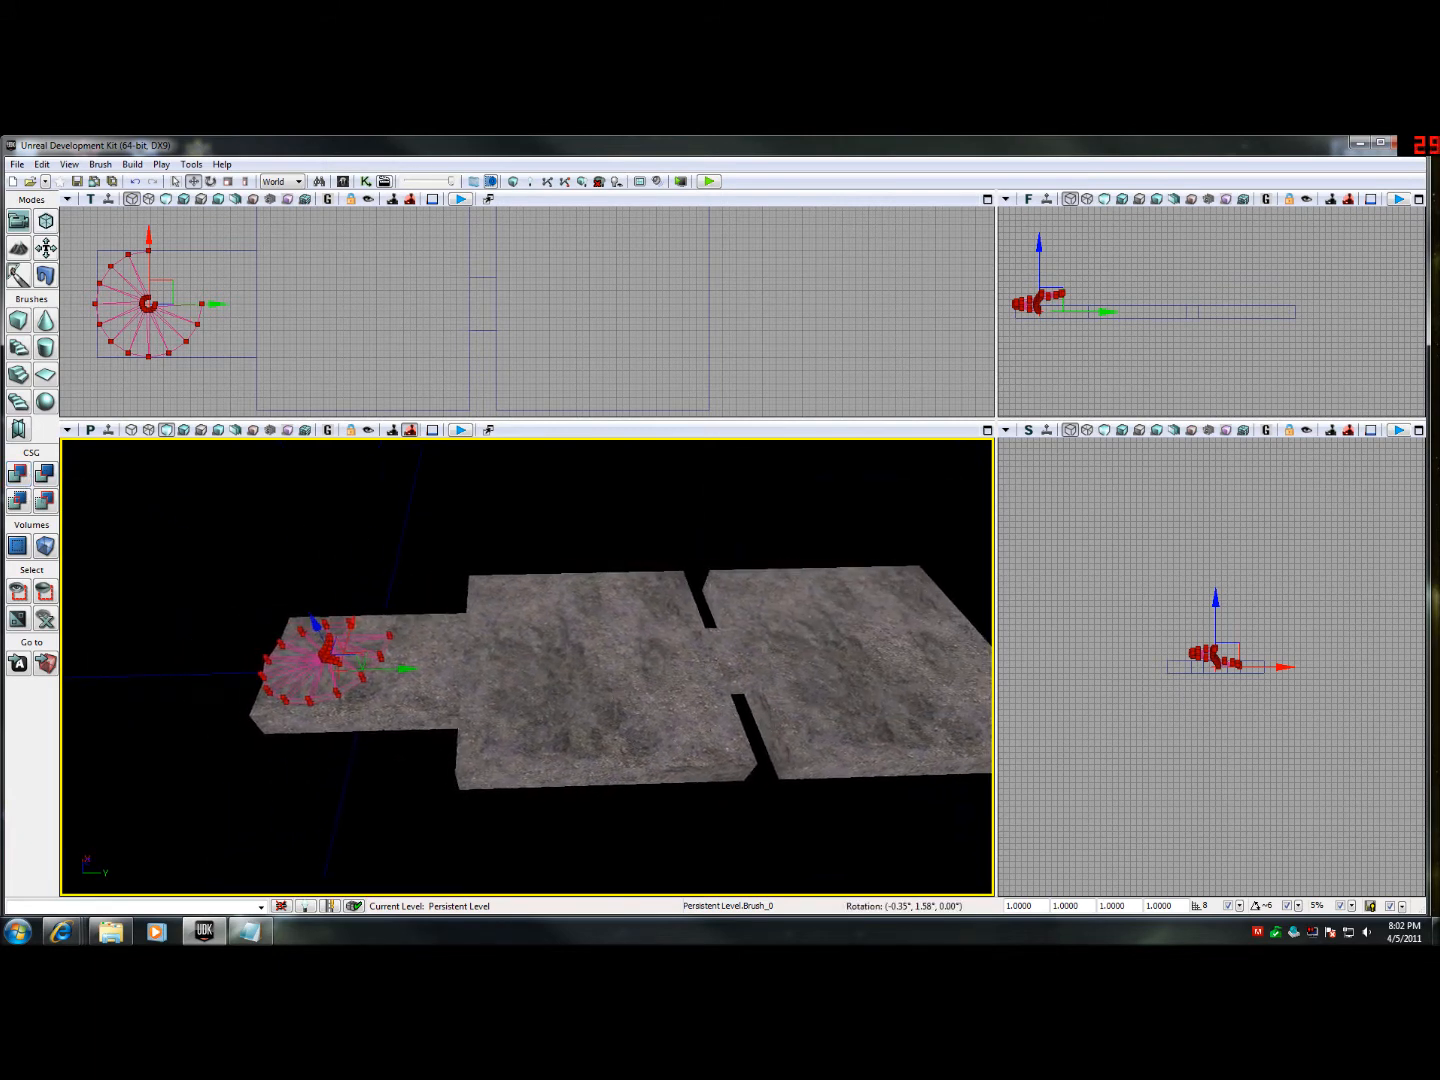
- CSG Add the spiral staircase onto the first room's floor
{"action": "right_click", "coordinate": [340, 670]}
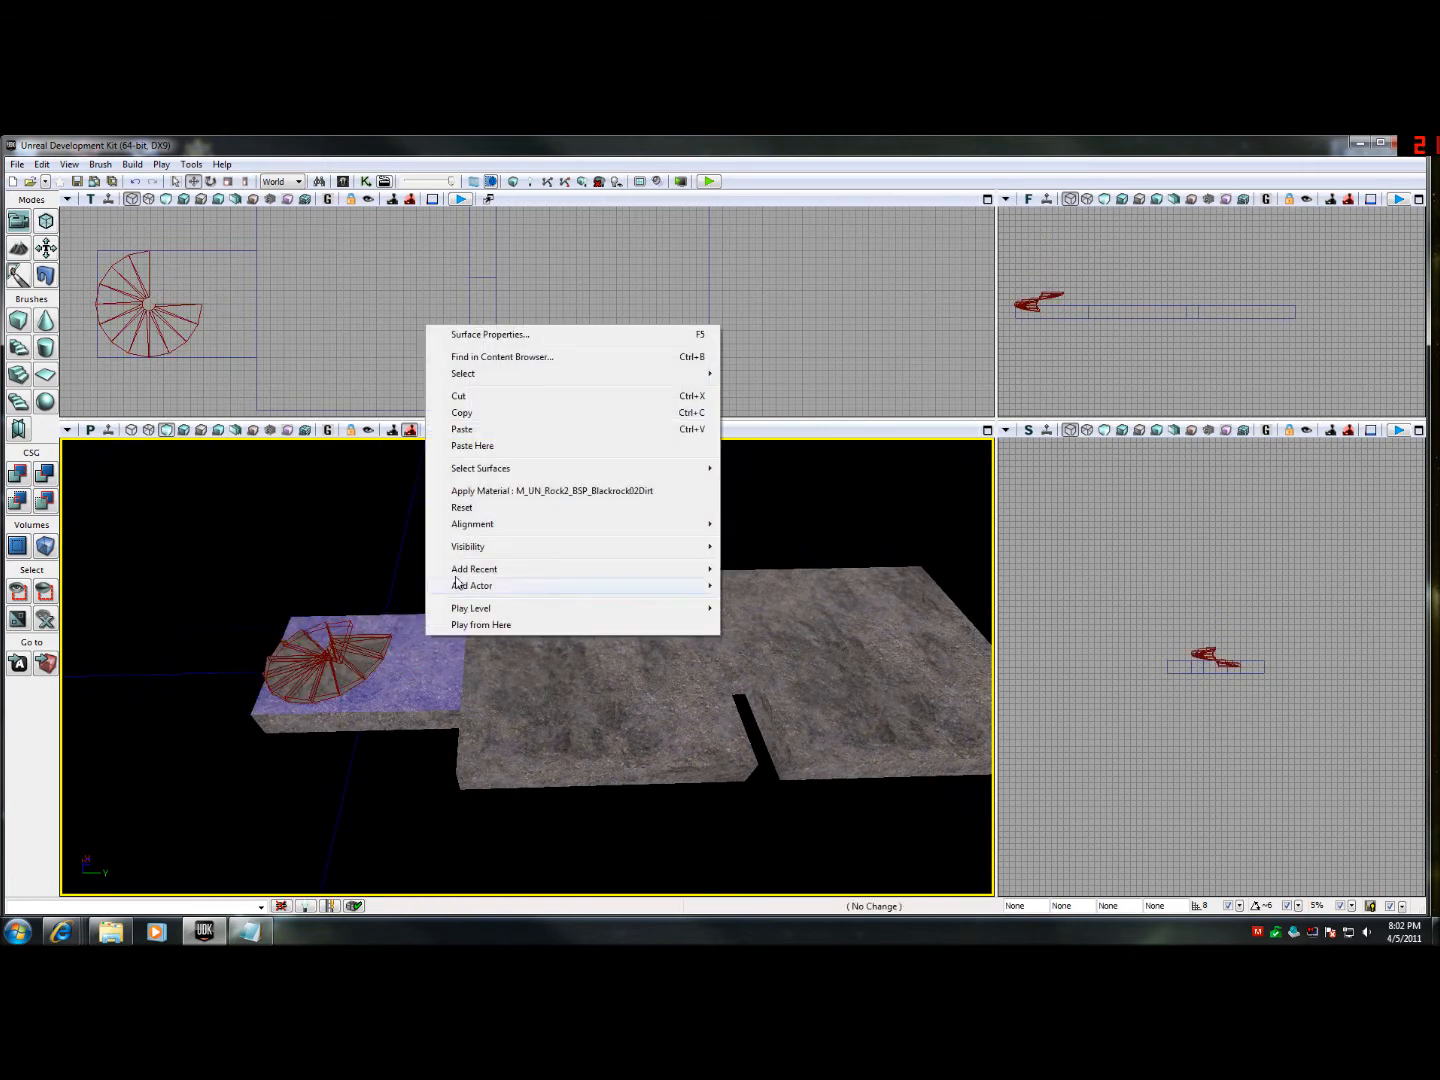
{"action": "mouse_move", "coordinate": [474, 568]}
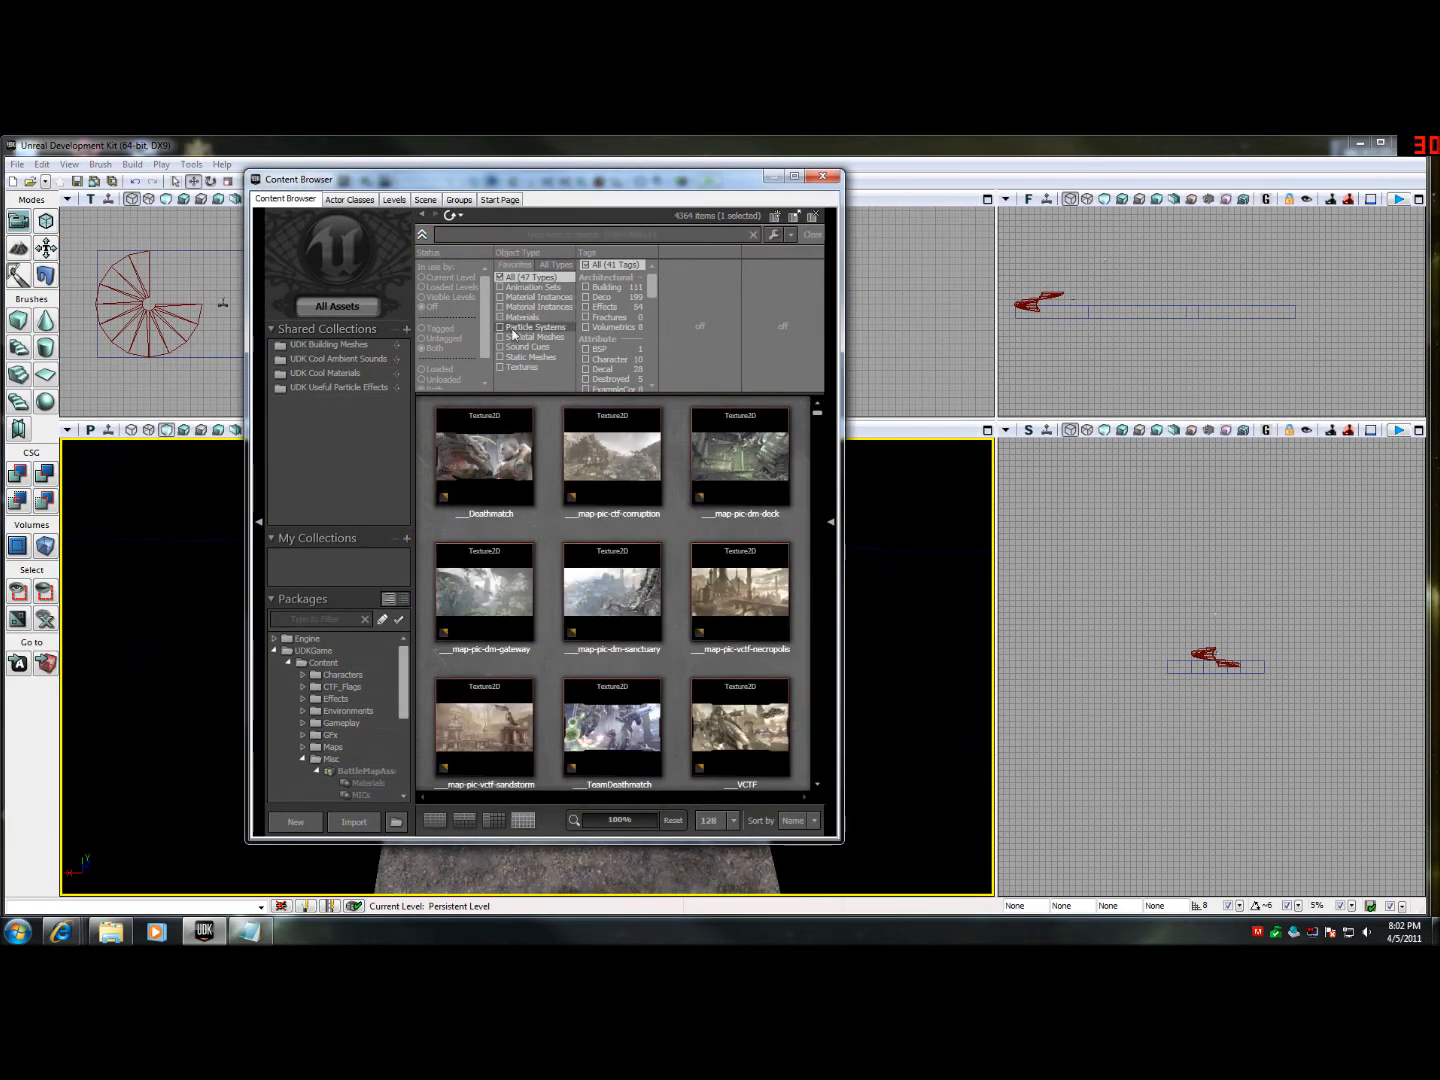
- Filter to Static Meshes, search 'door', select S_NEC_Doors_SM_Oniondoor01, and close the browser
{"action": "left_click", "coordinate": [502, 336]}
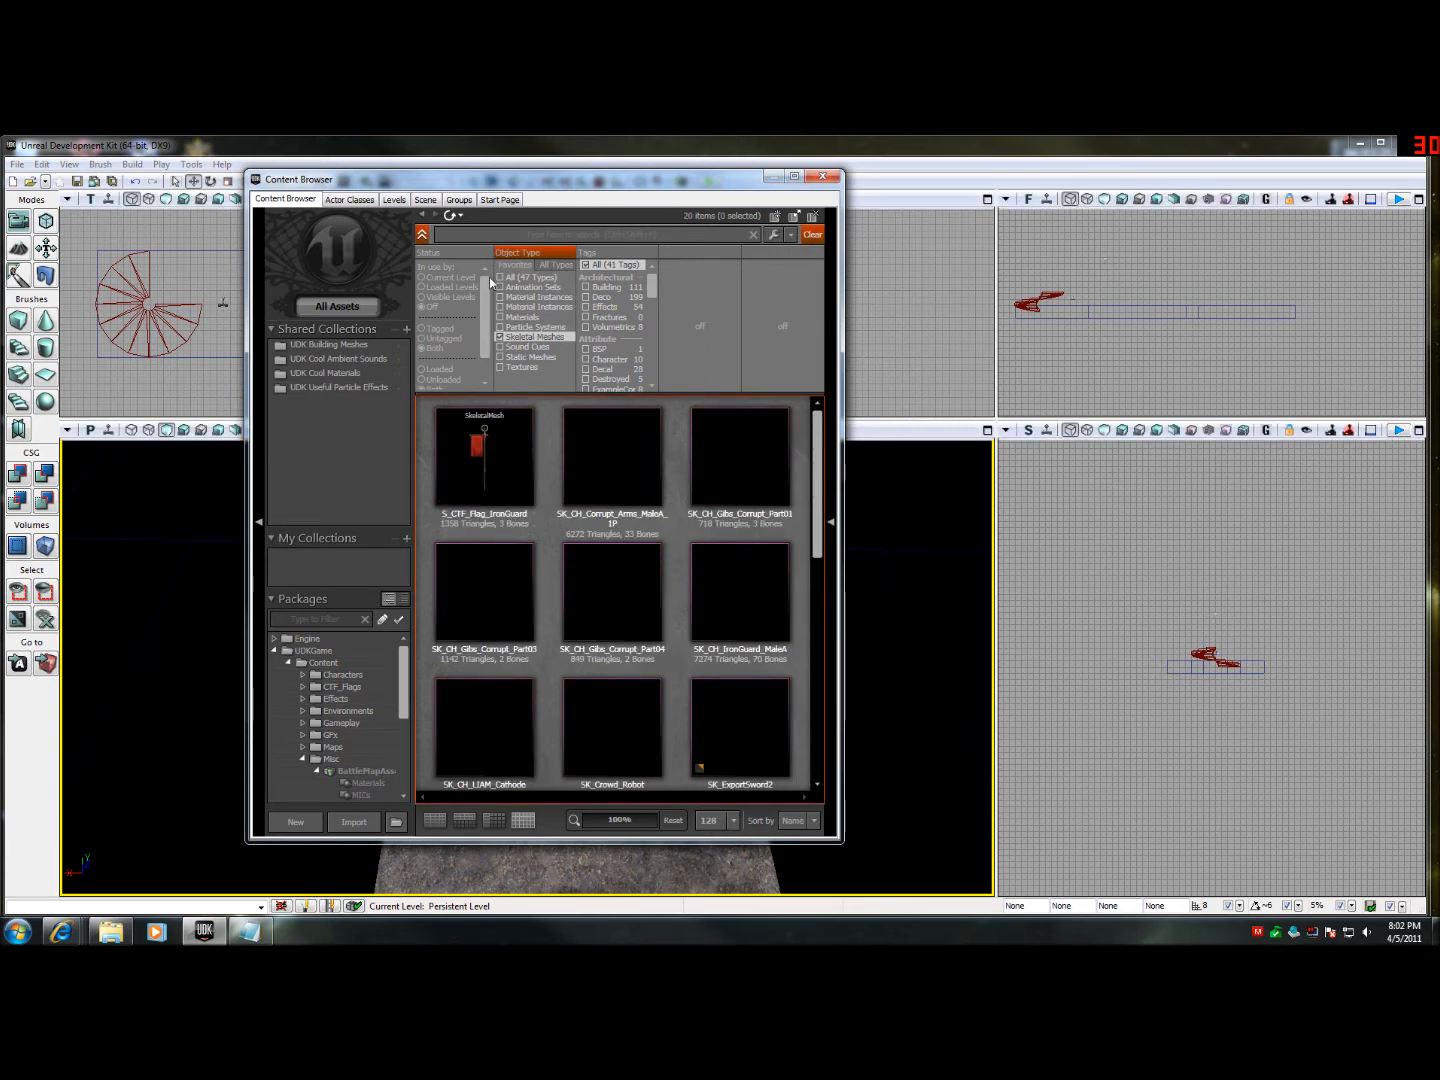
{"action": "type", "text": "door"}
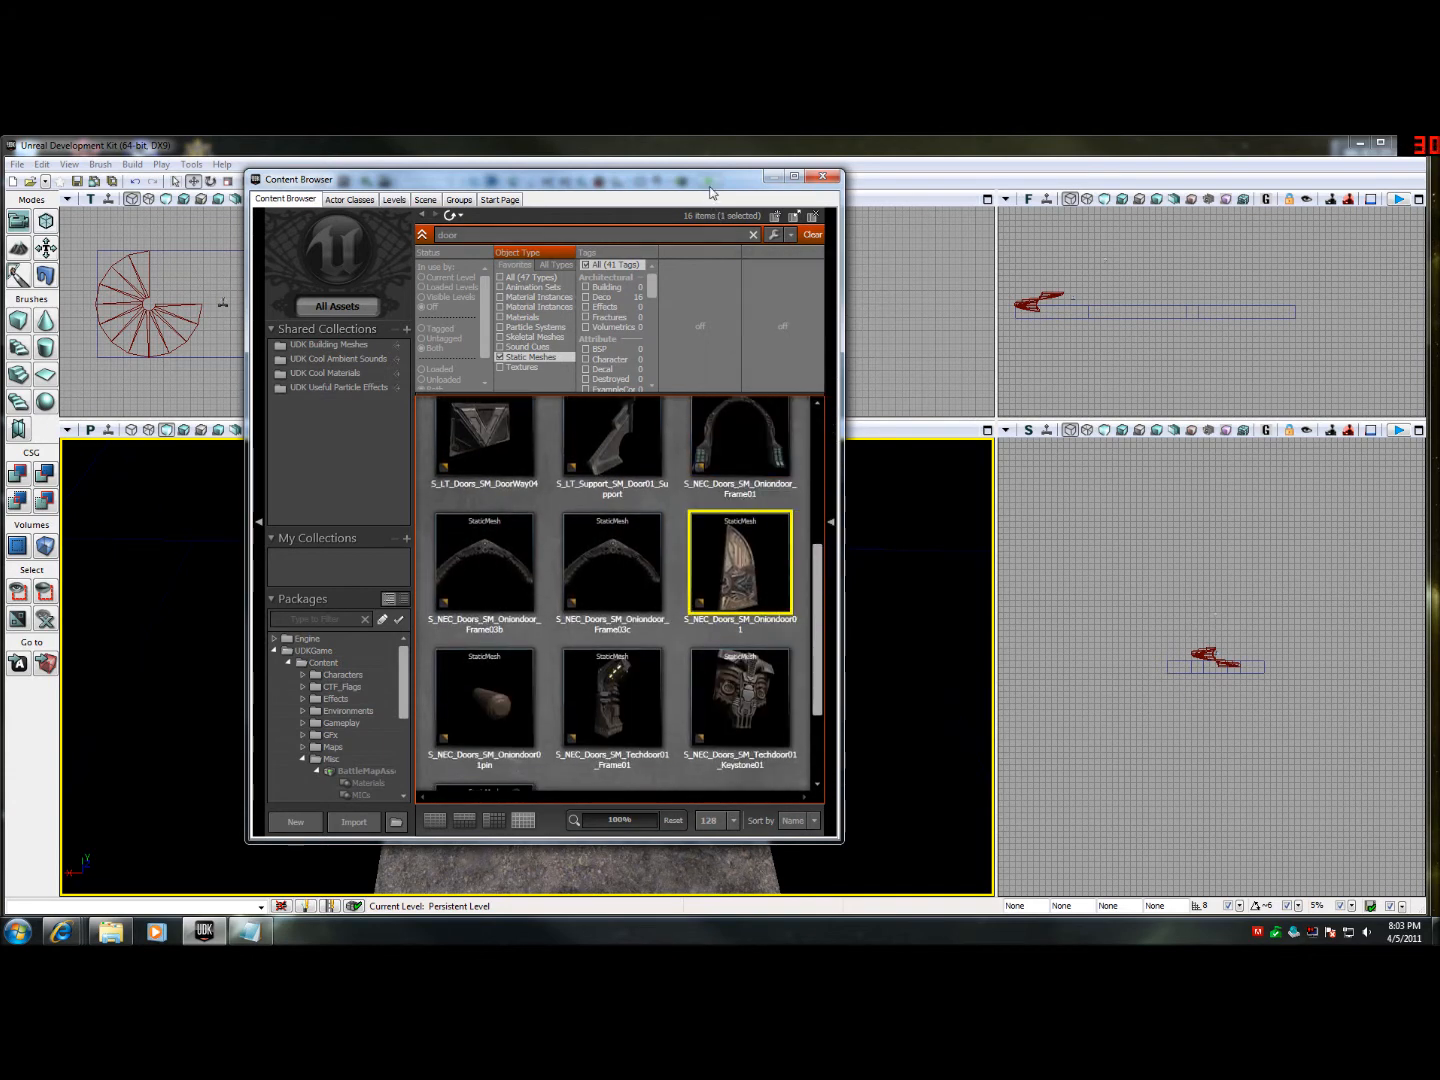
{"action": "left_click", "coordinate": [822, 176]}
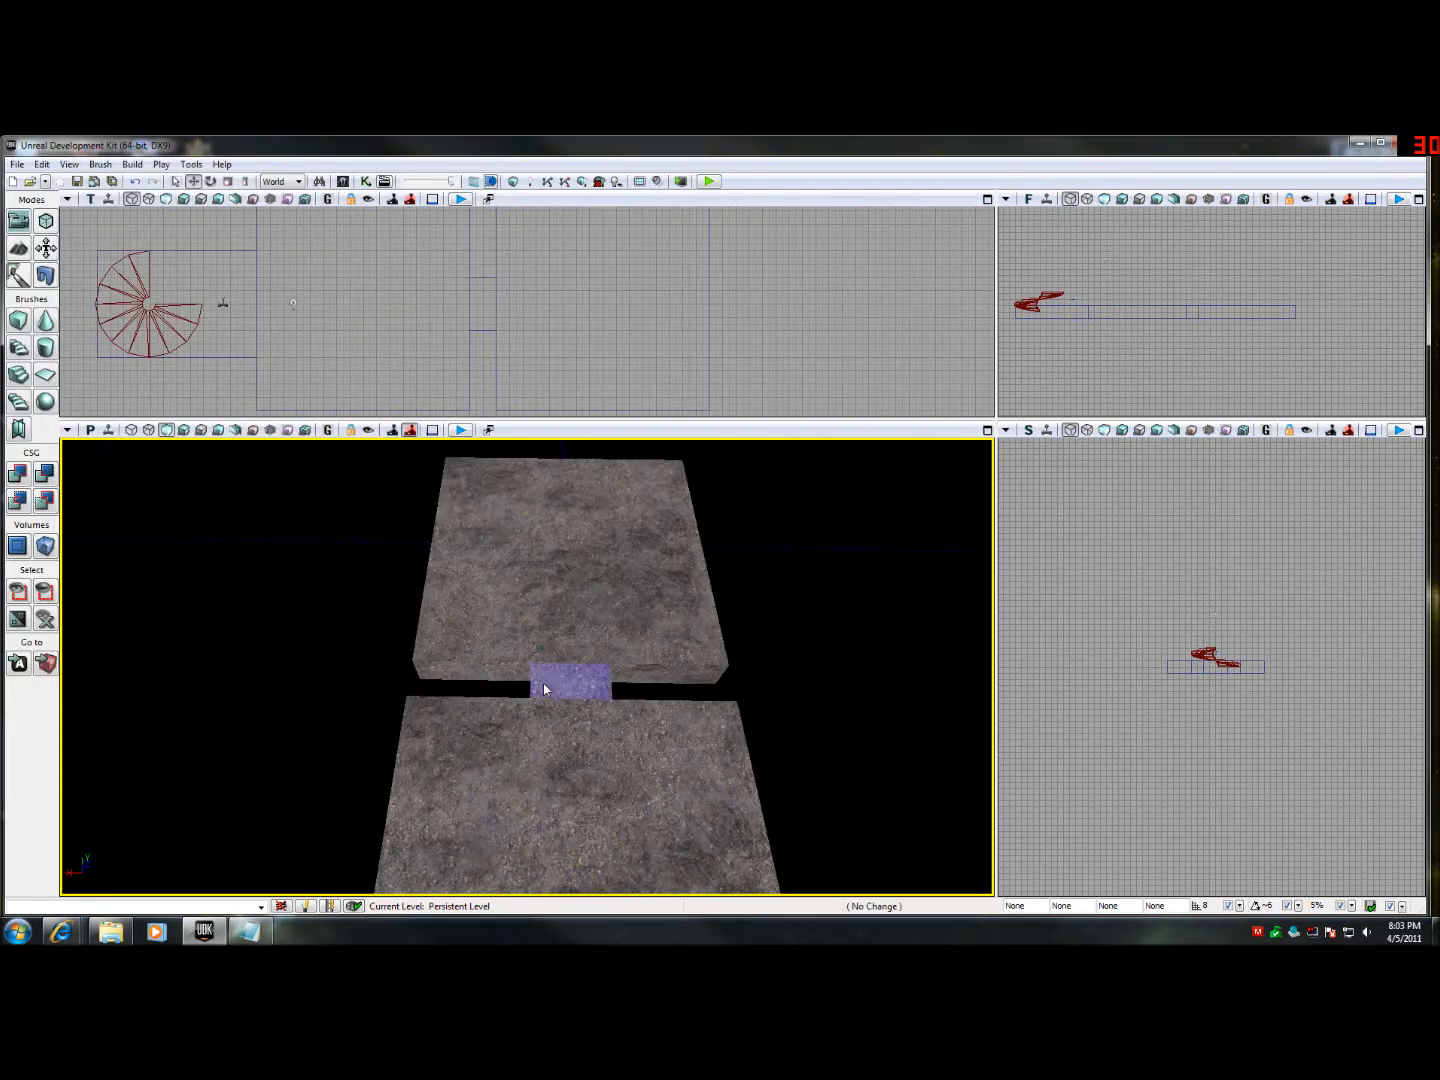
- Place the Oniondoor01 mesh in the doorway as an InterpActor and bring up its properties
{"action": "right_click", "coordinate": [544, 688]}
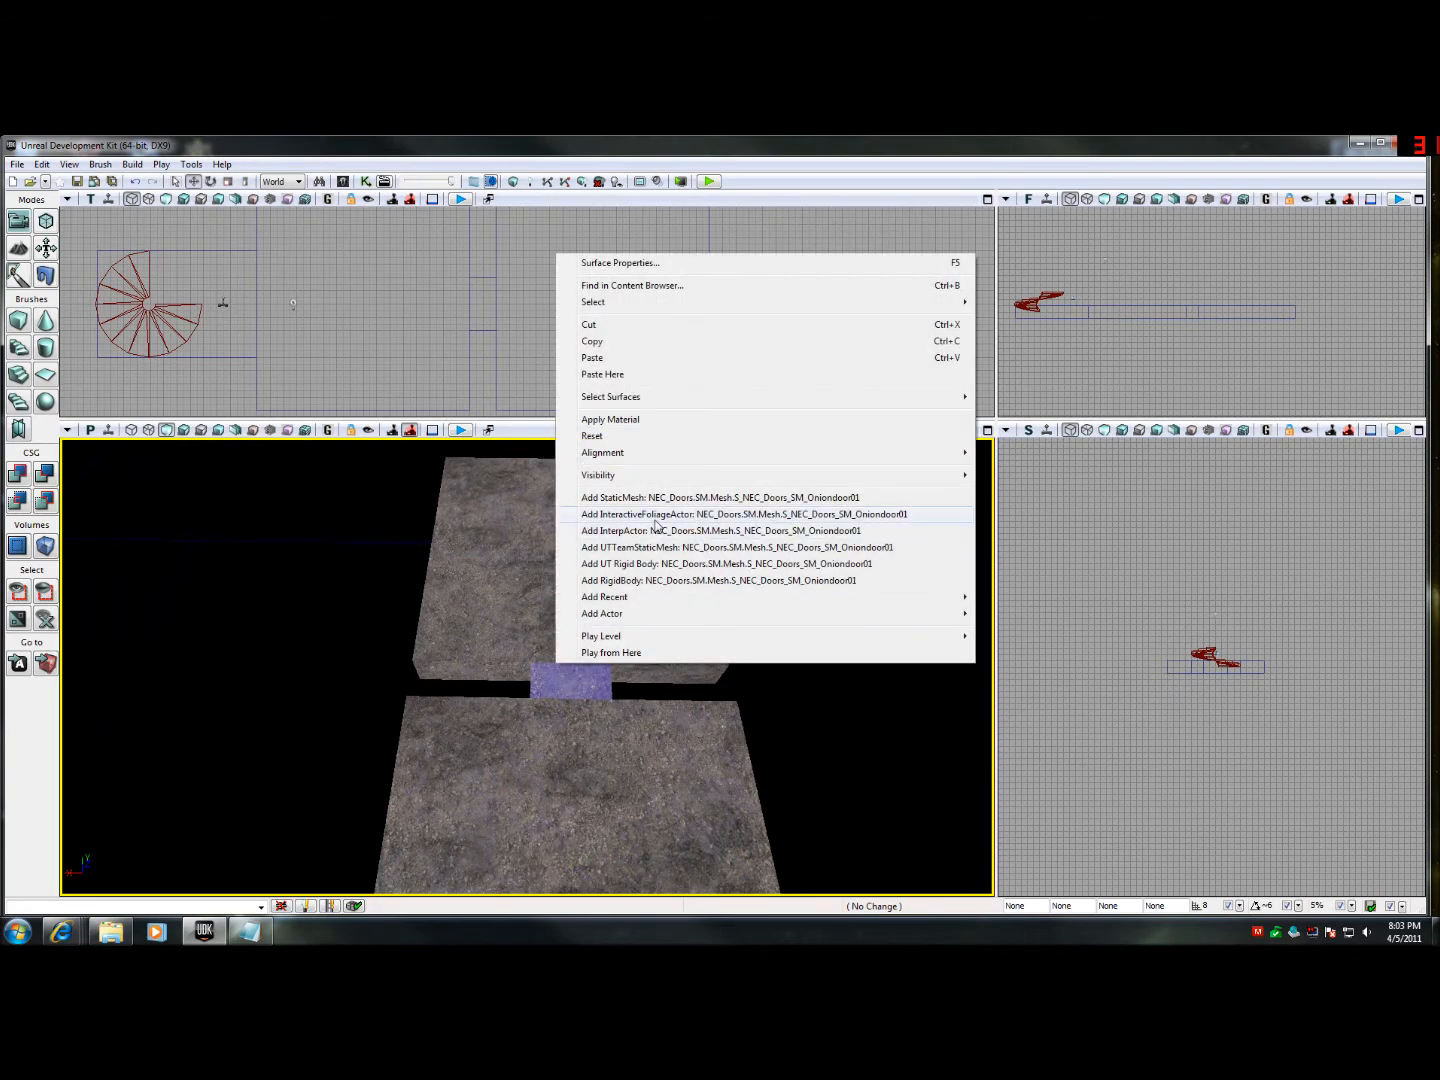
{"action": "left_click", "coordinate": [650, 536]}
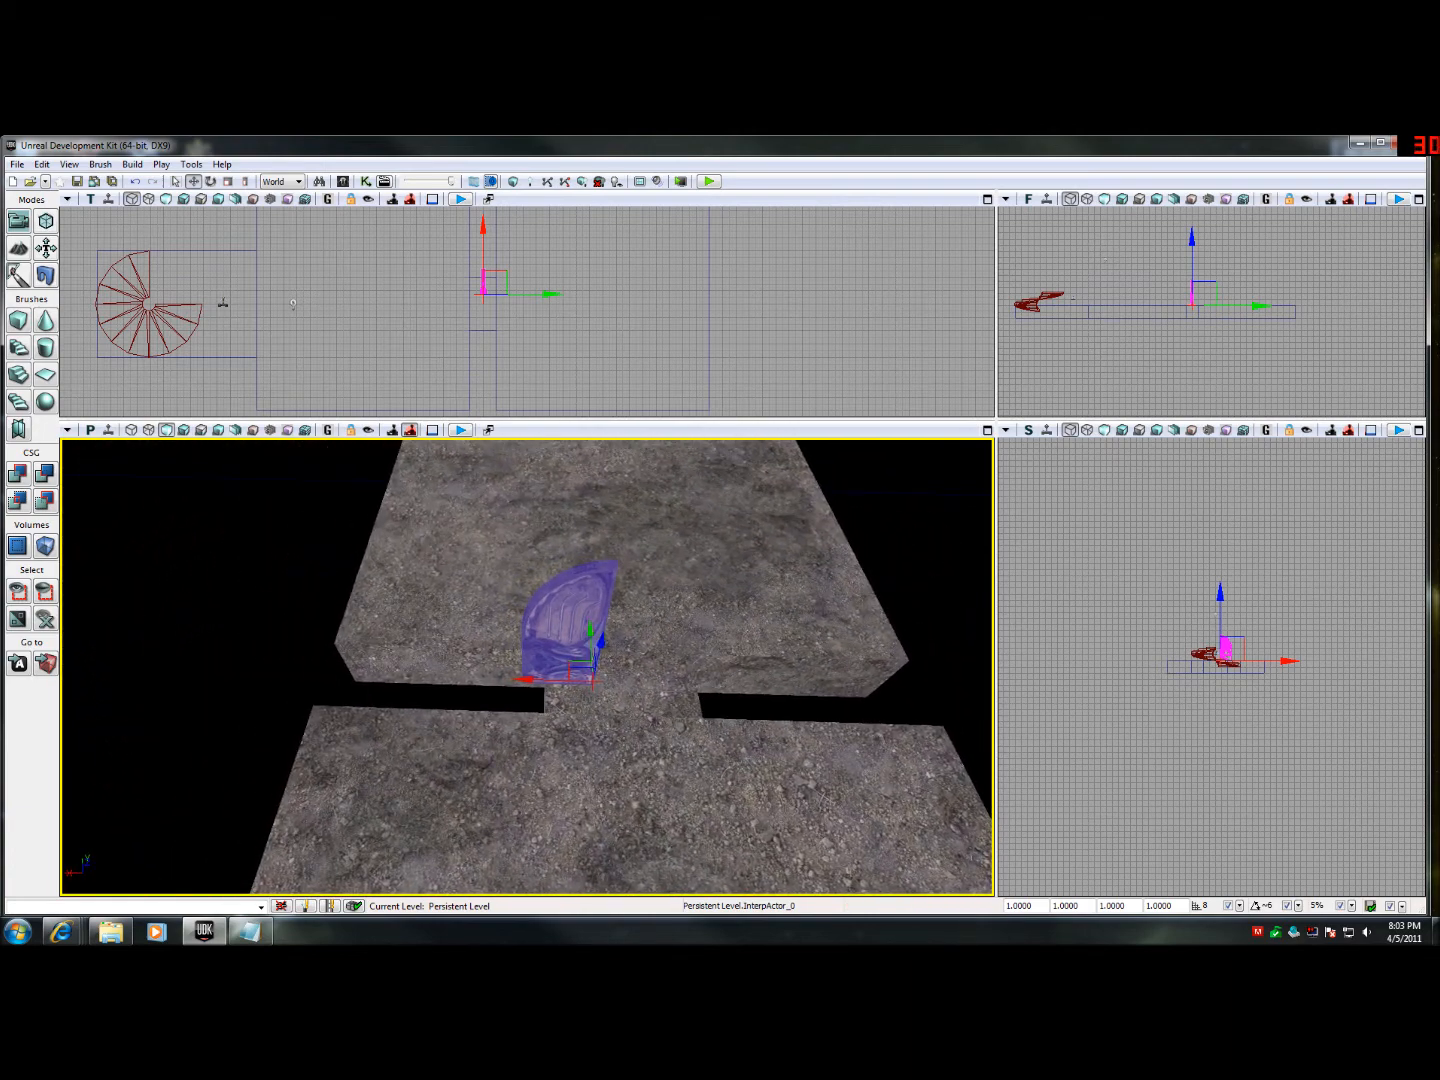
{"action": "right_click", "coordinate": [564, 620]}
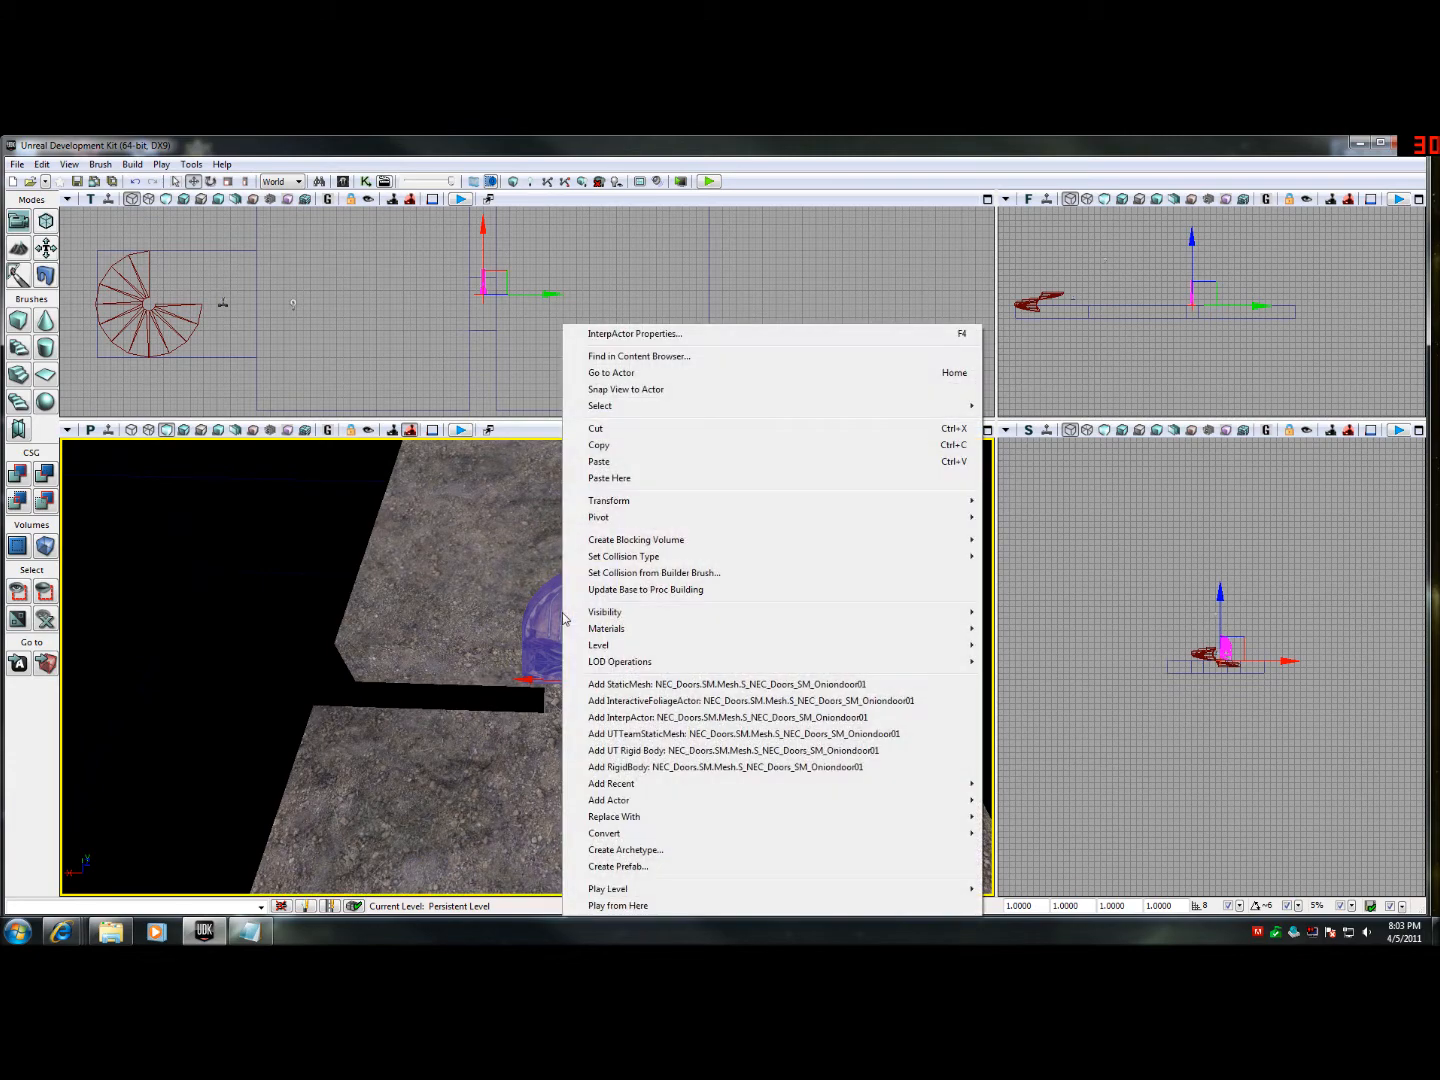
{"action": "mouse_move", "coordinate": [670, 342]}
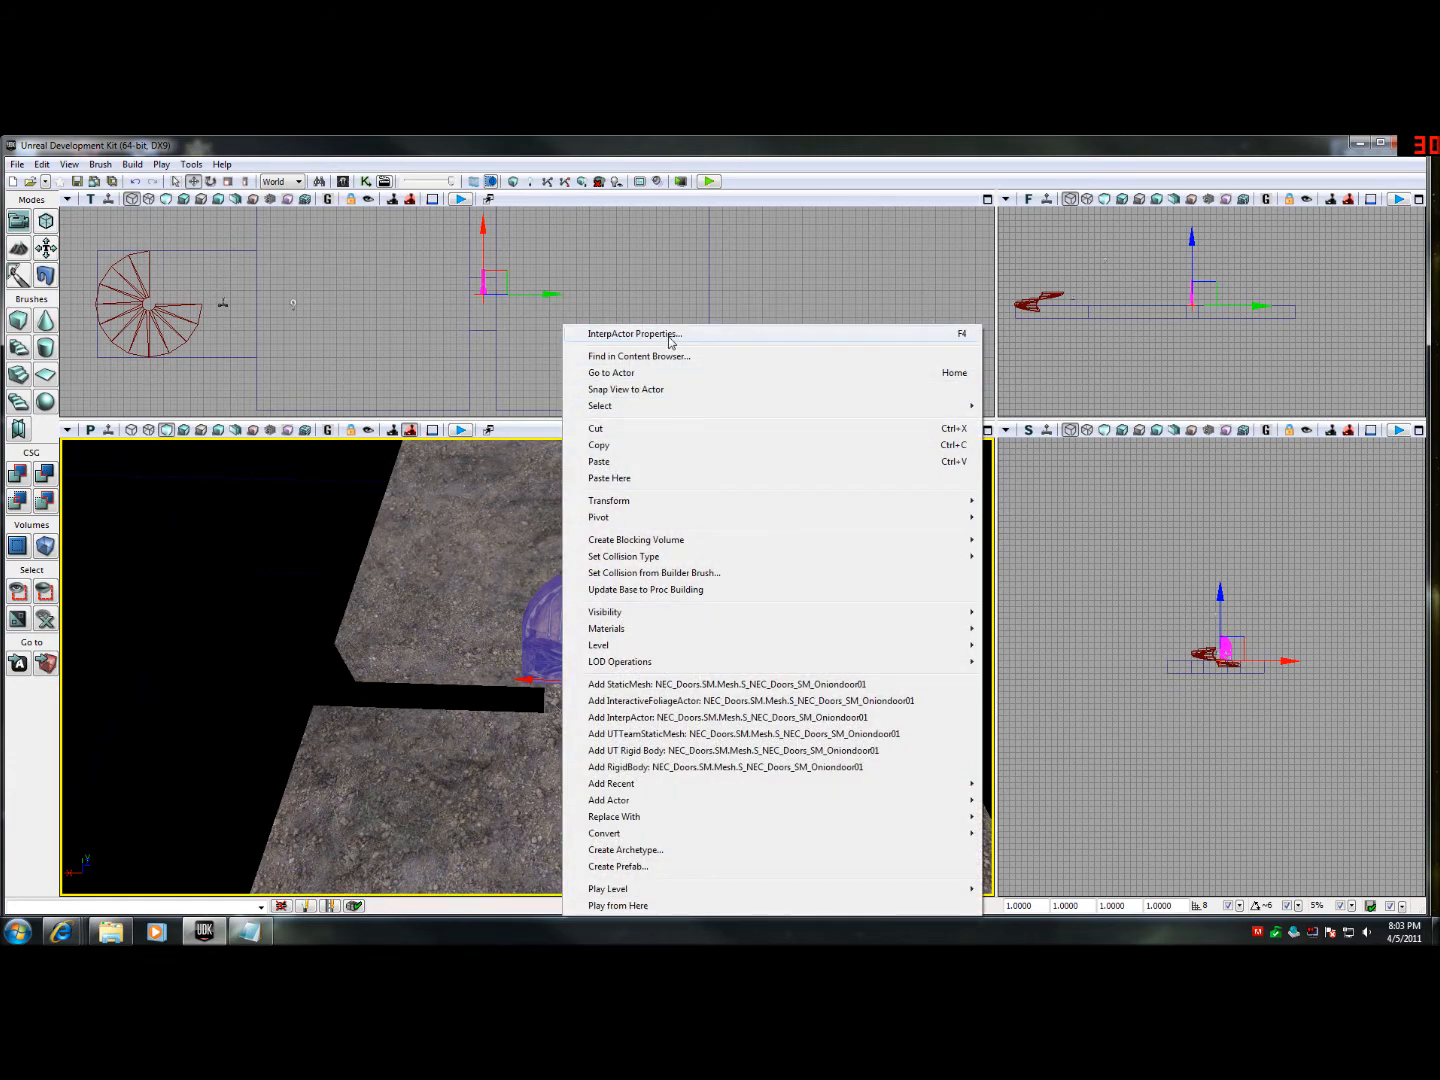
{"action": "left_click", "coordinate": [634, 332]}
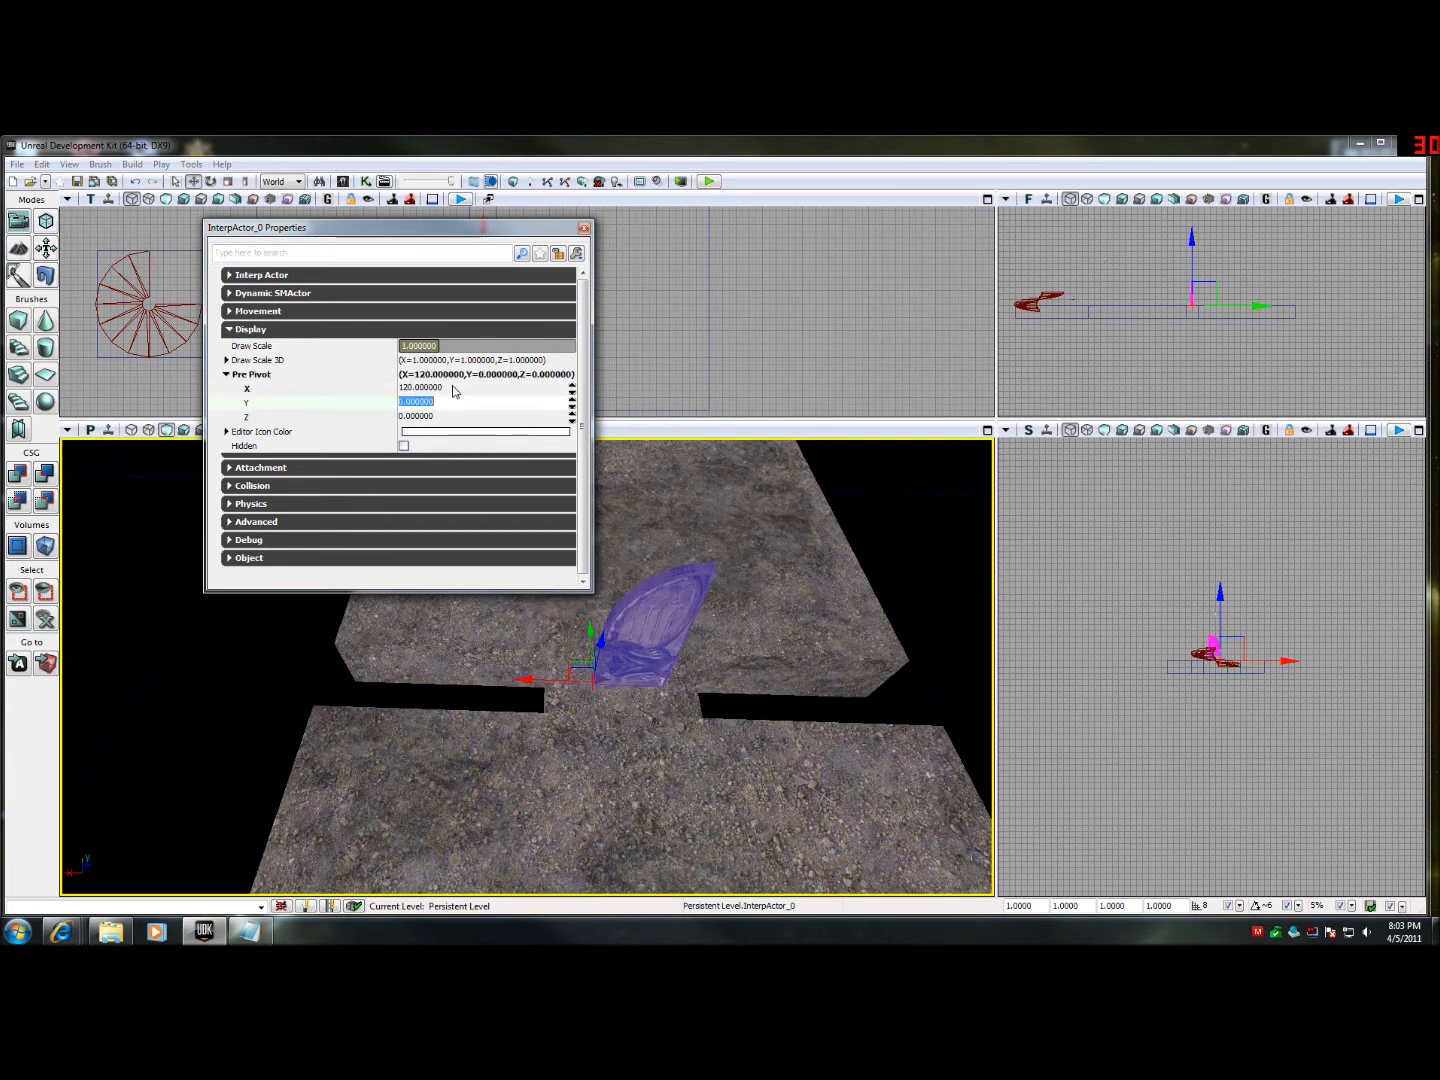
- Set the door's Display > Pre Pivot X to 120 so it swings from its edge
{"action": "left_click", "coordinate": [580, 228]}
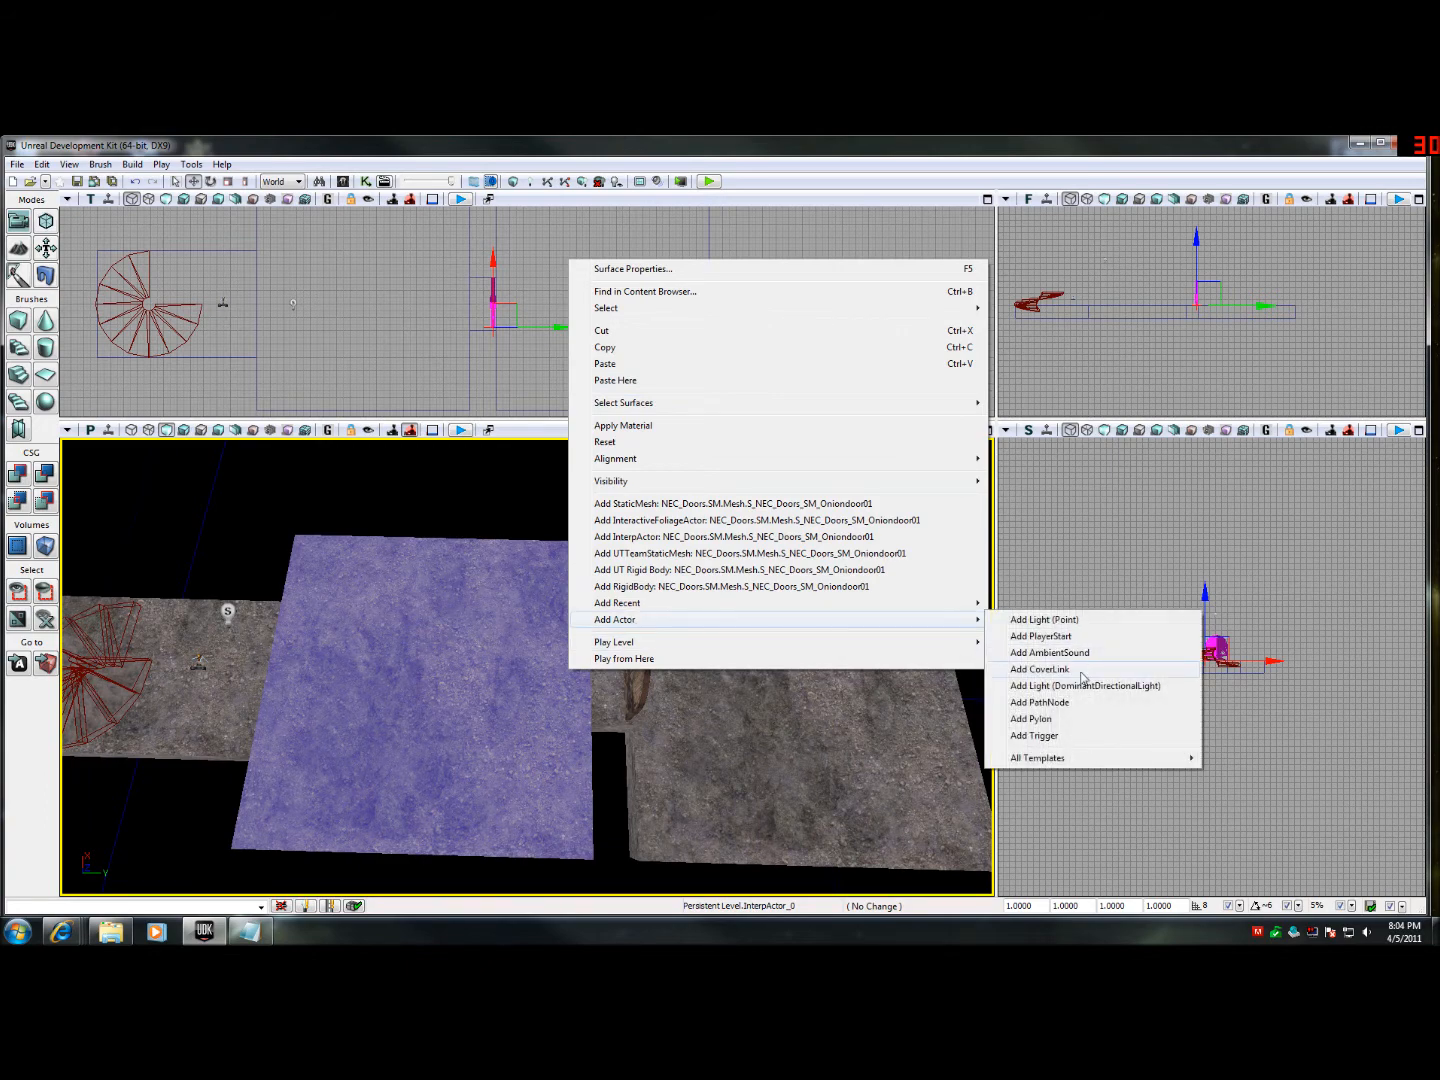
- Add a Trigger actor beside the door and edit its Collision Radius
{"action": "left_click", "coordinate": [1034, 736]}
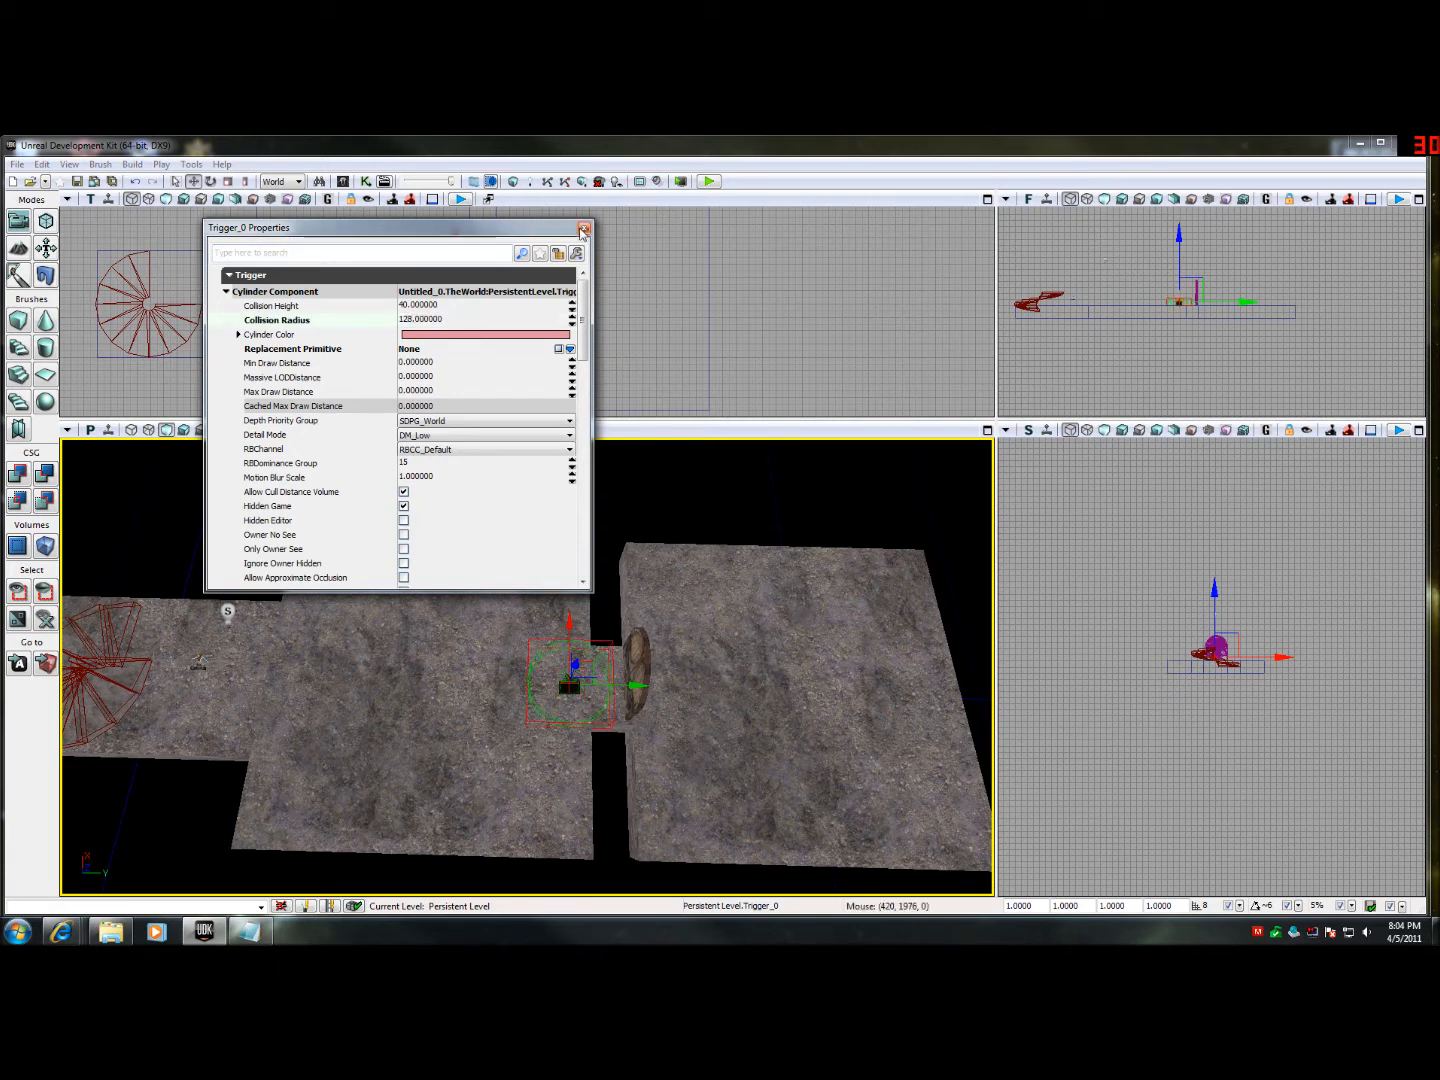
{"action": "left_click", "coordinate": [584, 228]}
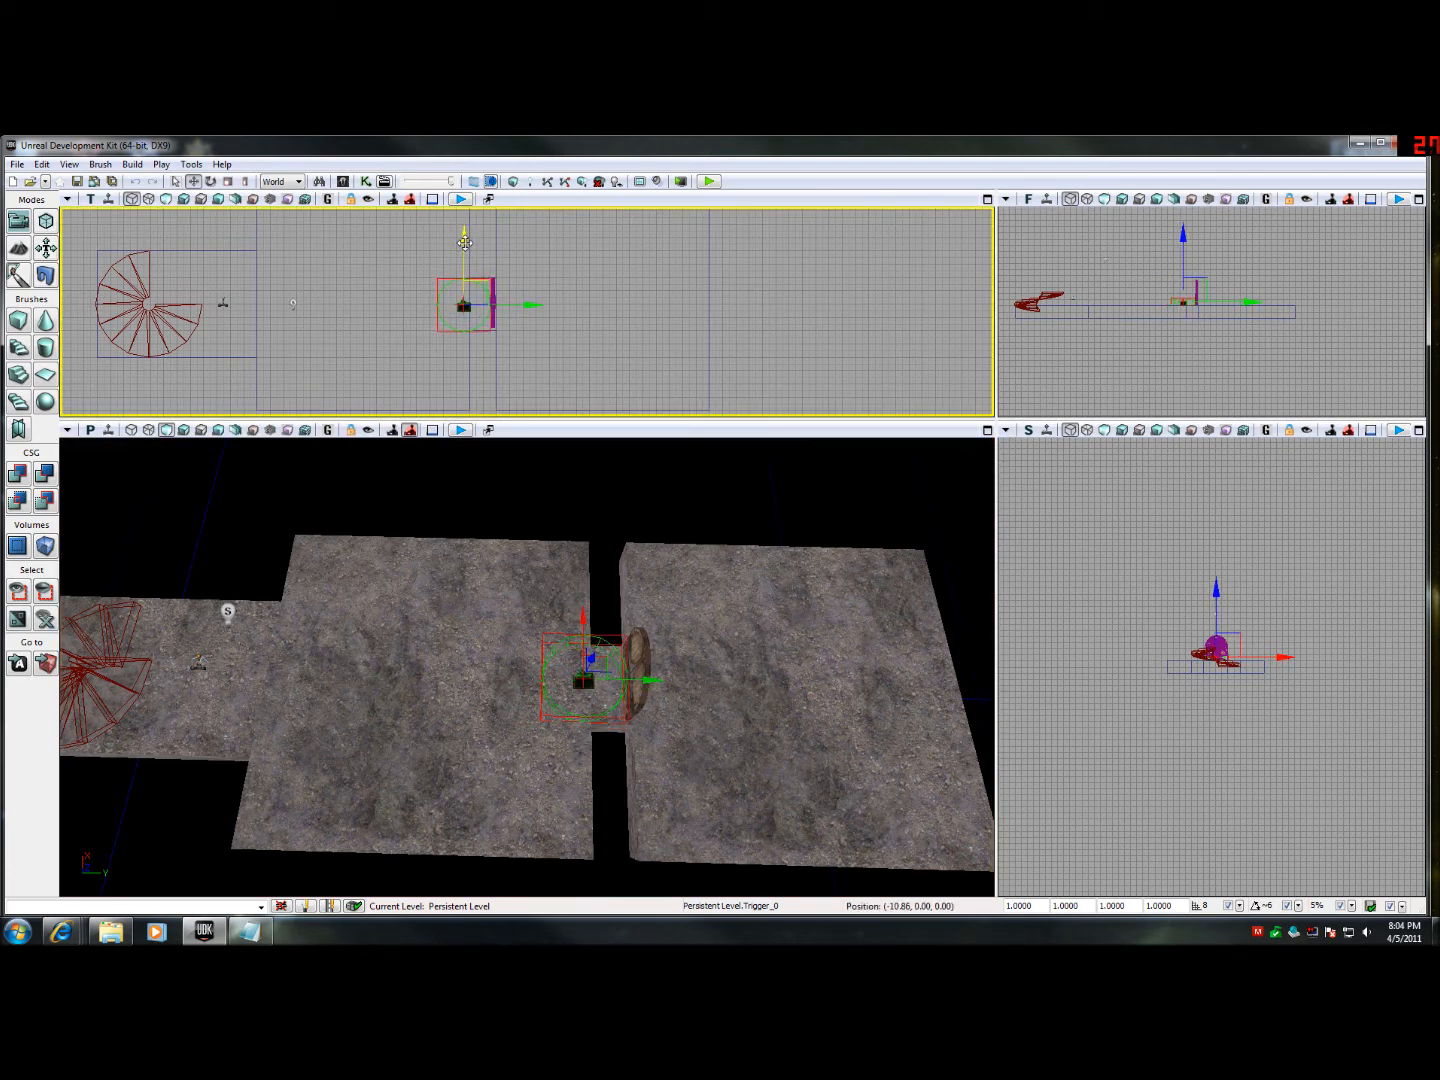
{"action": "mouse_move", "coordinate": [530, 304]}
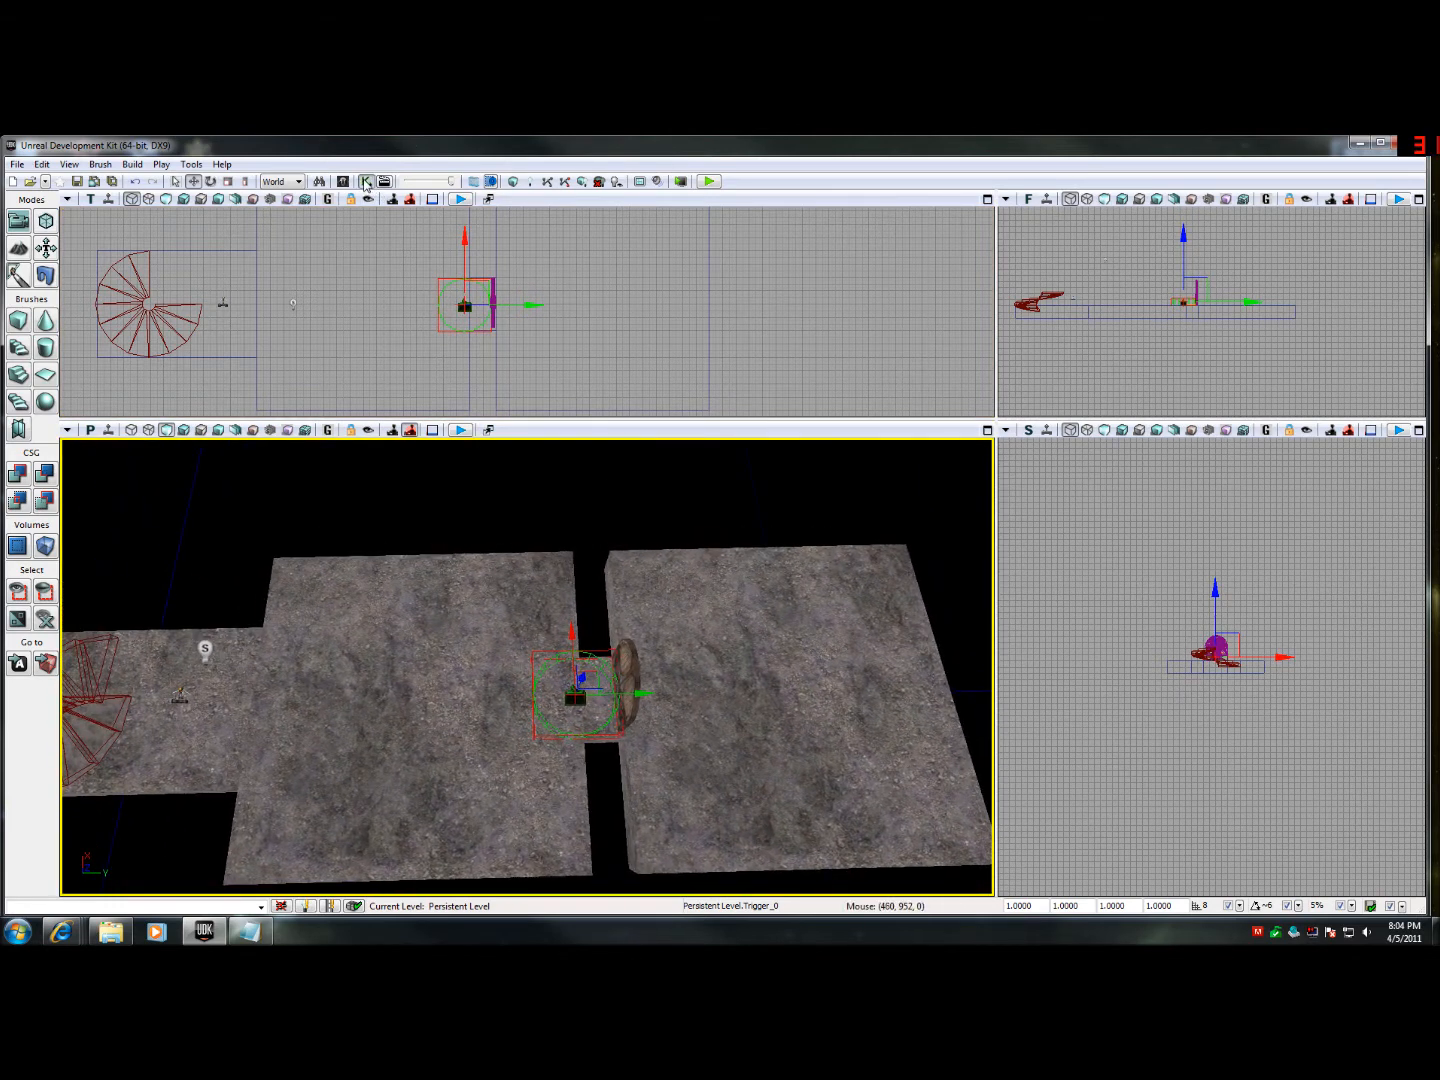
- In Kismet, link Trigger_0's Touch event to a new Matinee action and enter that Matinee
{"action": "left_click", "coordinate": [366, 180]}
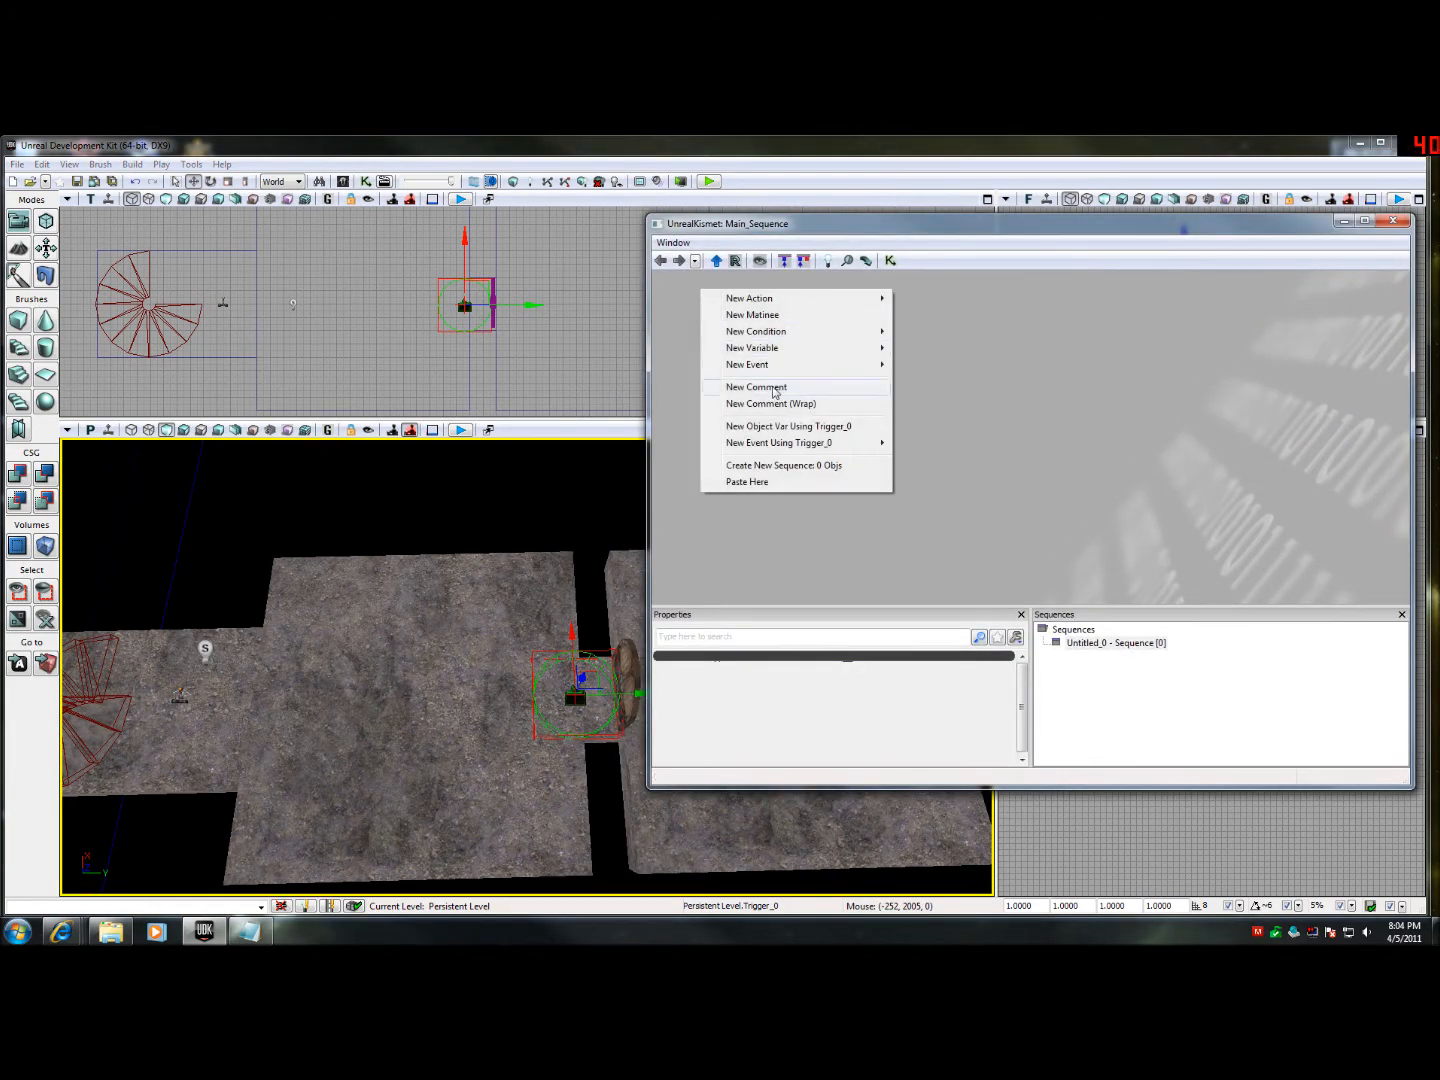
{"action": "left_click", "coordinate": [778, 442]}
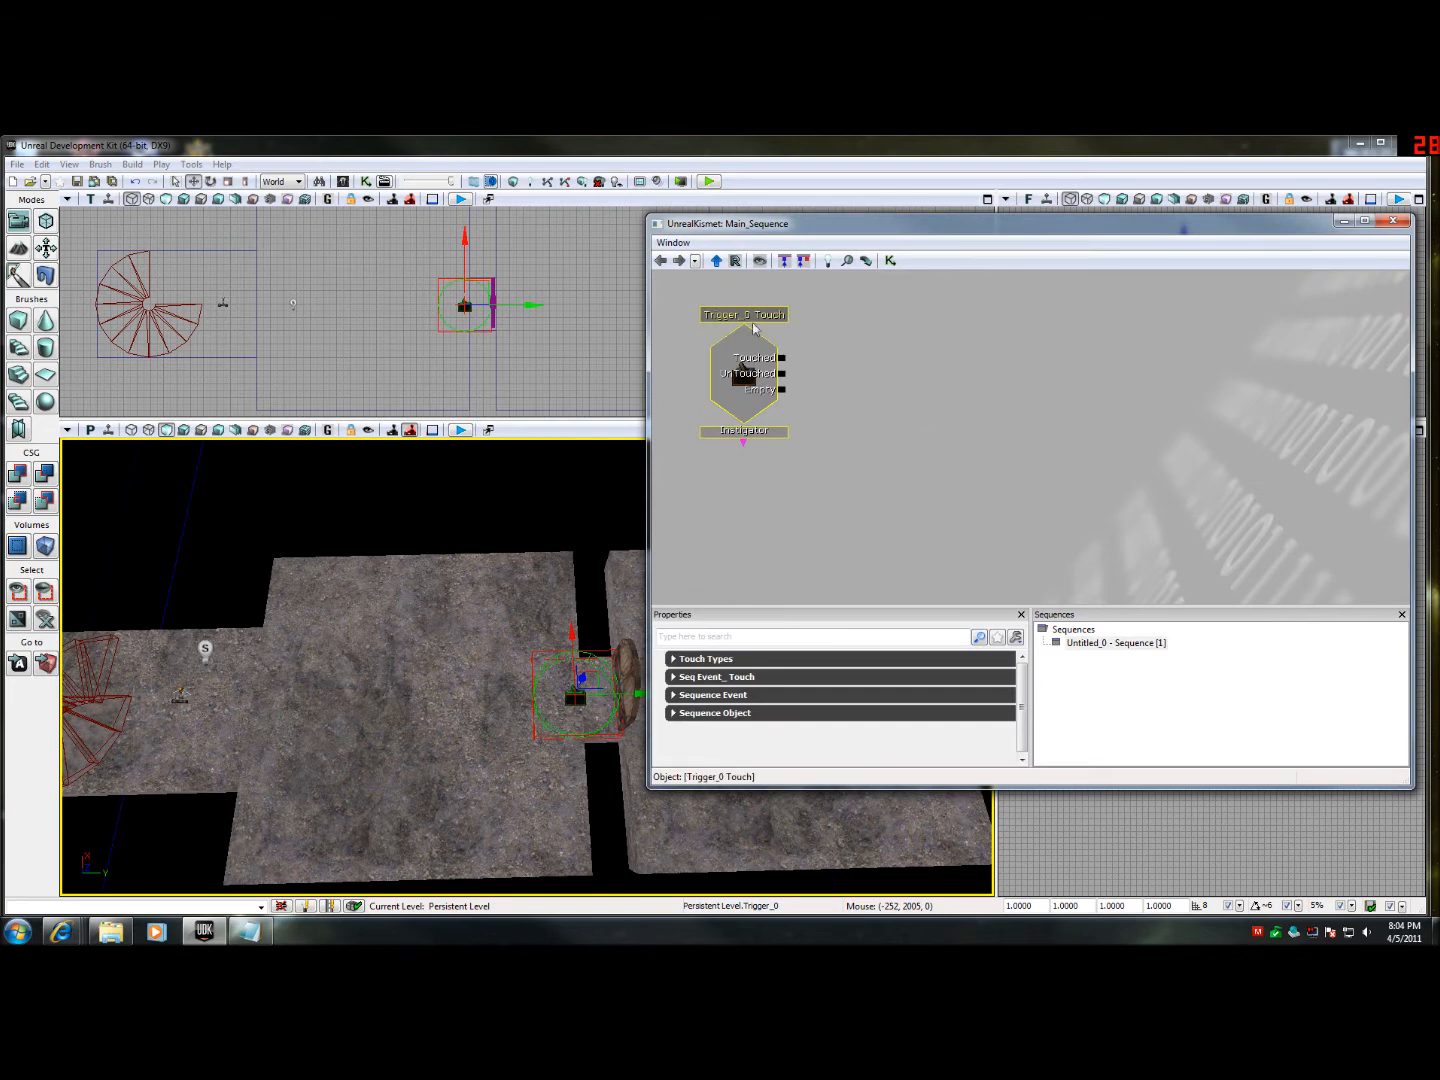
{"action": "left_click_drag", "start_coordinate": [744, 380], "coordinate": [732, 370]}
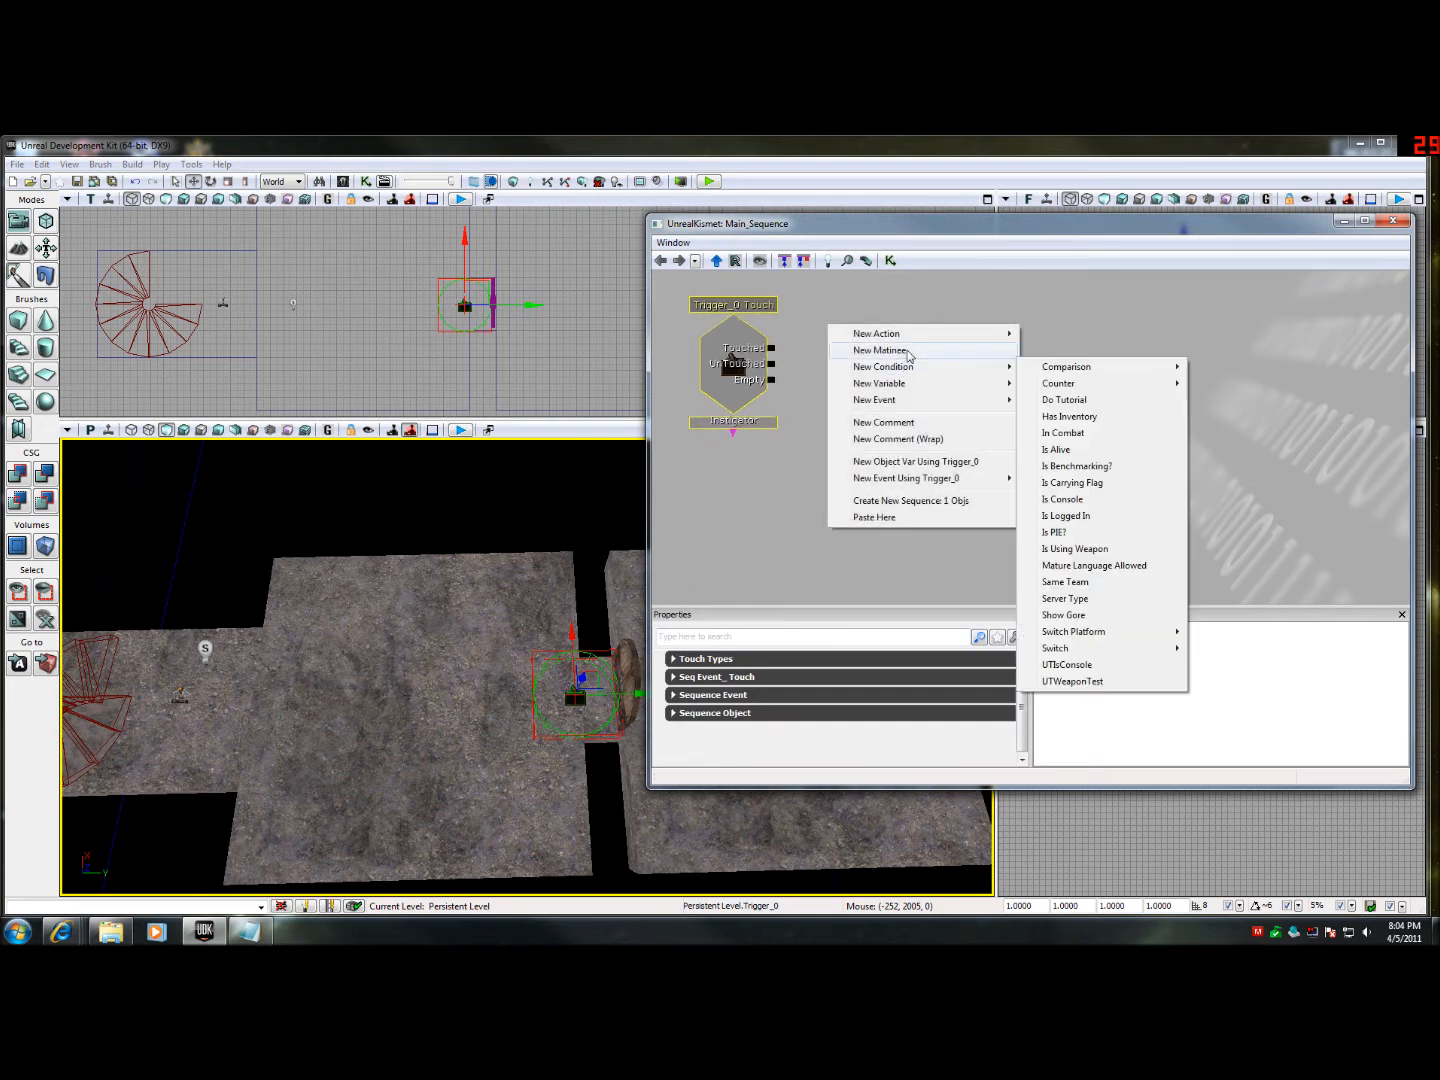
{"action": "left_click", "coordinate": [880, 350]}
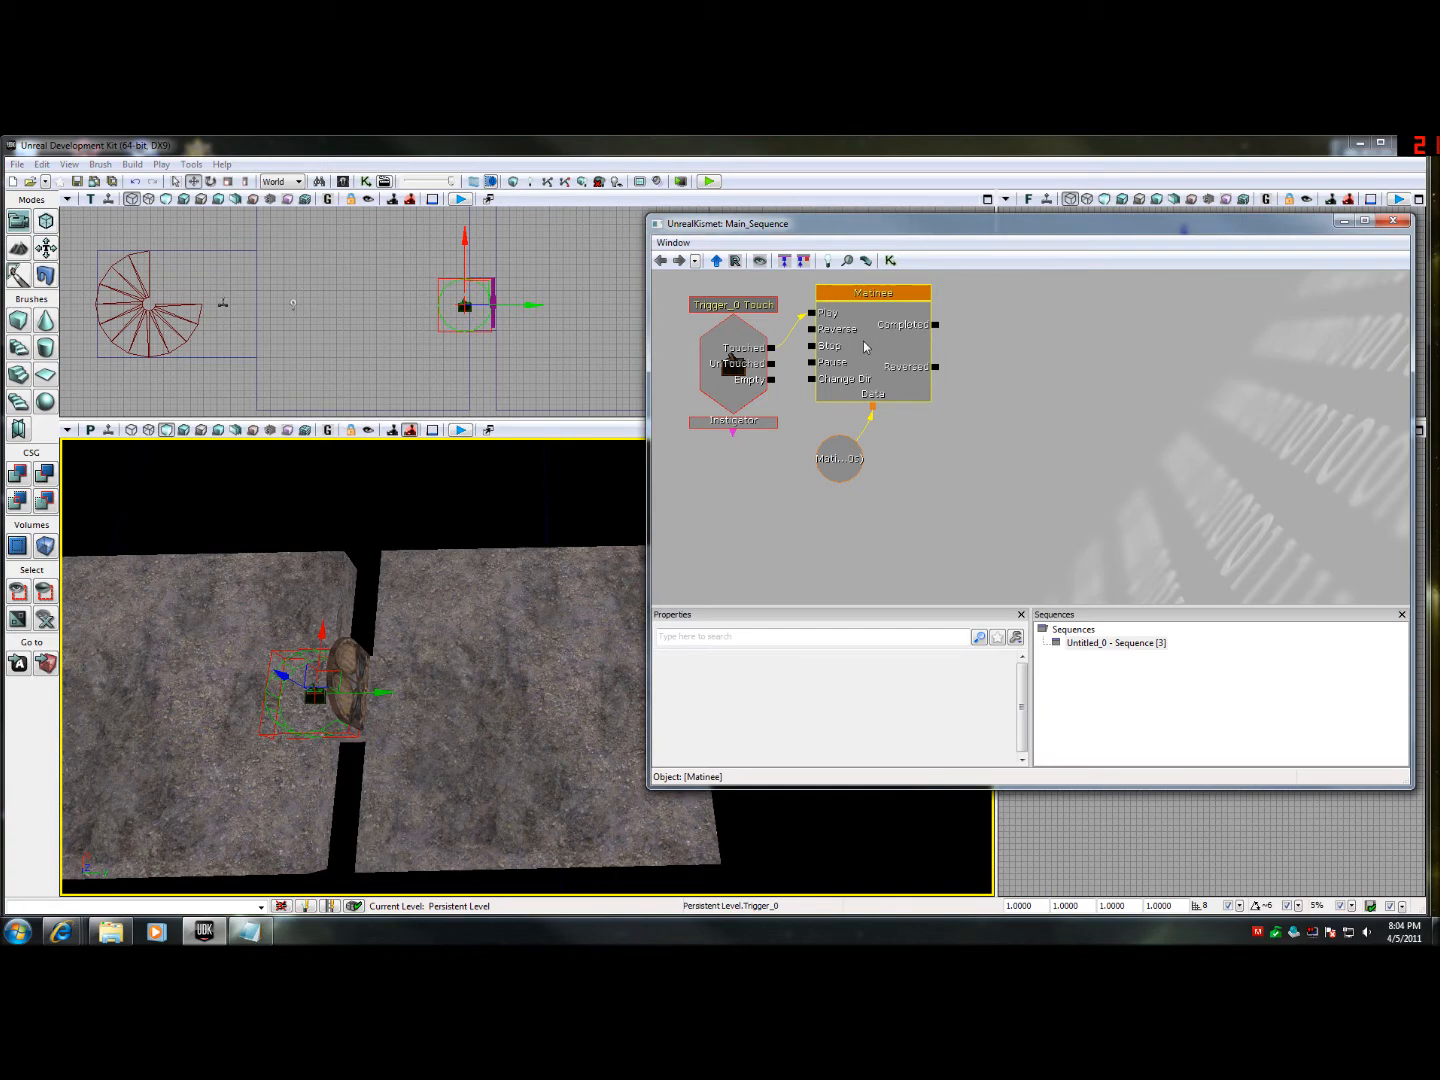
{"action": "double_click", "coordinate": [840, 458]}
{"action": "type", "text": "Left"}
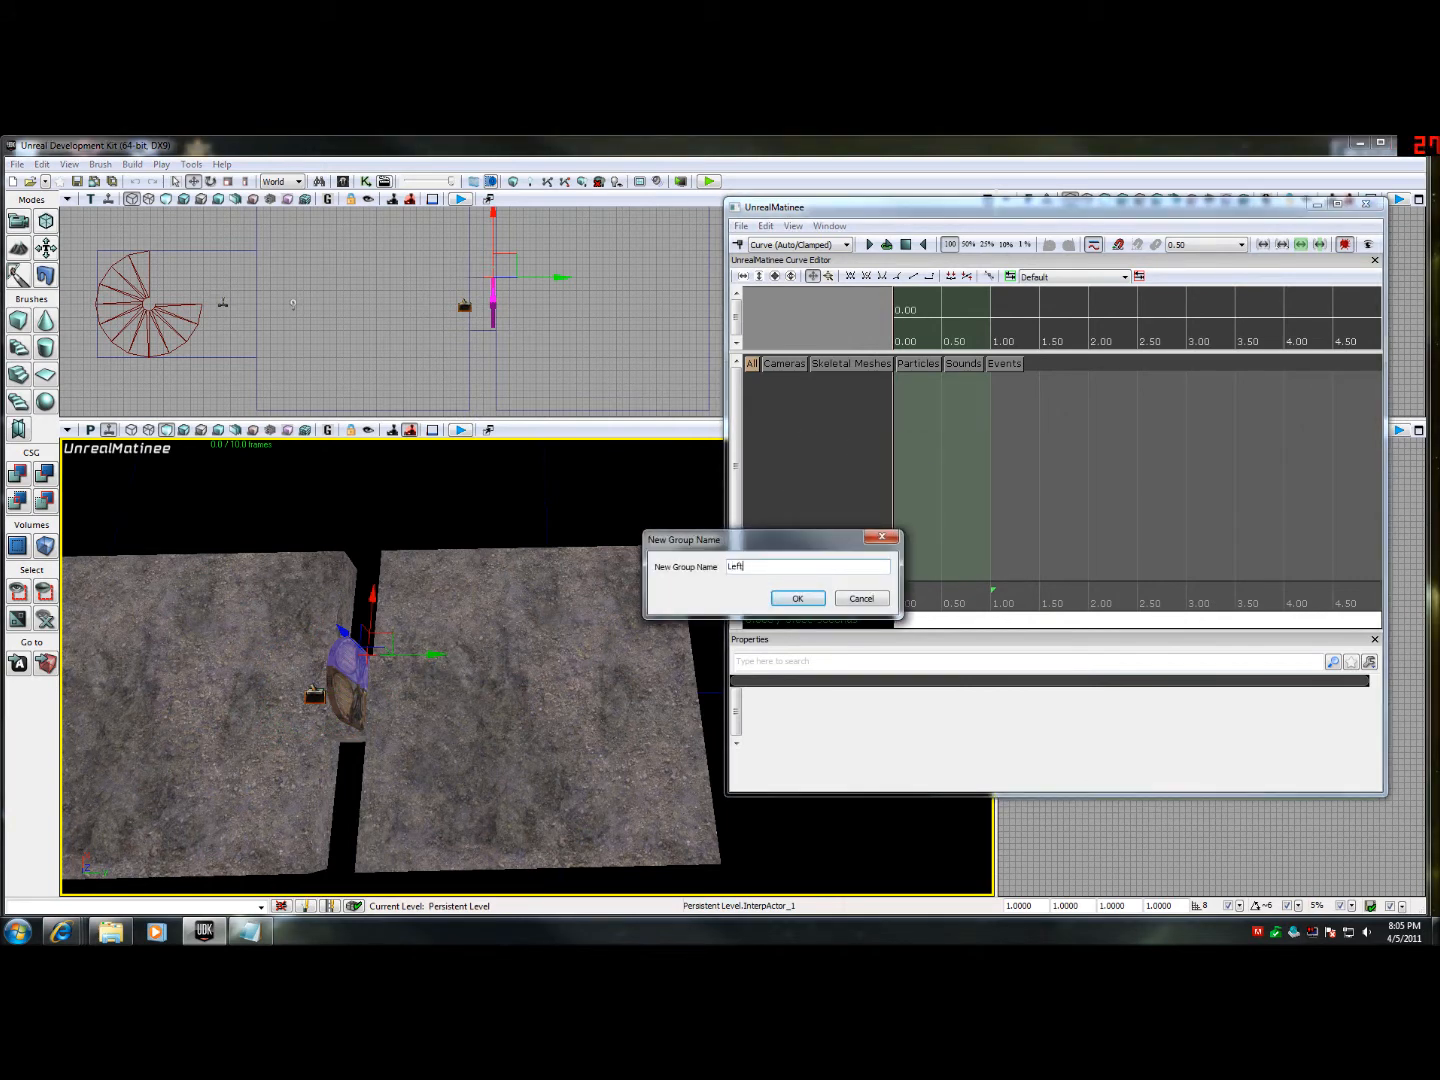
- Name the group LeftDoor and give it a movement track keying the door's swing
{"action": "left_click", "coordinate": [796, 598]}
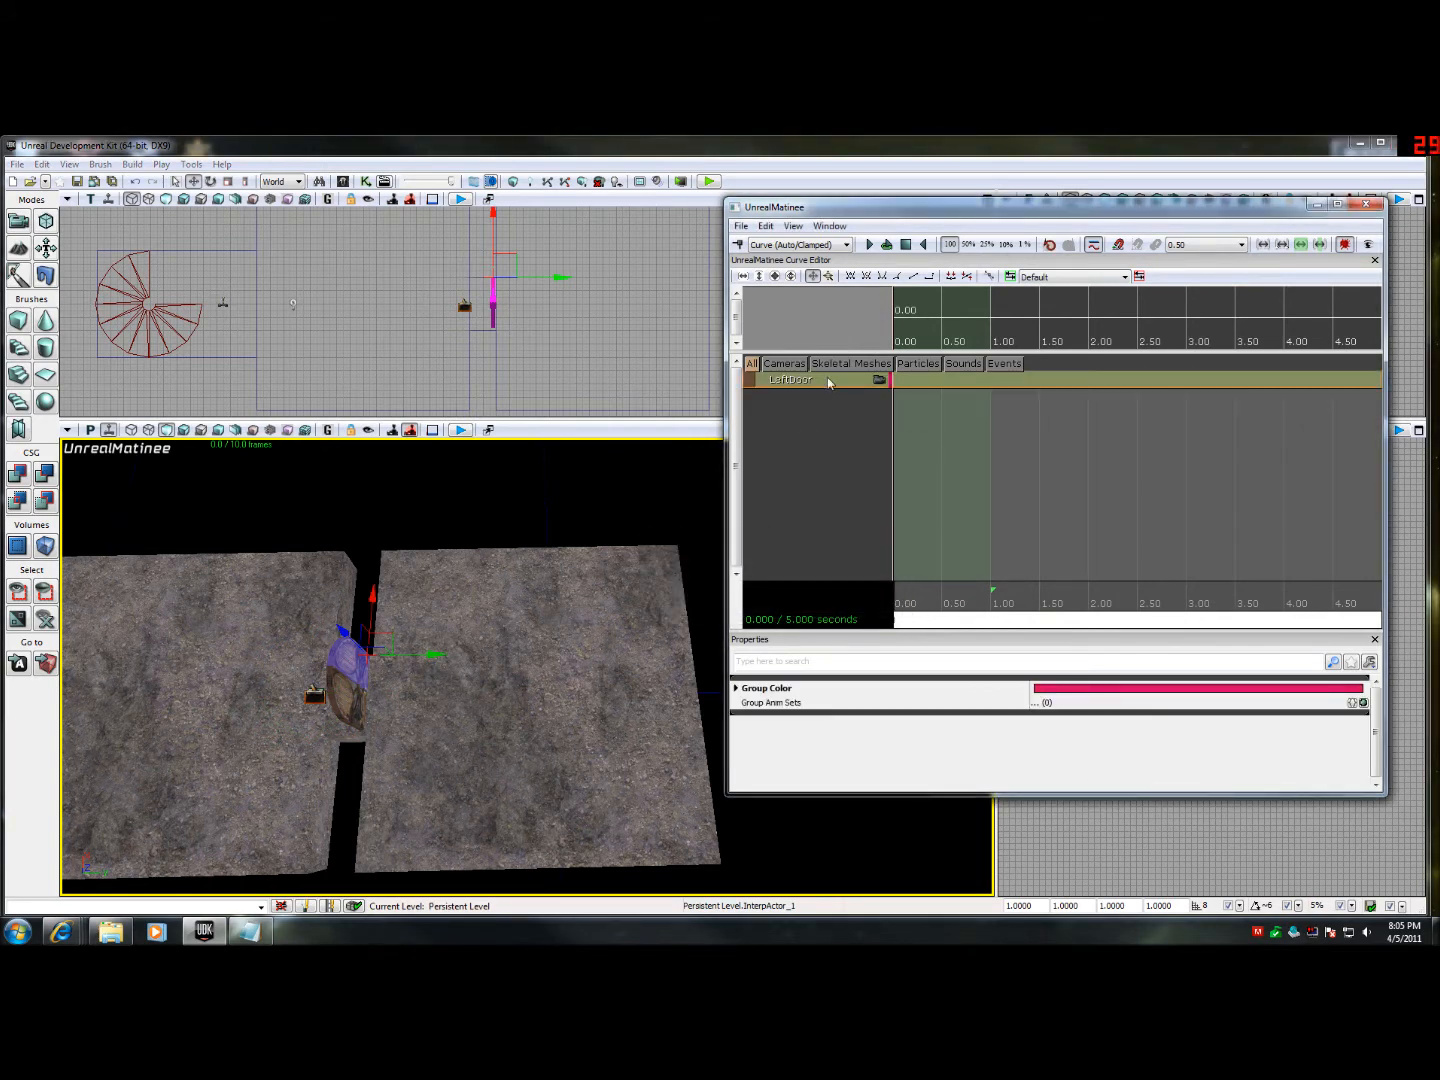
{"action": "right_click", "coordinate": [790, 380]}
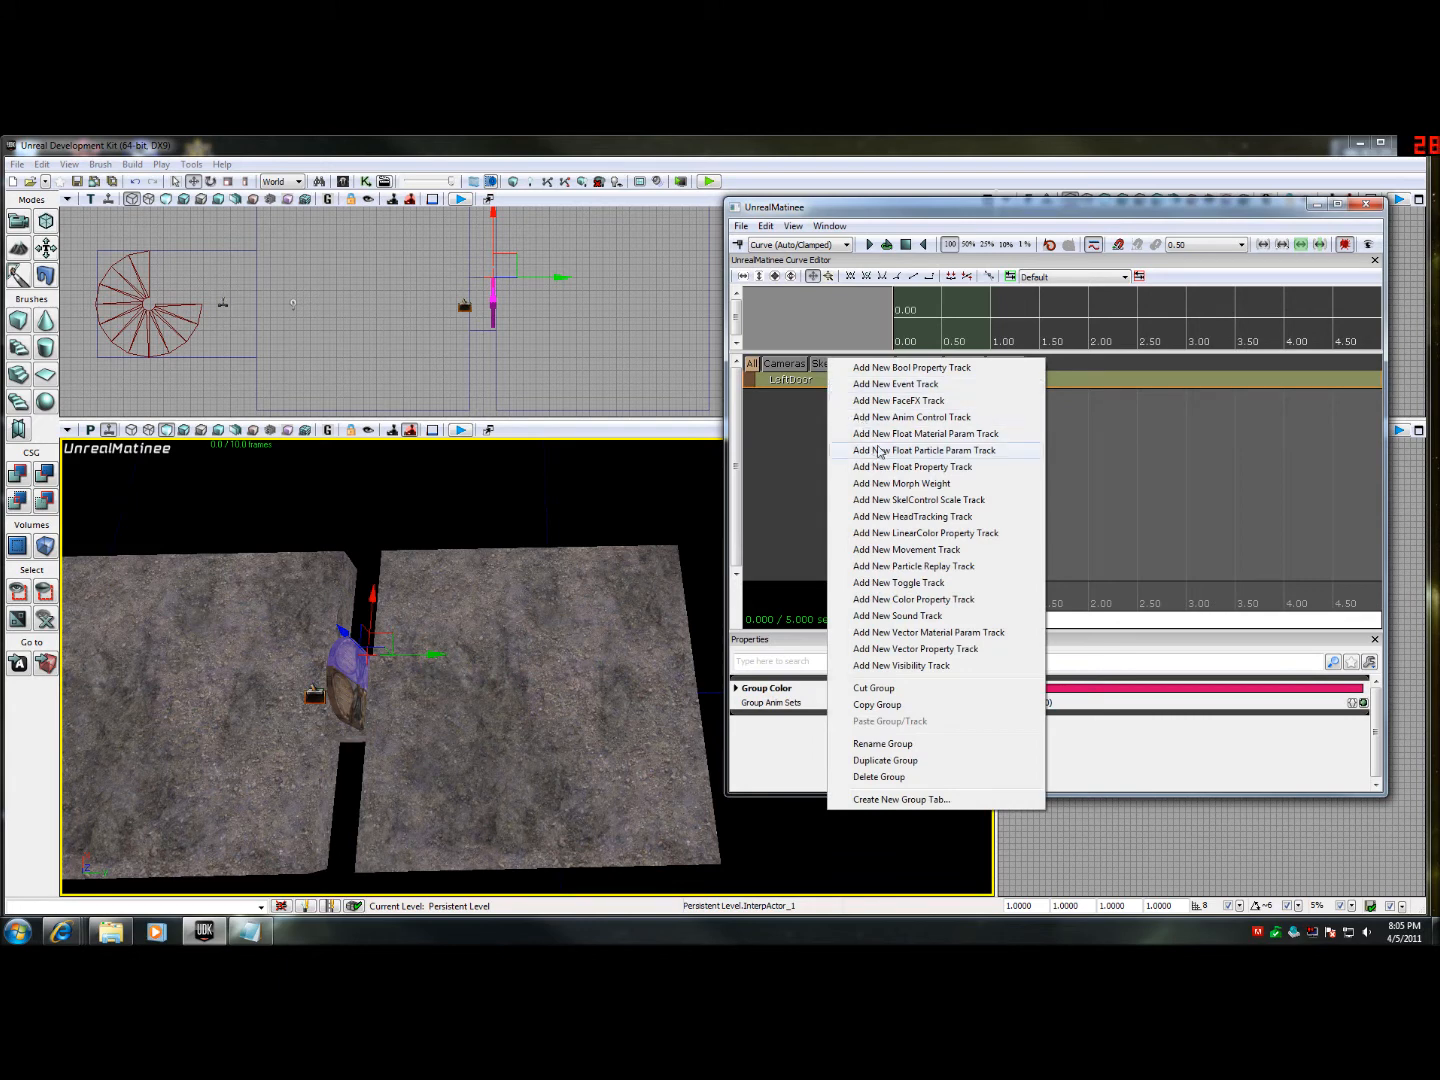
{"action": "left_click", "coordinate": [906, 548]}
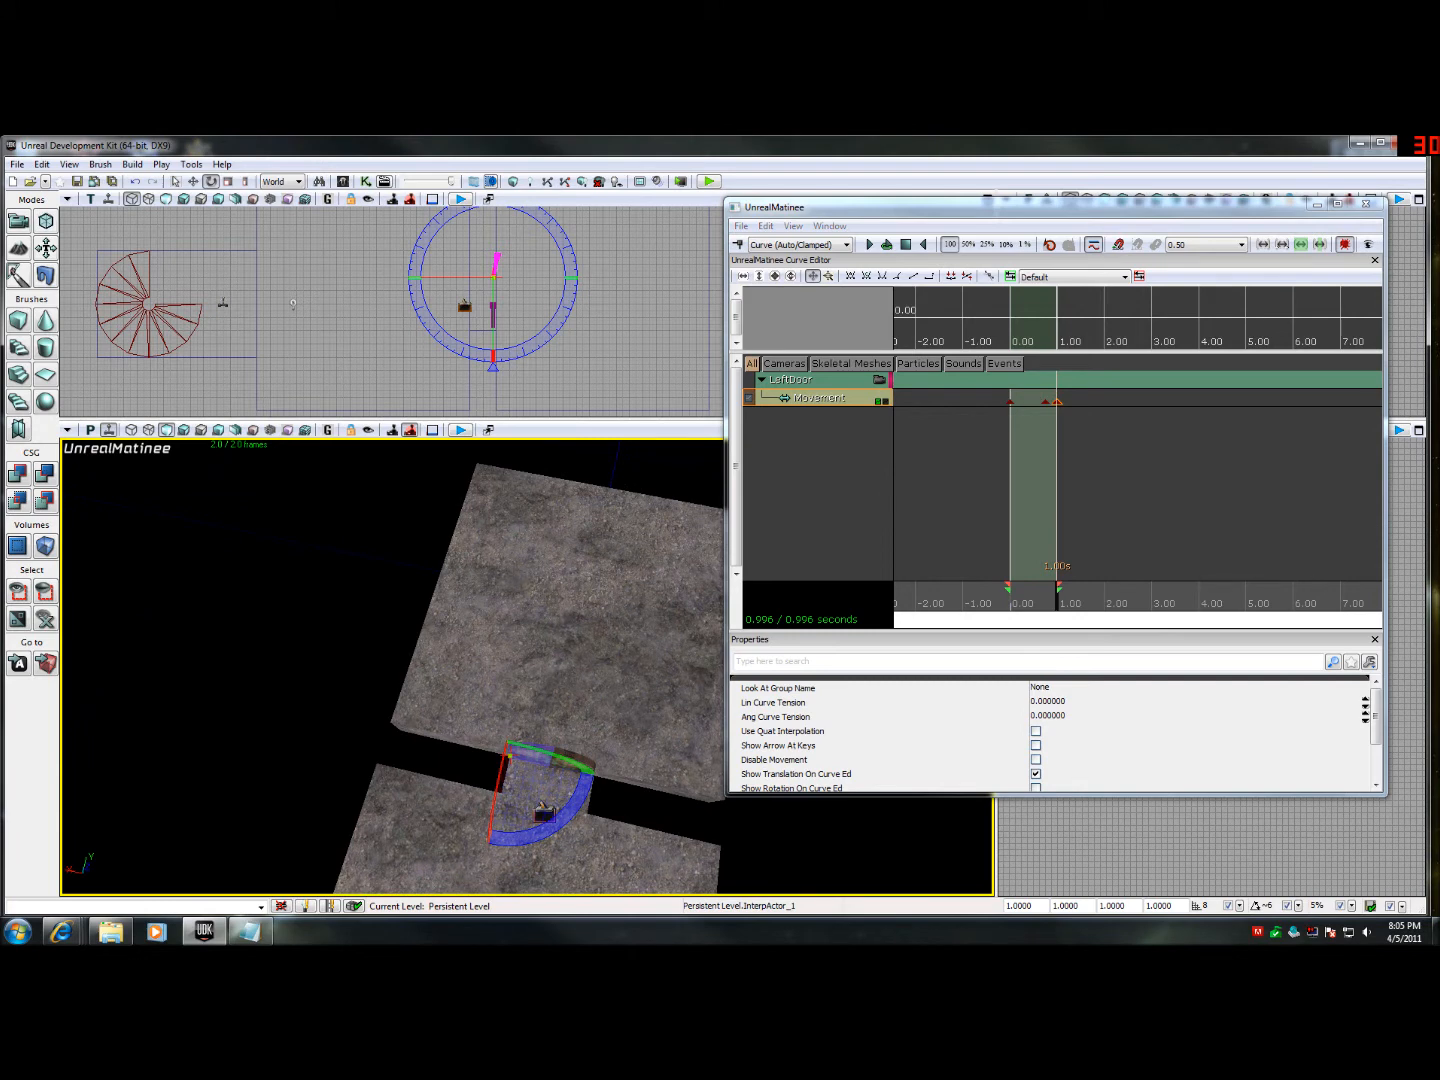
{"action": "mouse_move", "coordinate": [1000, 404]}
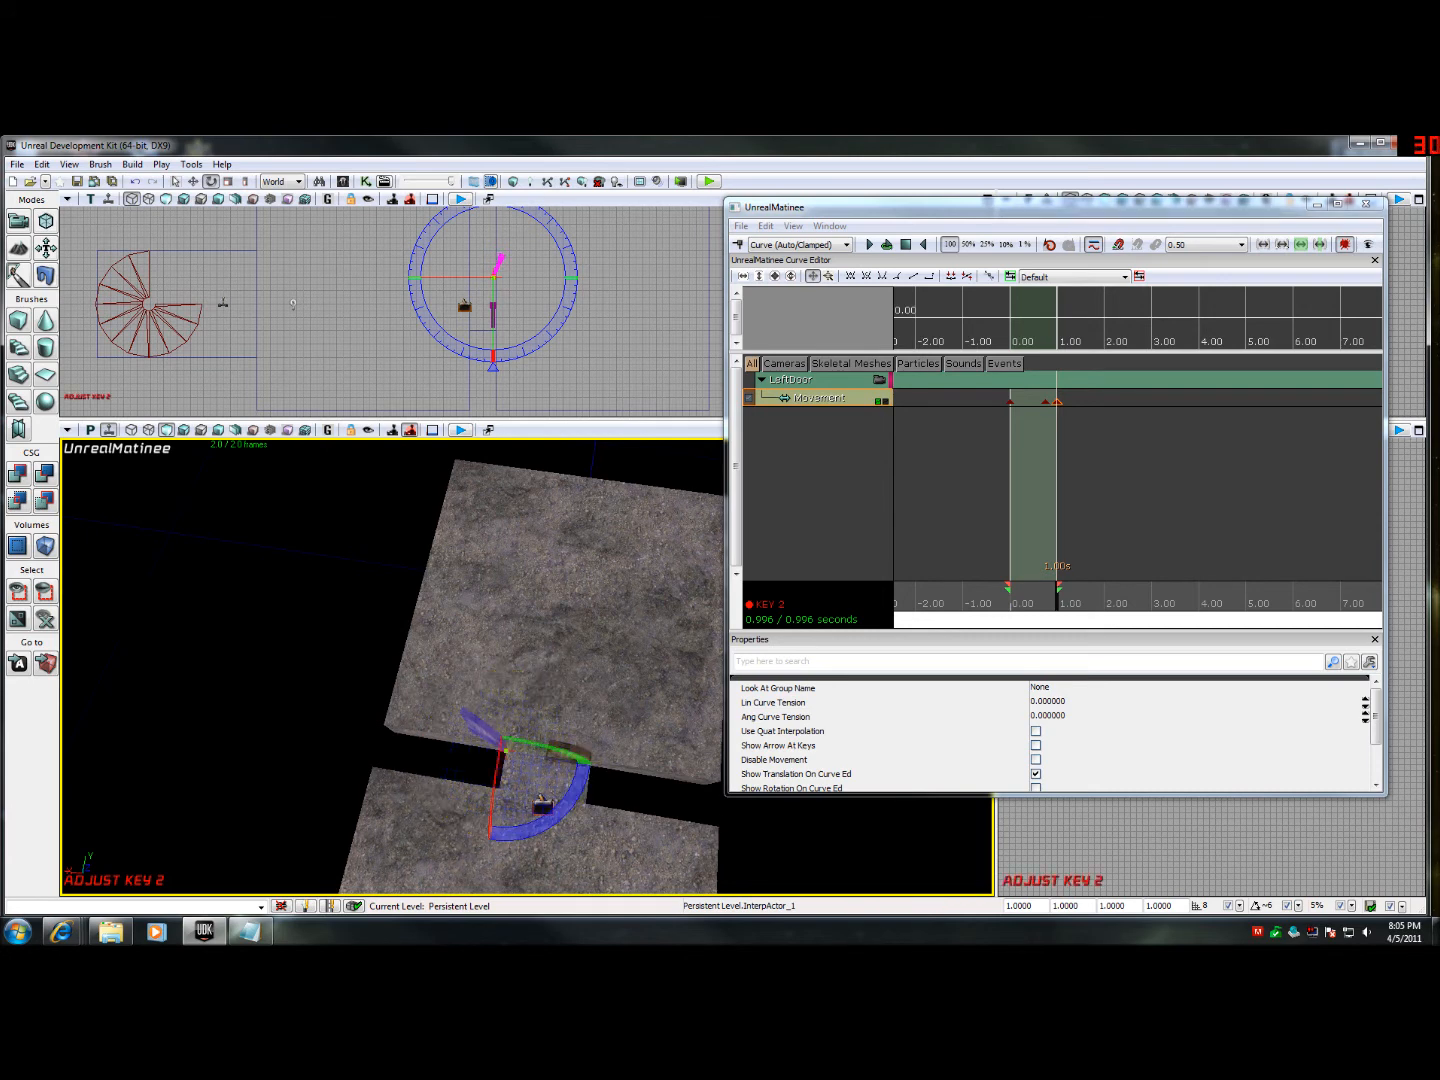
{"action": "right_click", "coordinate": [820, 410]}
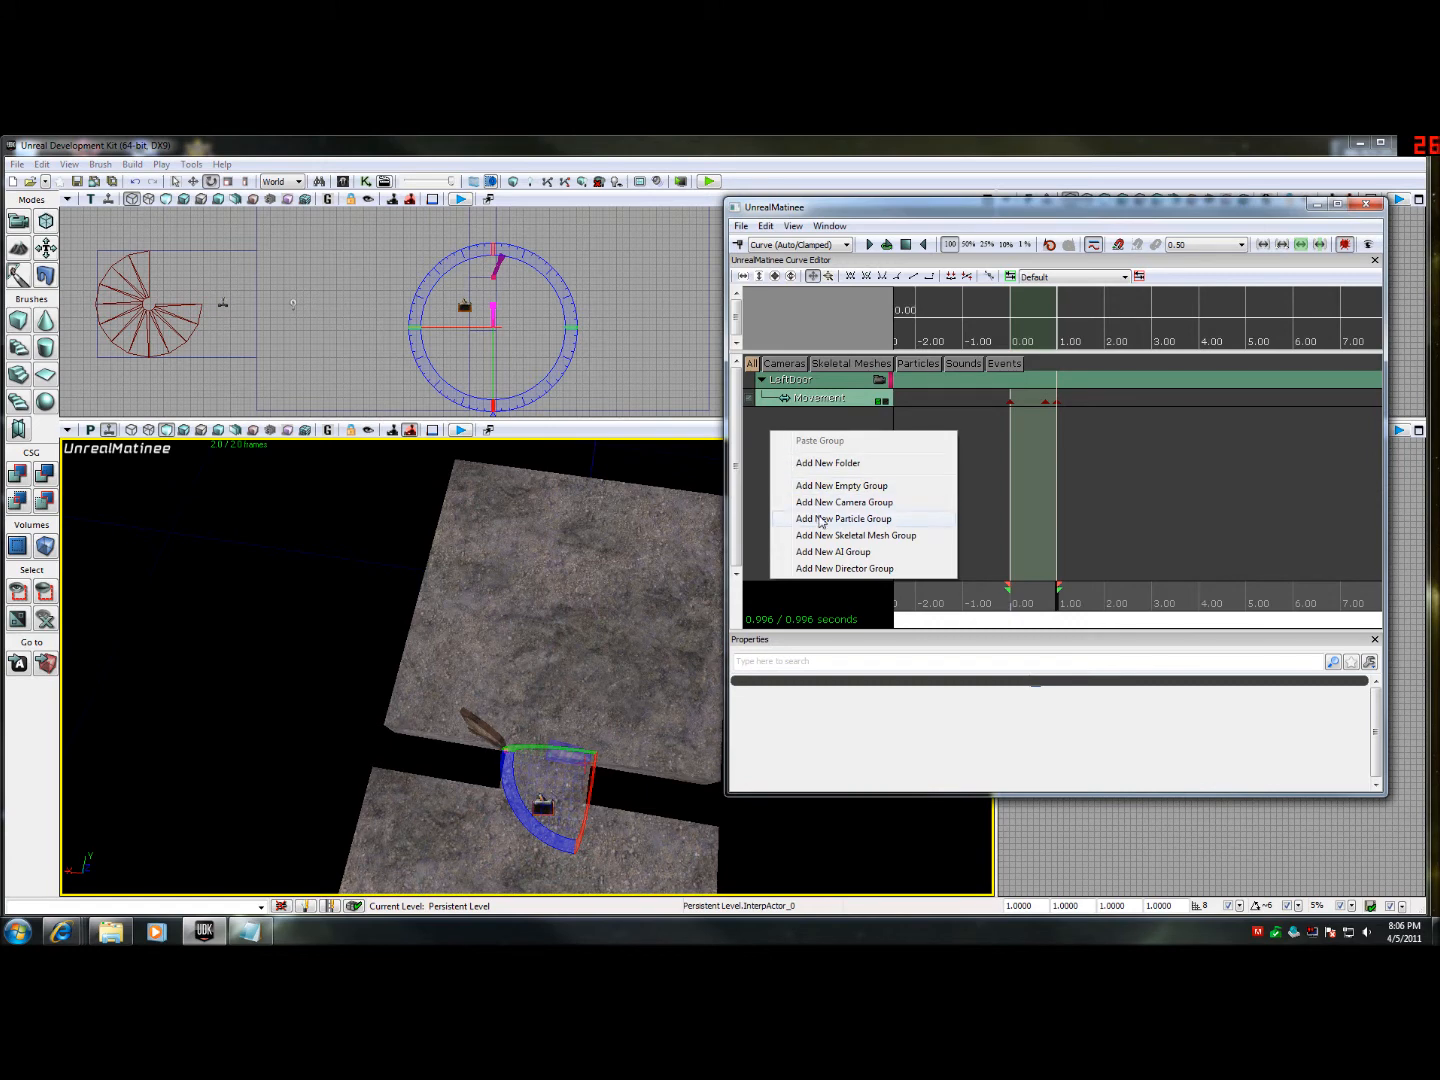
- Create an empty RightDoor group and key the right door rotated open later on the timeline
{"action": "left_click", "coordinate": [844, 552]}
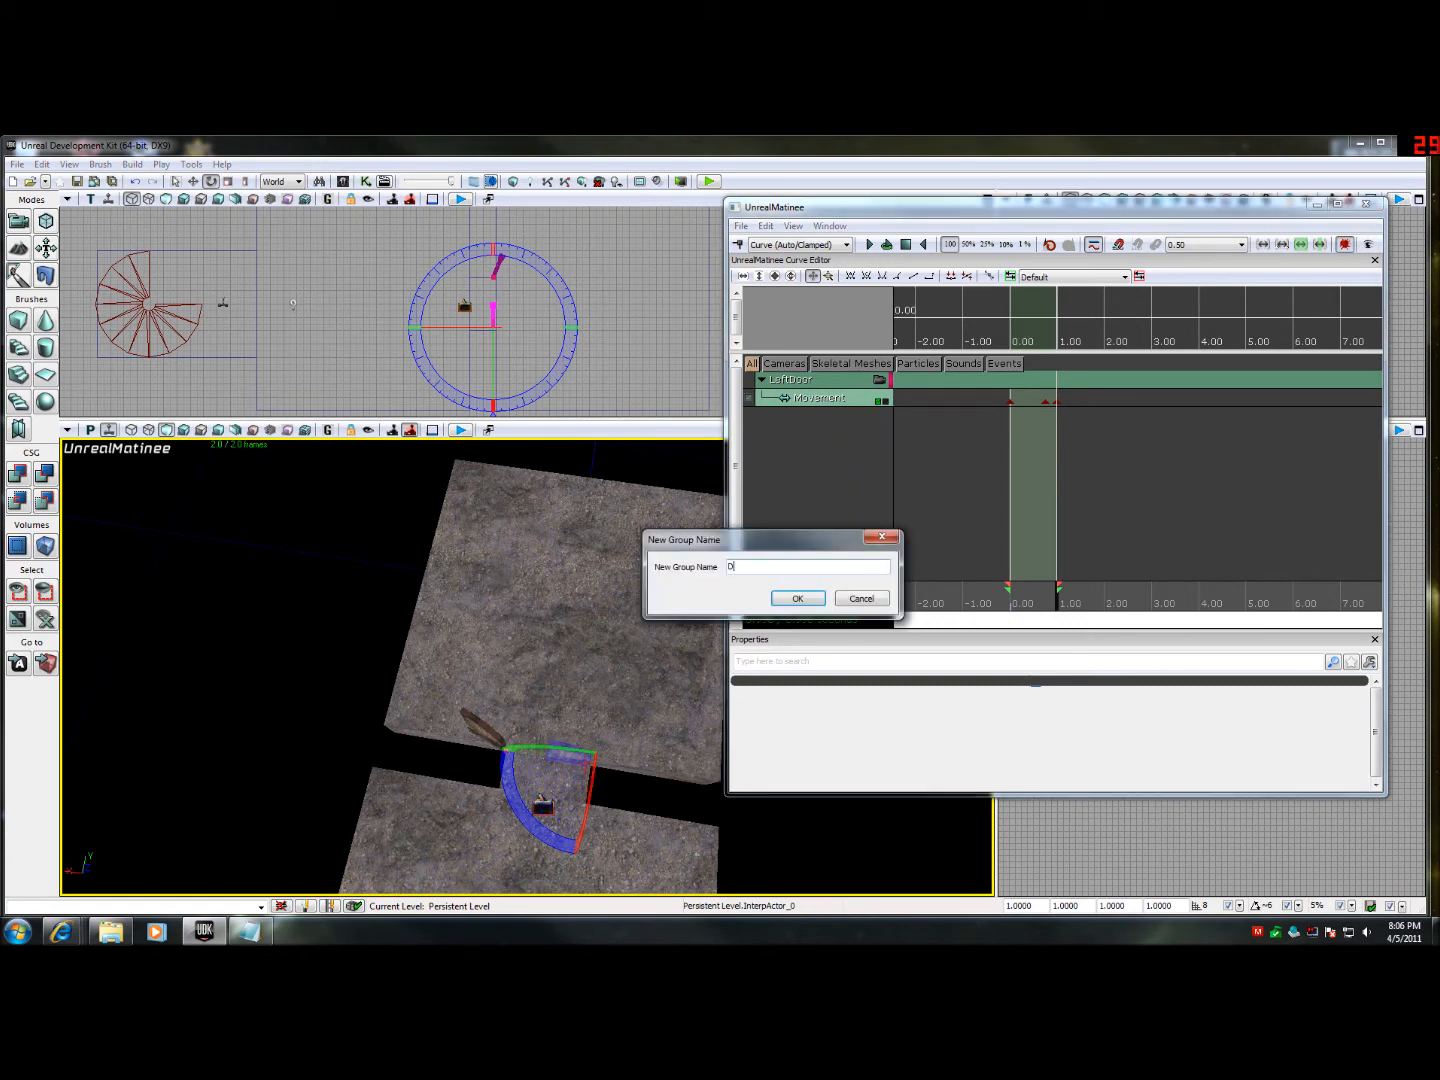
{"action": "type", "text": "RightDoor"}
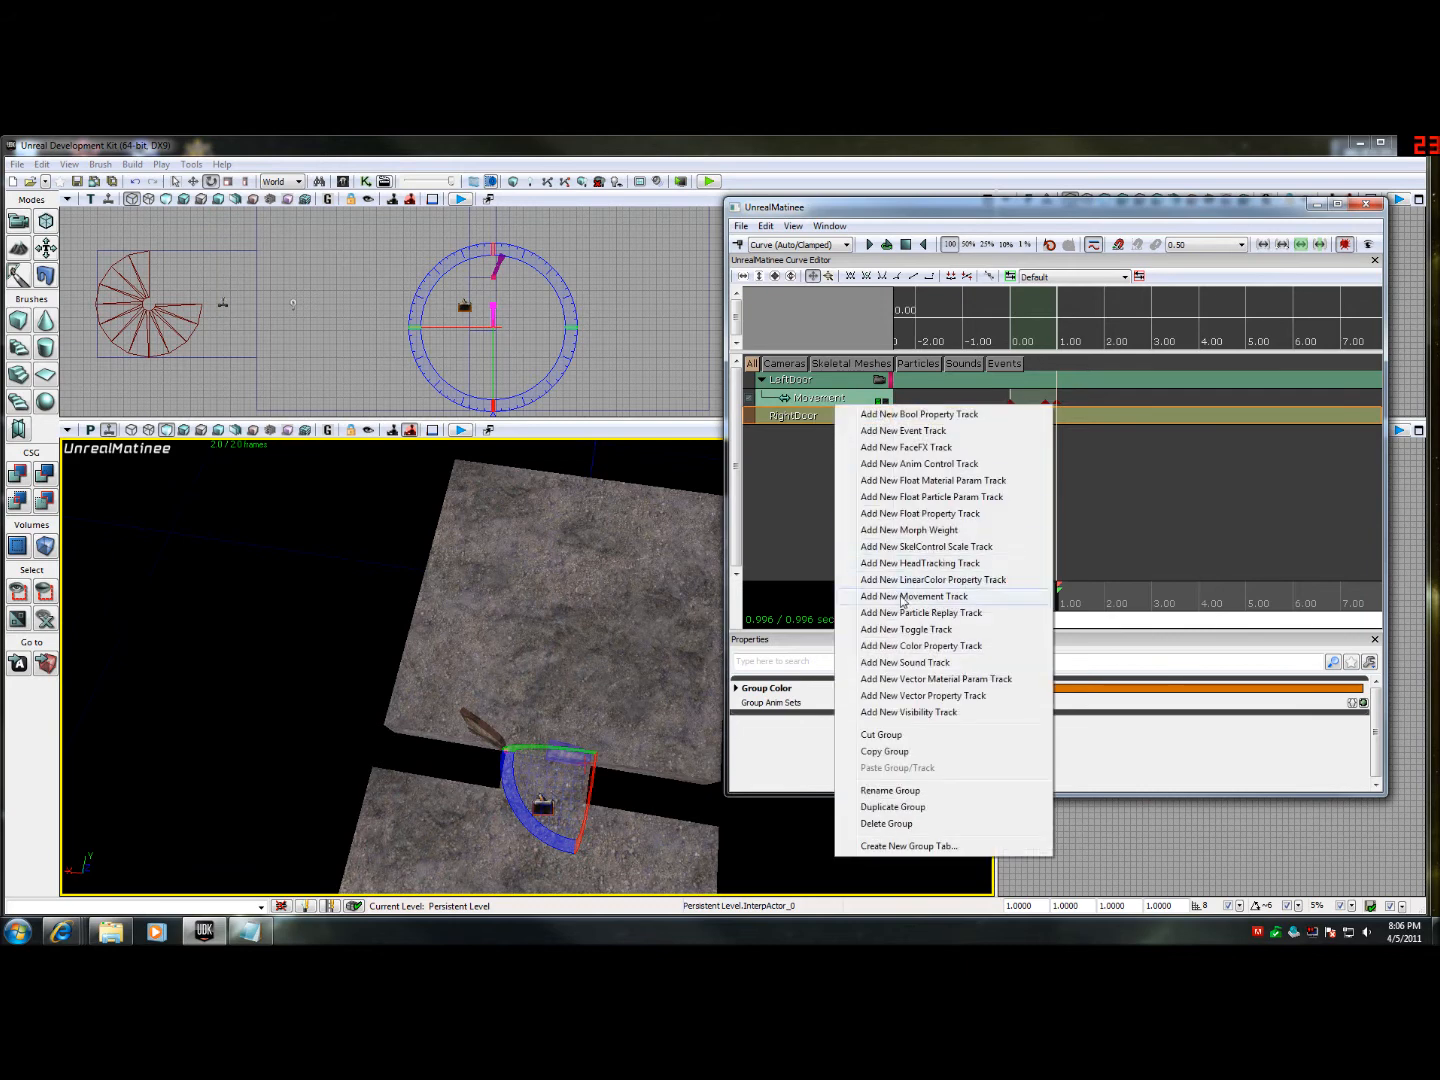
{"action": "mouse_move", "coordinate": [936, 680]}
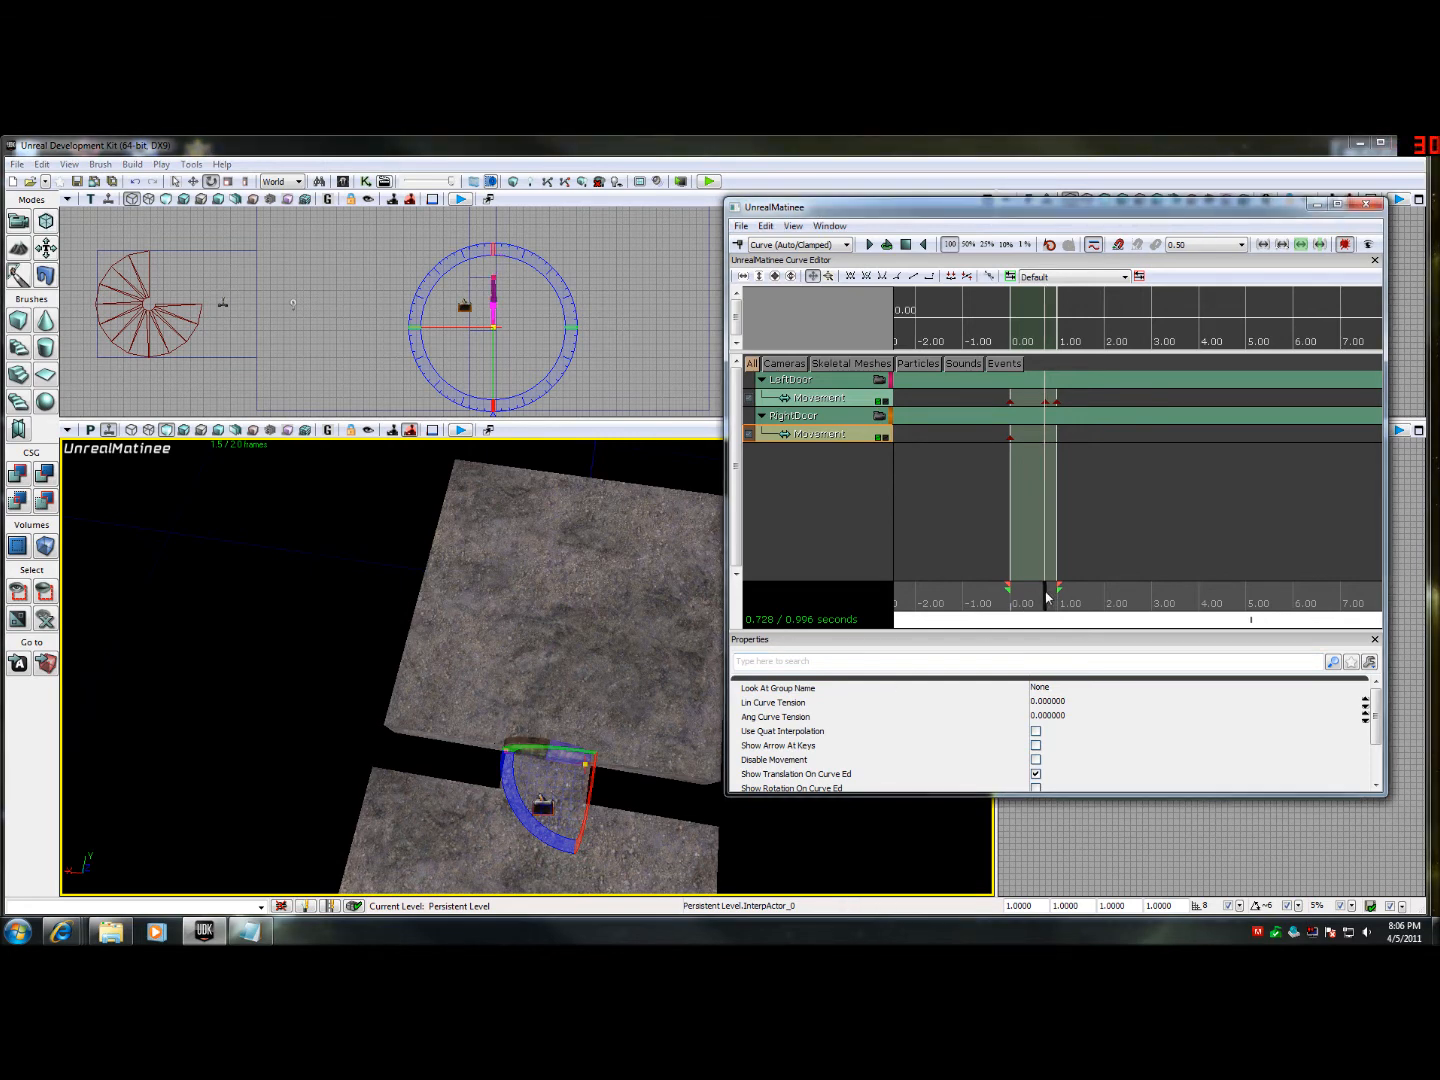
{"action": "left_click_drag", "start_coordinate": [1048, 596], "coordinate": [1050, 596]}
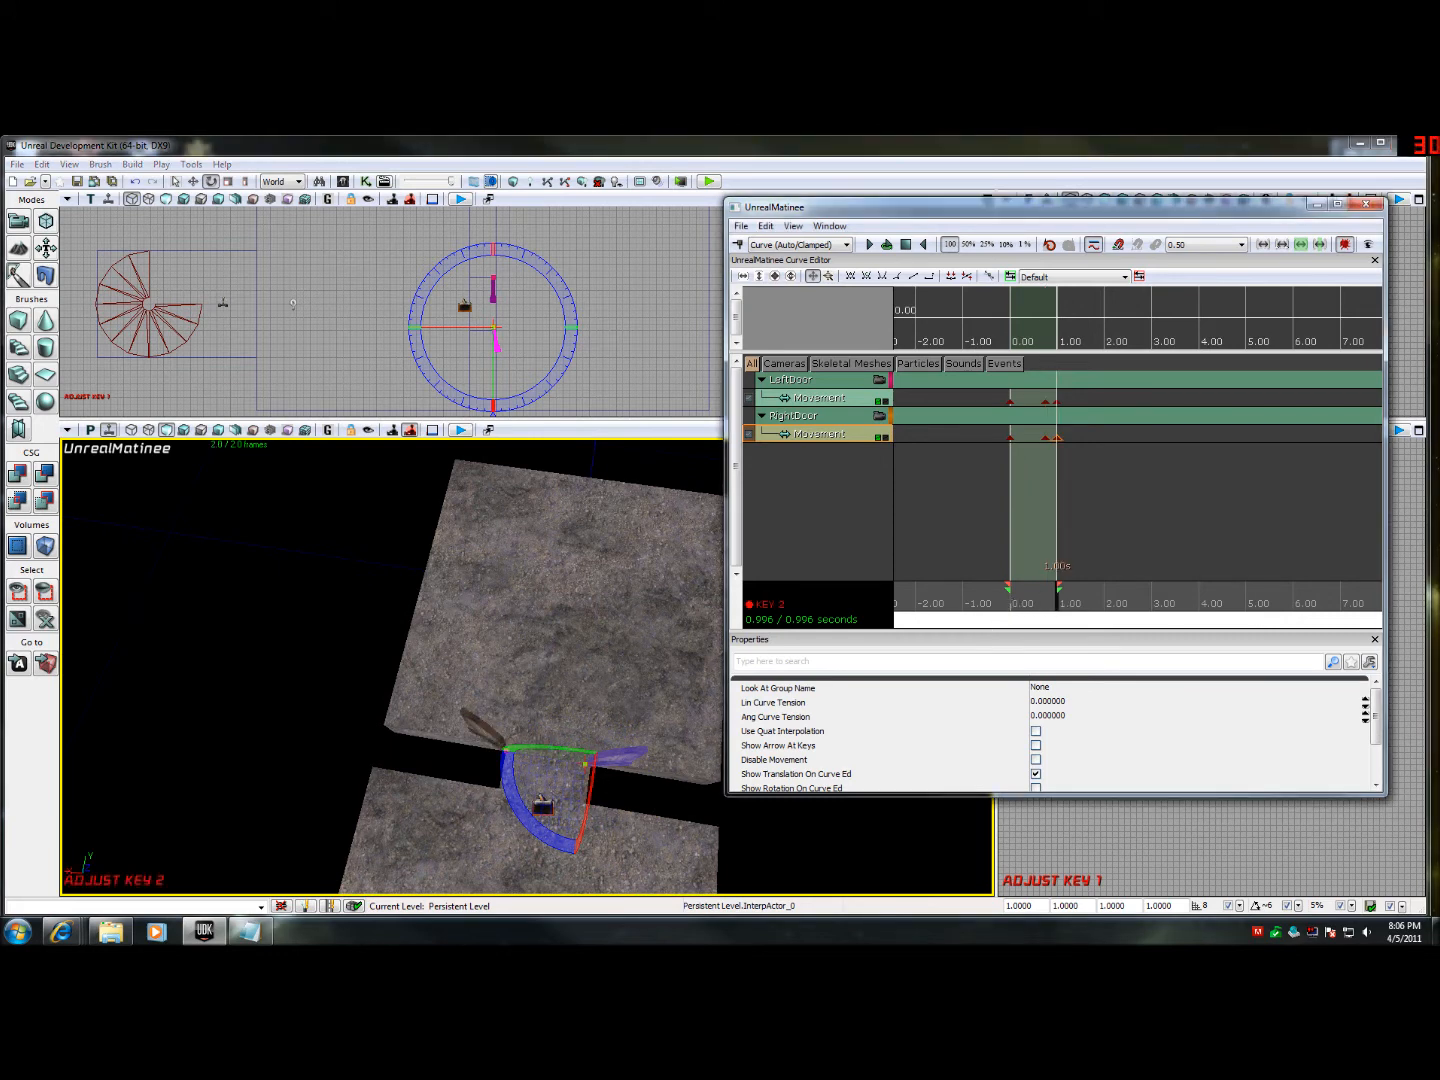
{"action": "left_click_drag", "start_coordinate": [556, 760], "coordinate": [670, 780]}
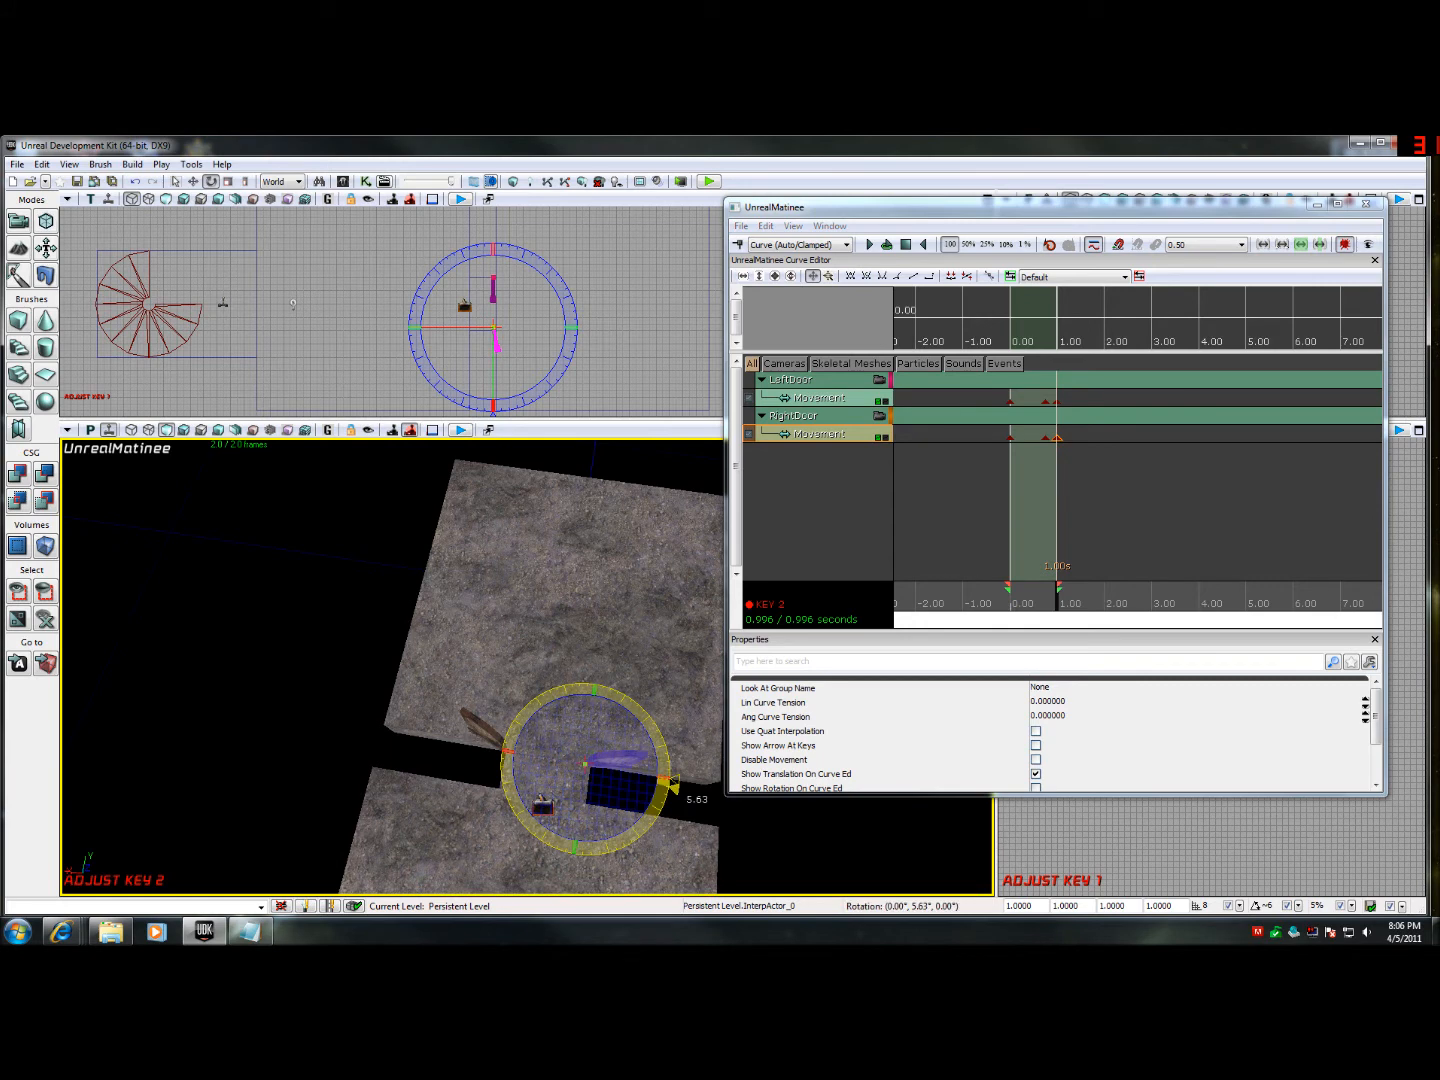
{"action": "left_click_drag", "start_coordinate": [670, 784], "coordinate": [540, 790]}
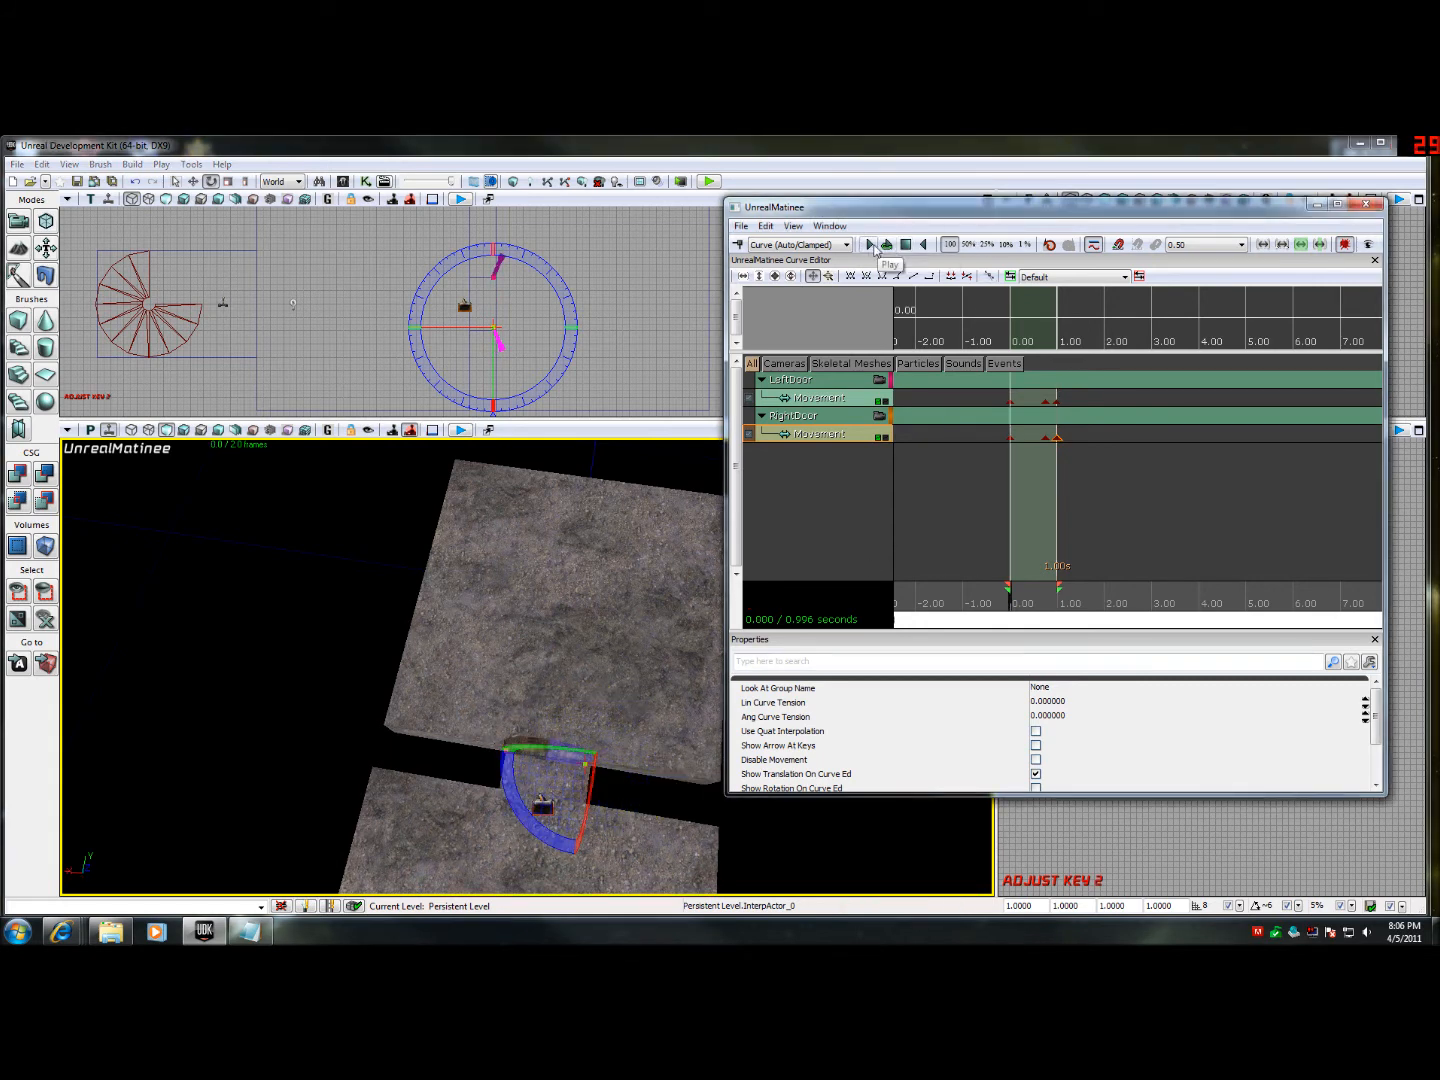
- Preview the door animation, swing the second door open for its keyframe, and close Matinee
{"action": "left_click", "coordinate": [868, 244]}
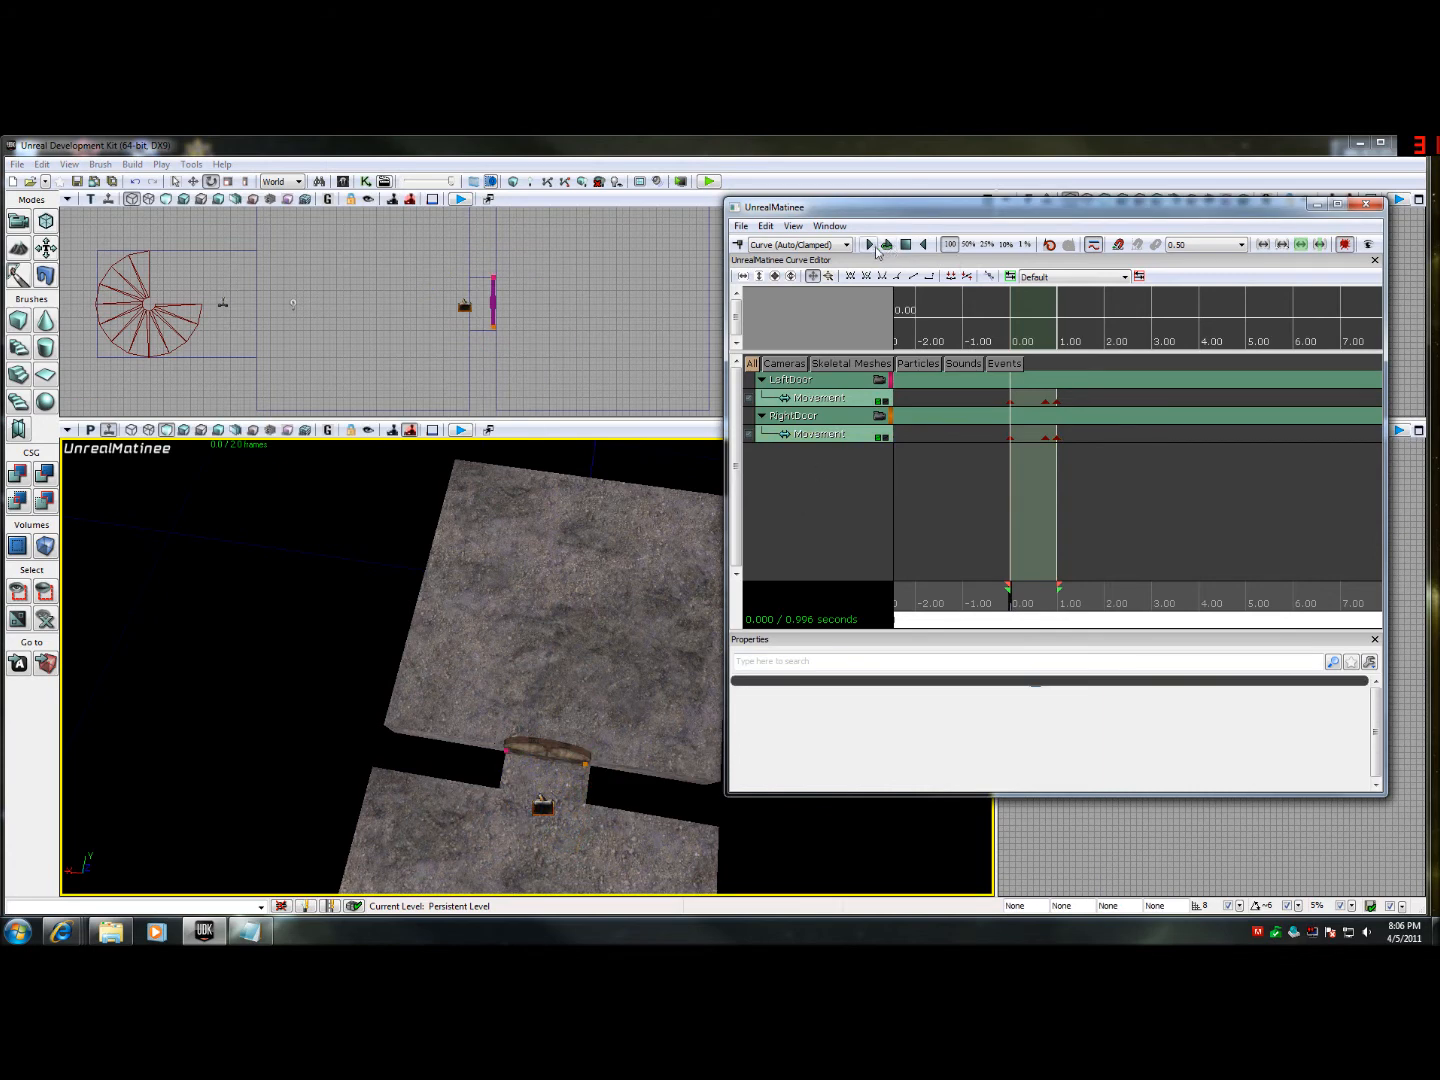
{"action": "left_click", "coordinate": [868, 244]}
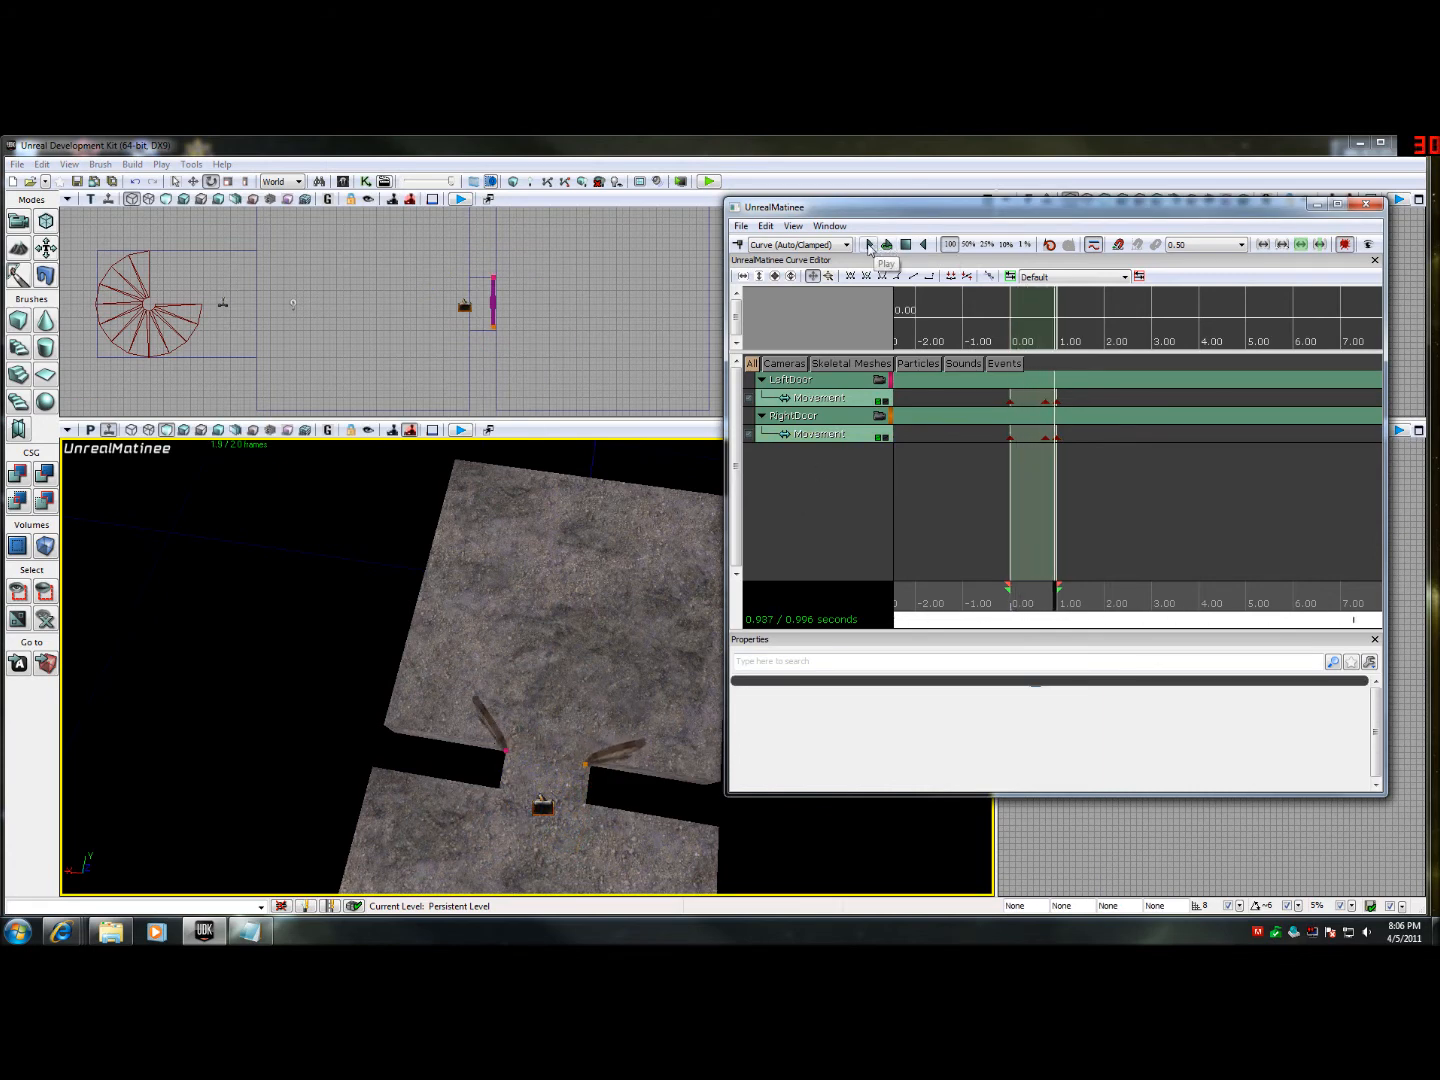
{"action": "left_click", "coordinate": [868, 244]}
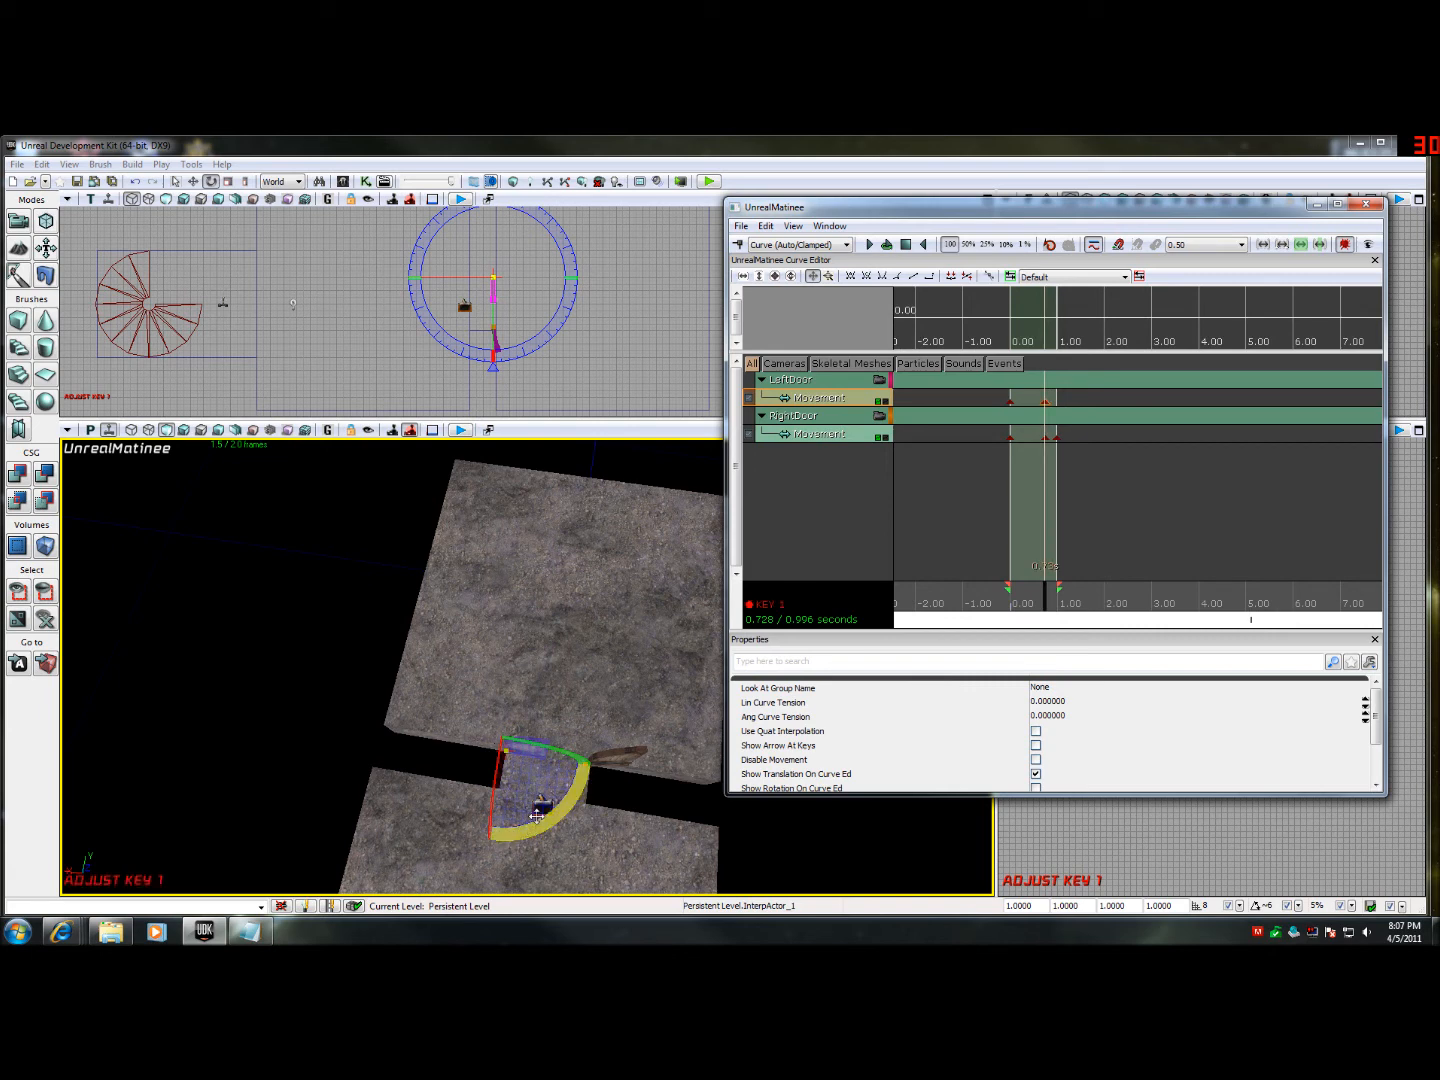
{"action": "left_click_drag", "start_coordinate": [536, 816], "coordinate": [596, 764]}
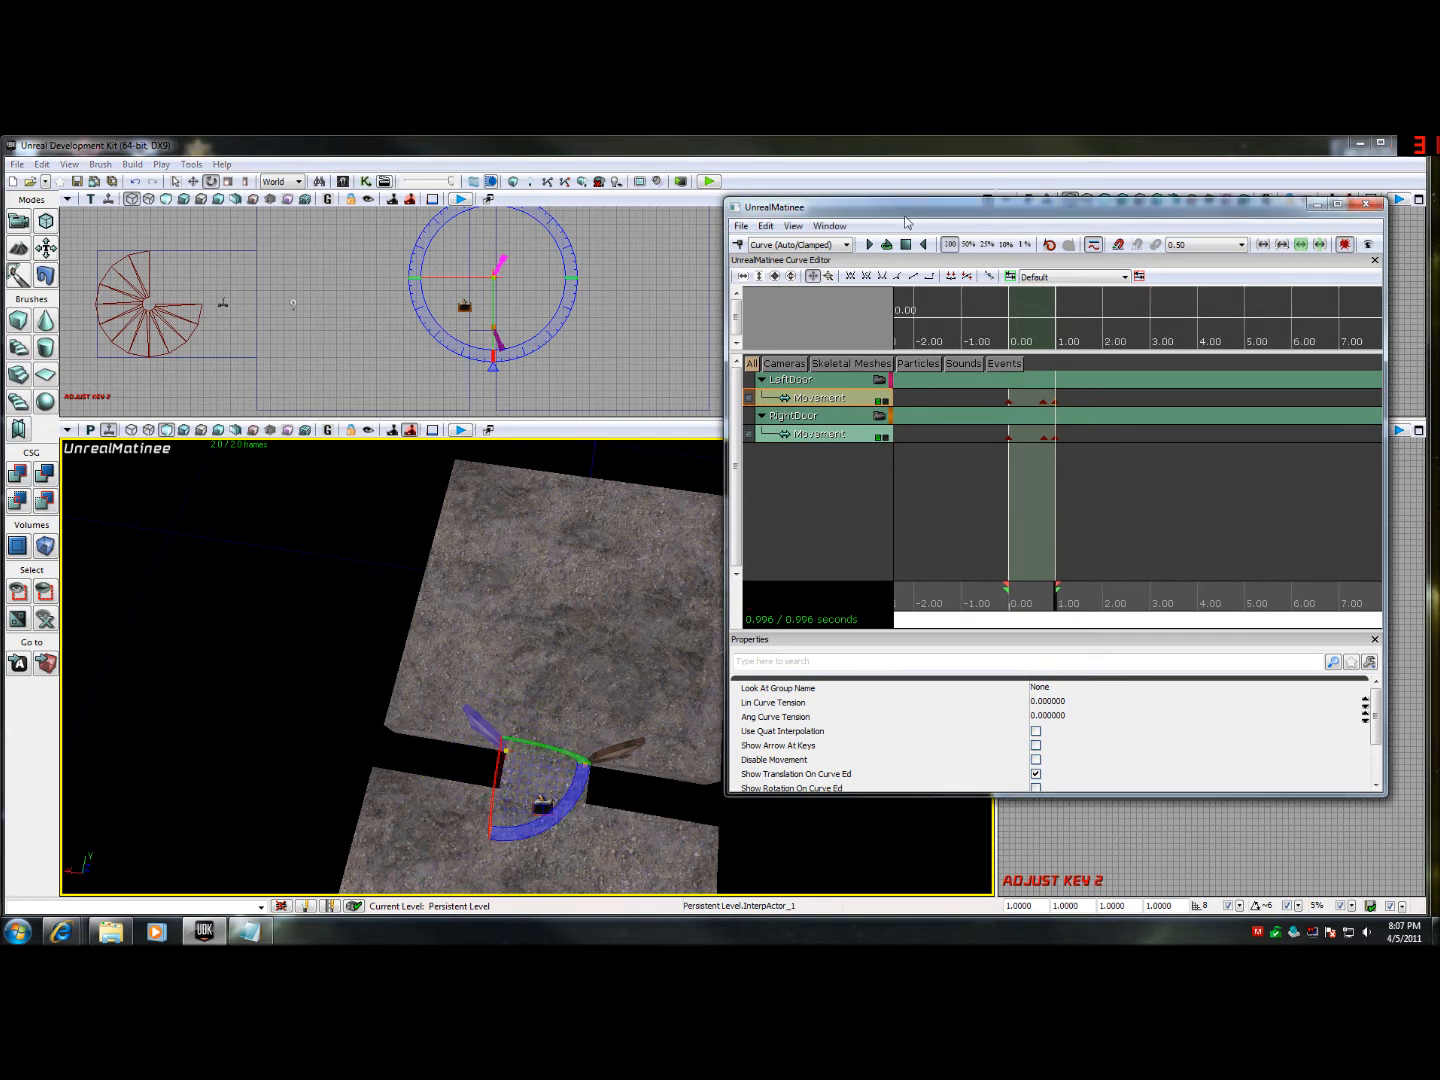
{"action": "left_click", "coordinate": [868, 244]}
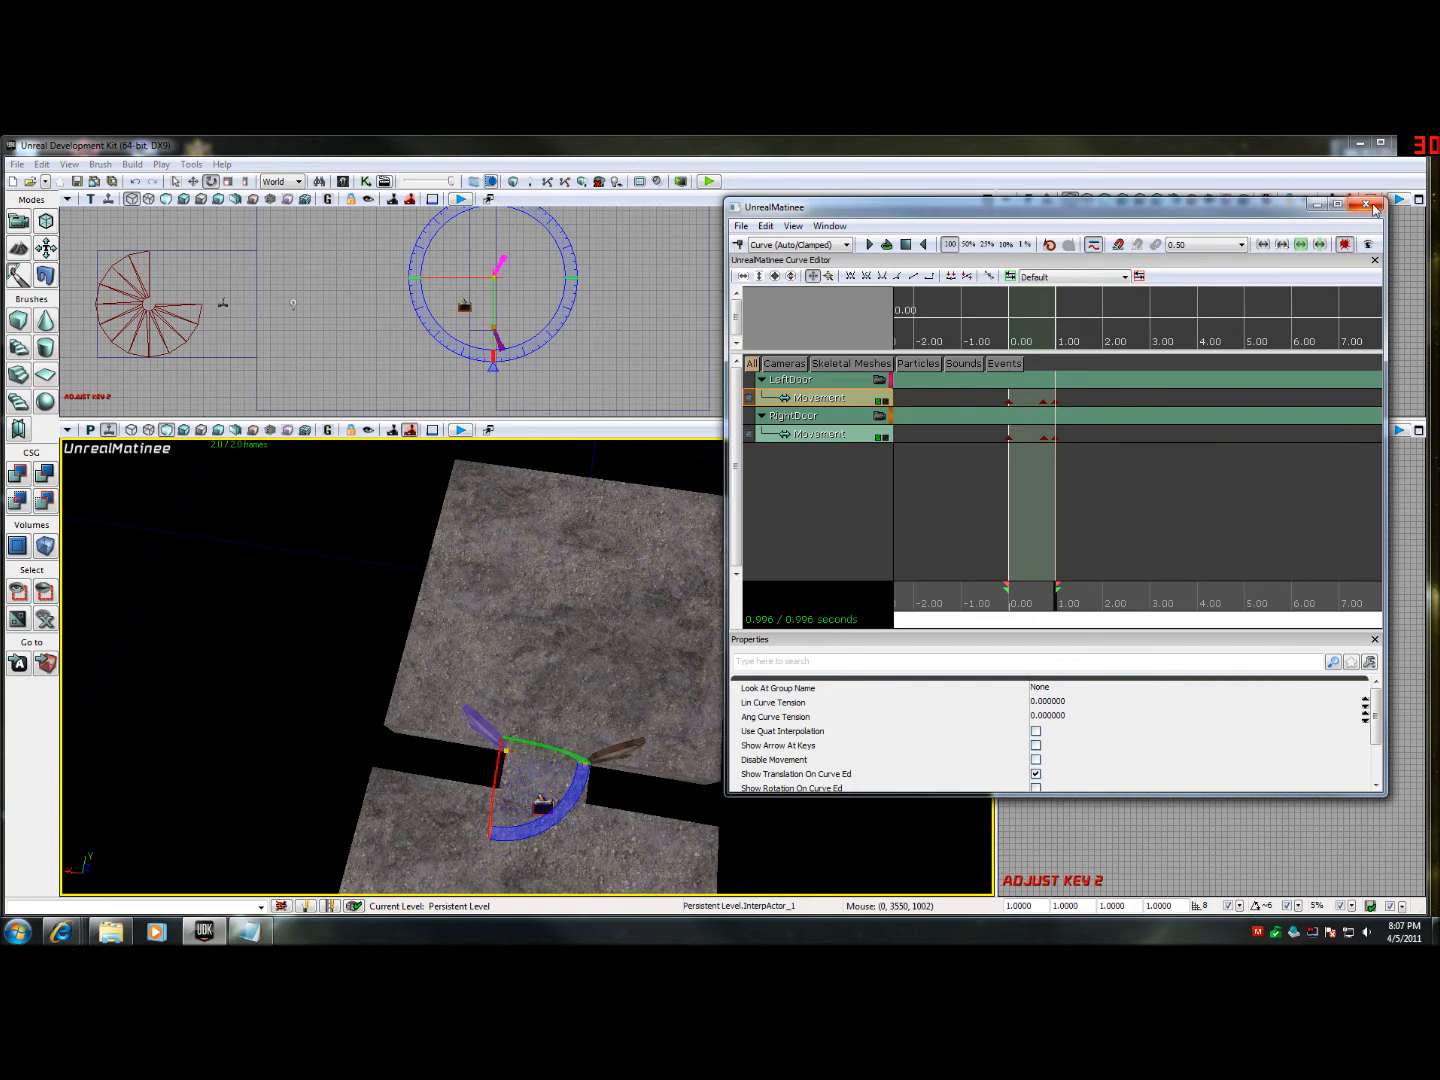
{"action": "left_click", "coordinate": [1364, 206]}
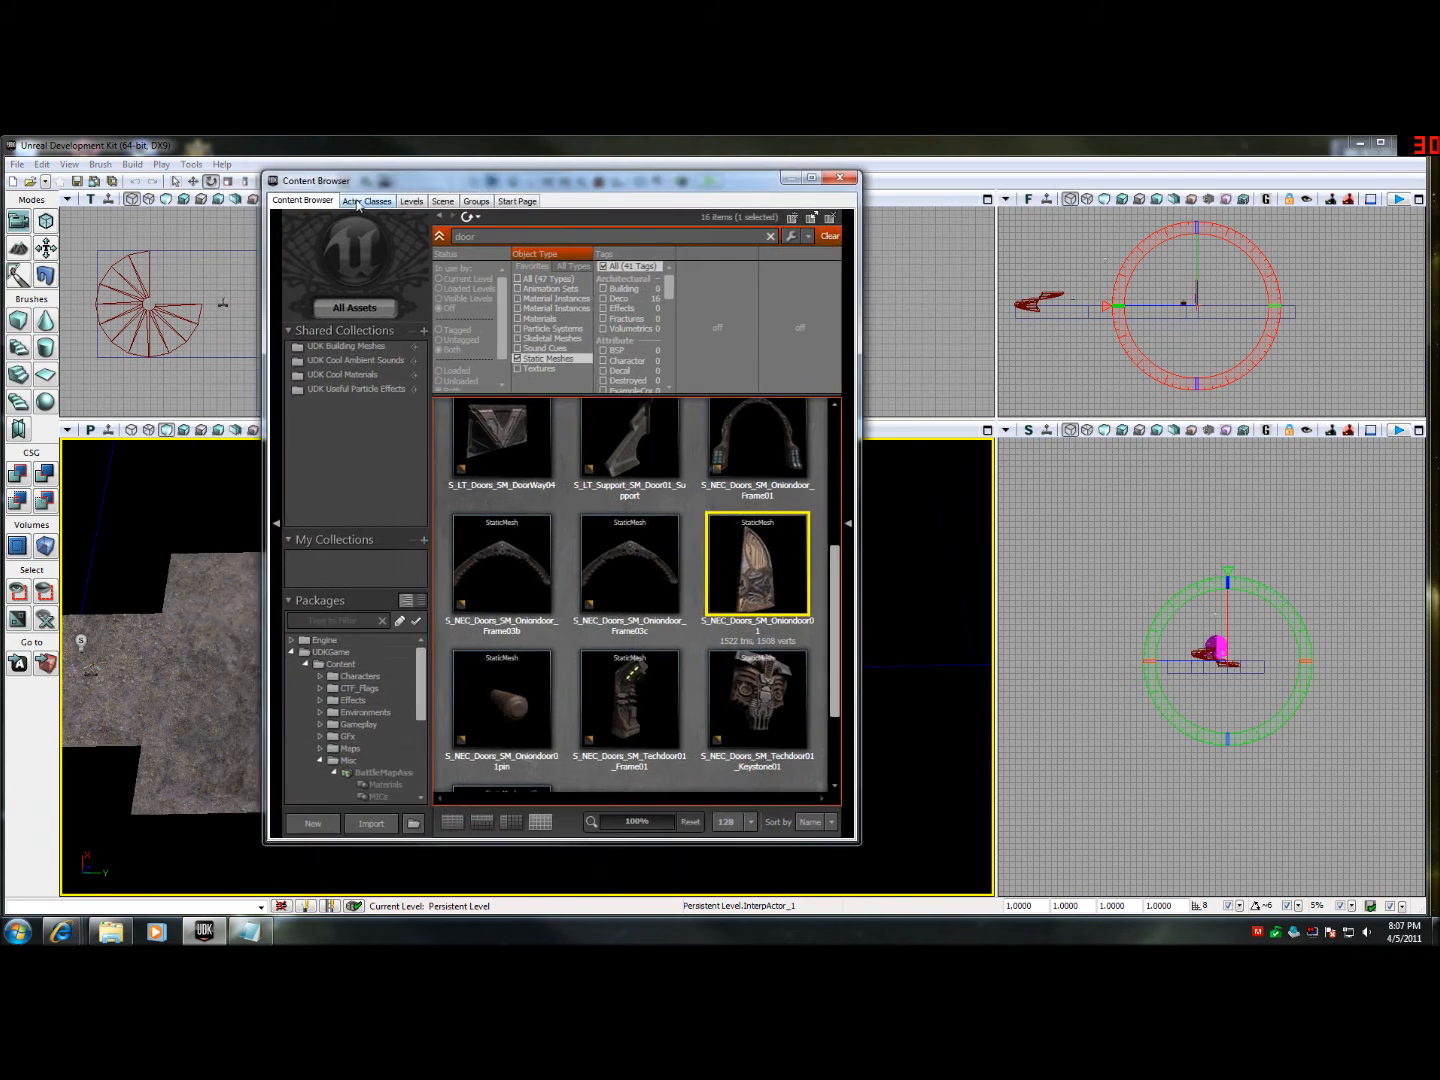
- Close the browser and add a PointLightToggleable on the second room's floor
{"action": "left_click", "coordinate": [368, 200]}
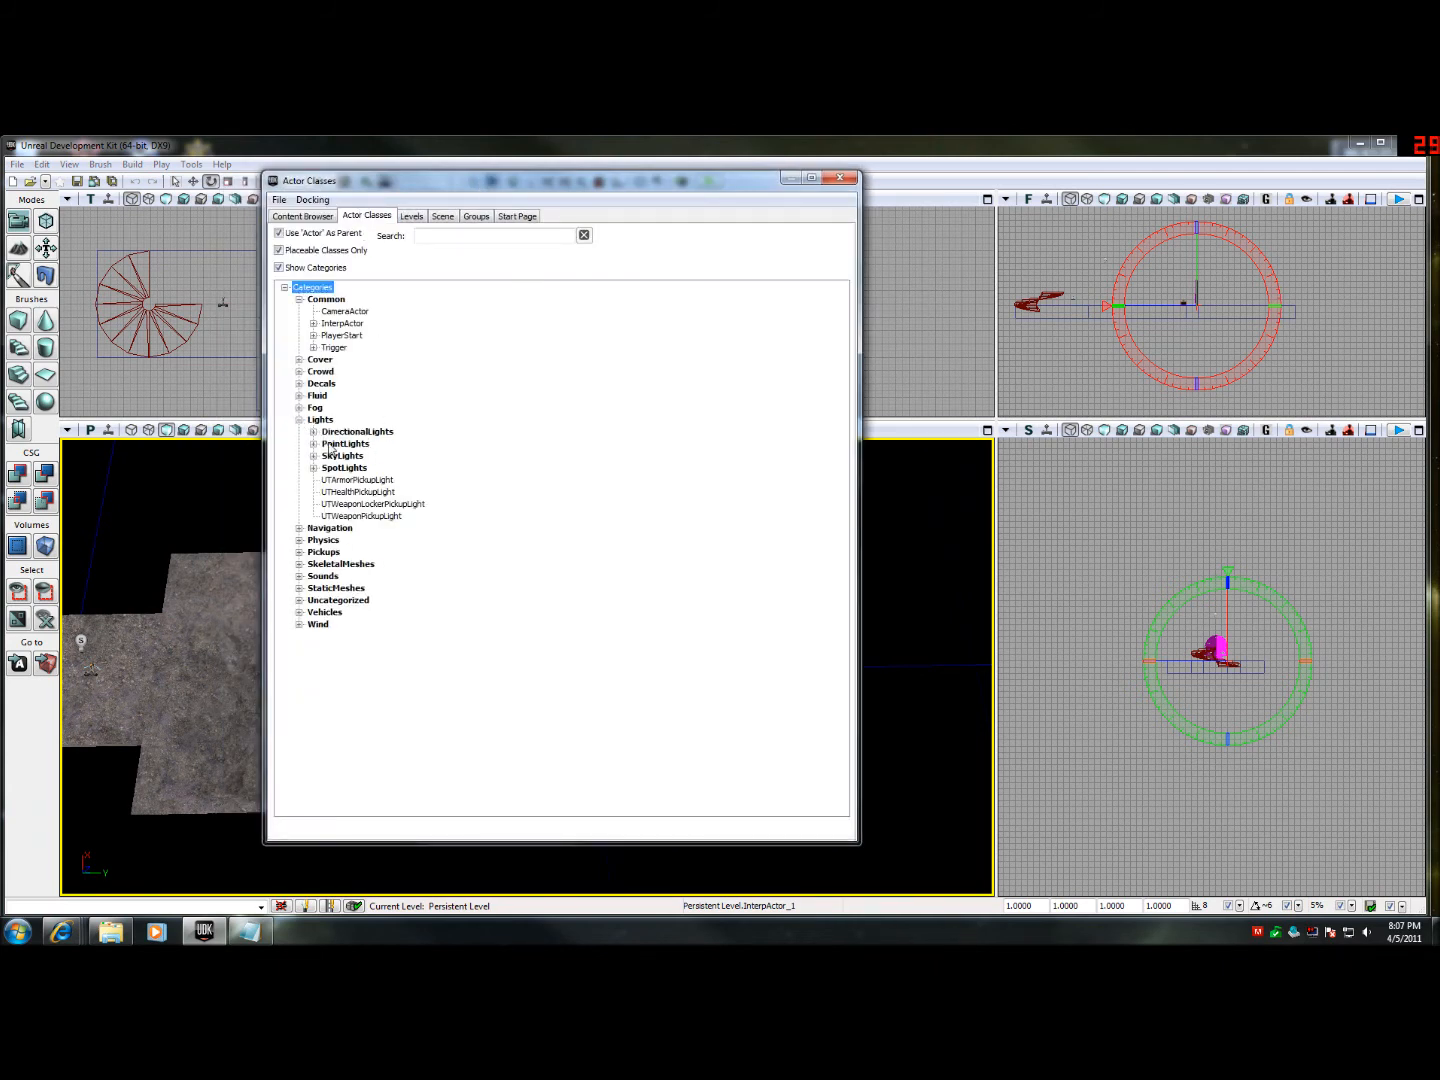
{"action": "left_click", "coordinate": [314, 444]}
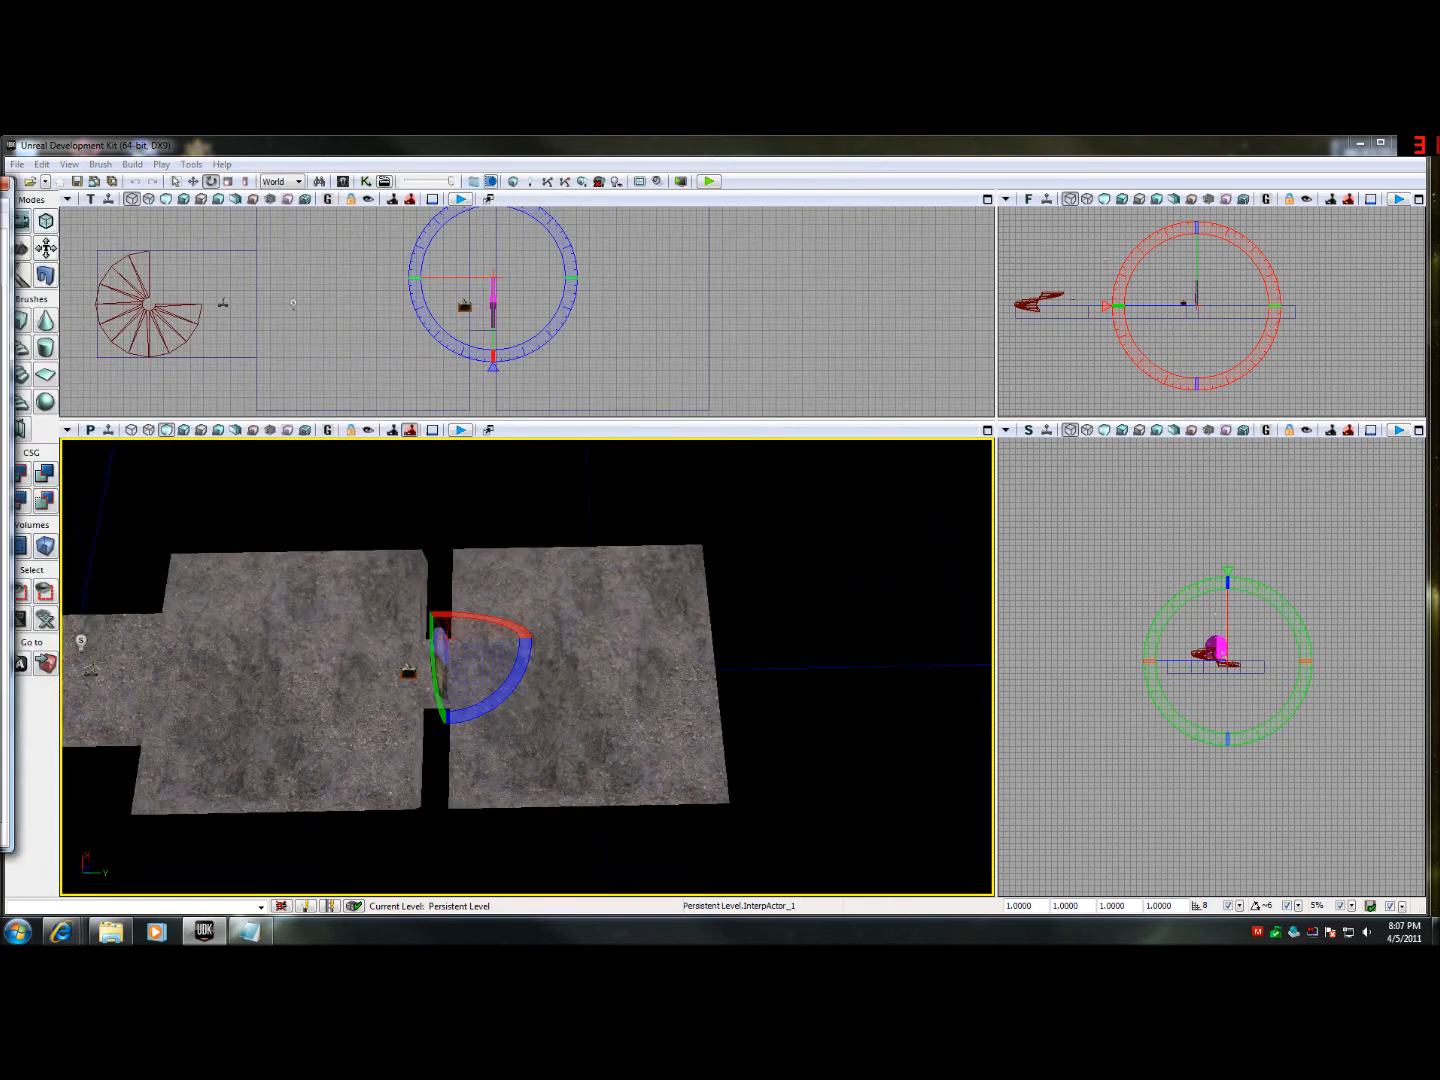
{"action": "right_click", "coordinate": [580, 640]}
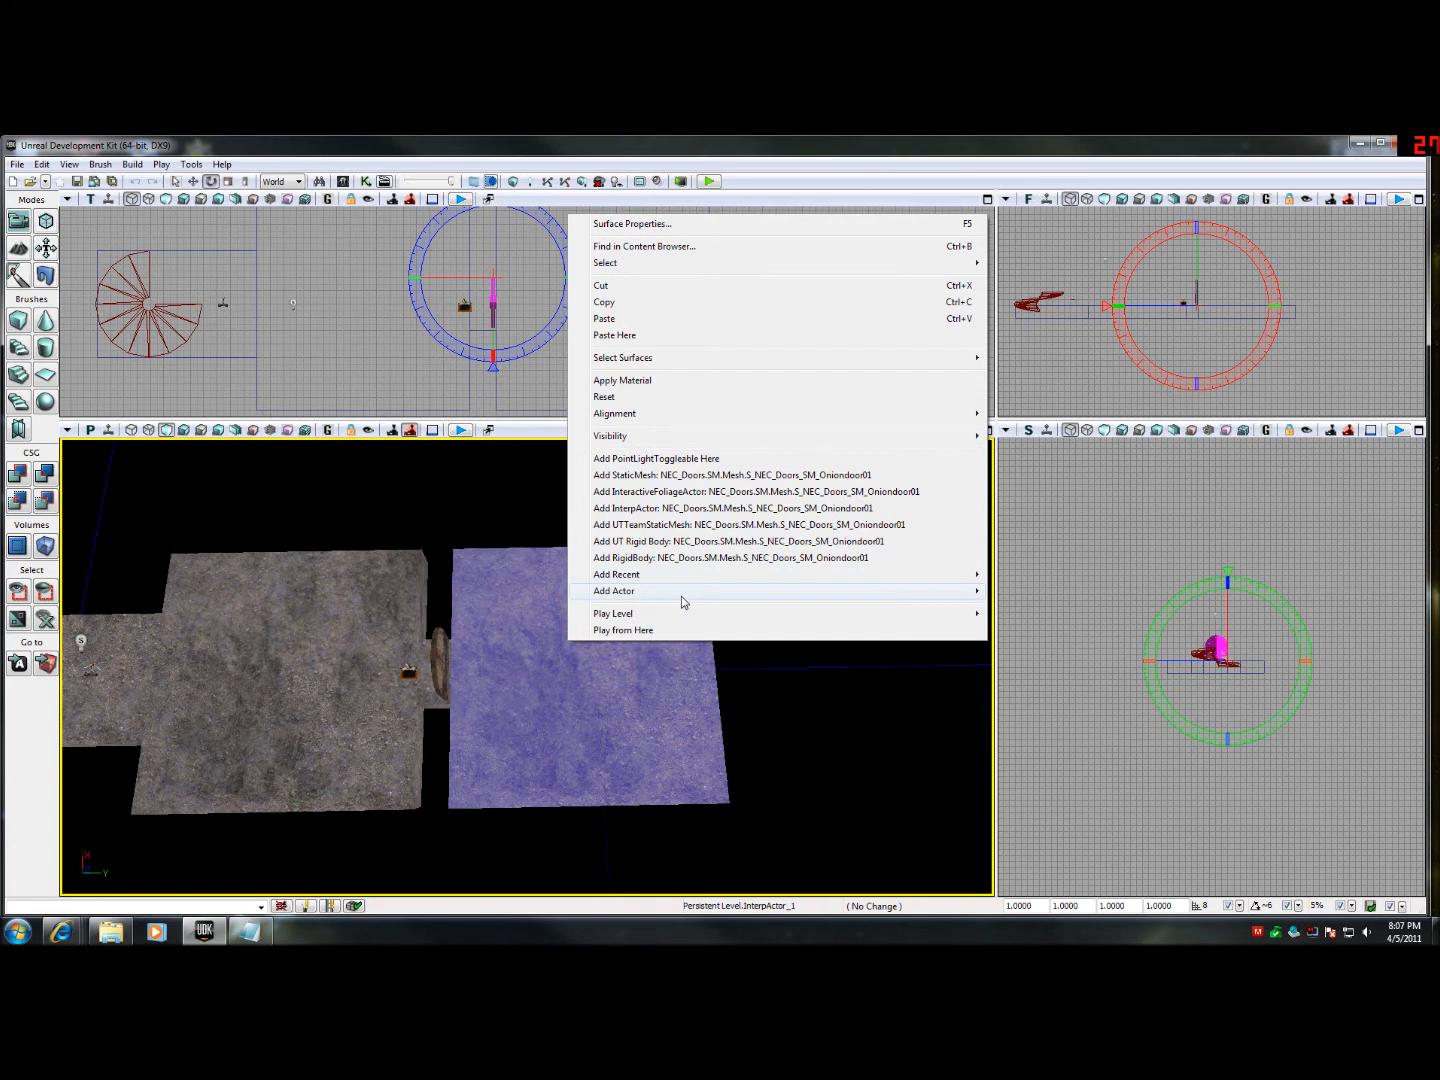
{"action": "mouse_move", "coordinate": [614, 592]}
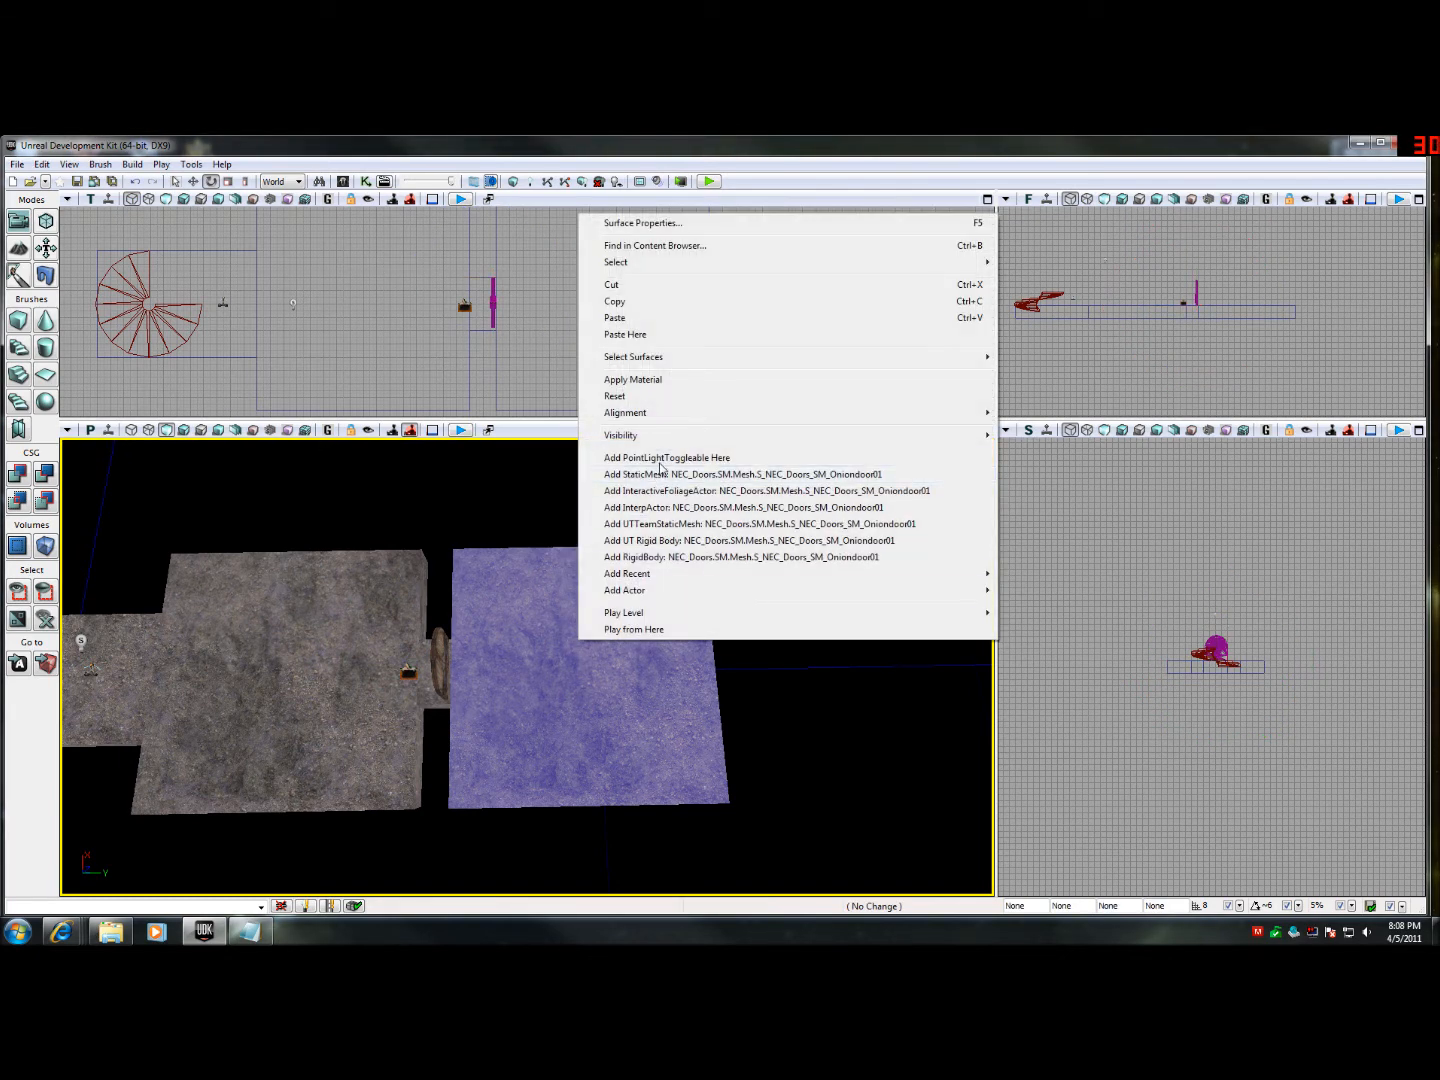
{"action": "left_click", "coordinate": [666, 456]}
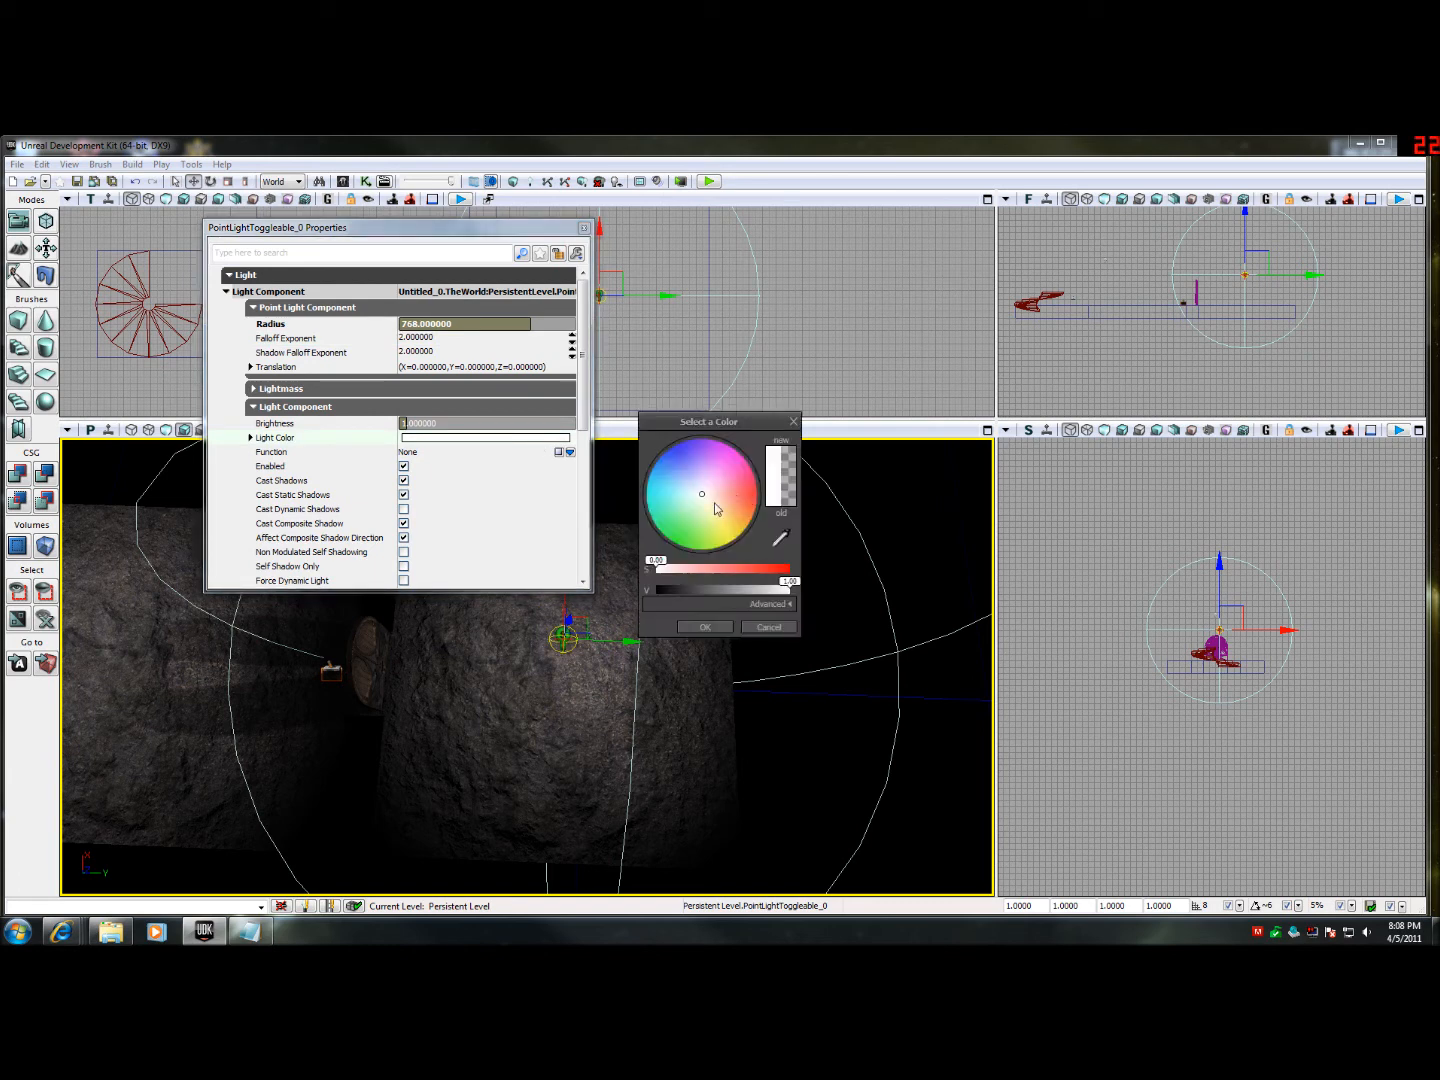
- Set the light's colour to red, uncheck Enabled, and close its properties
{"action": "left_click", "coordinate": [728, 490]}
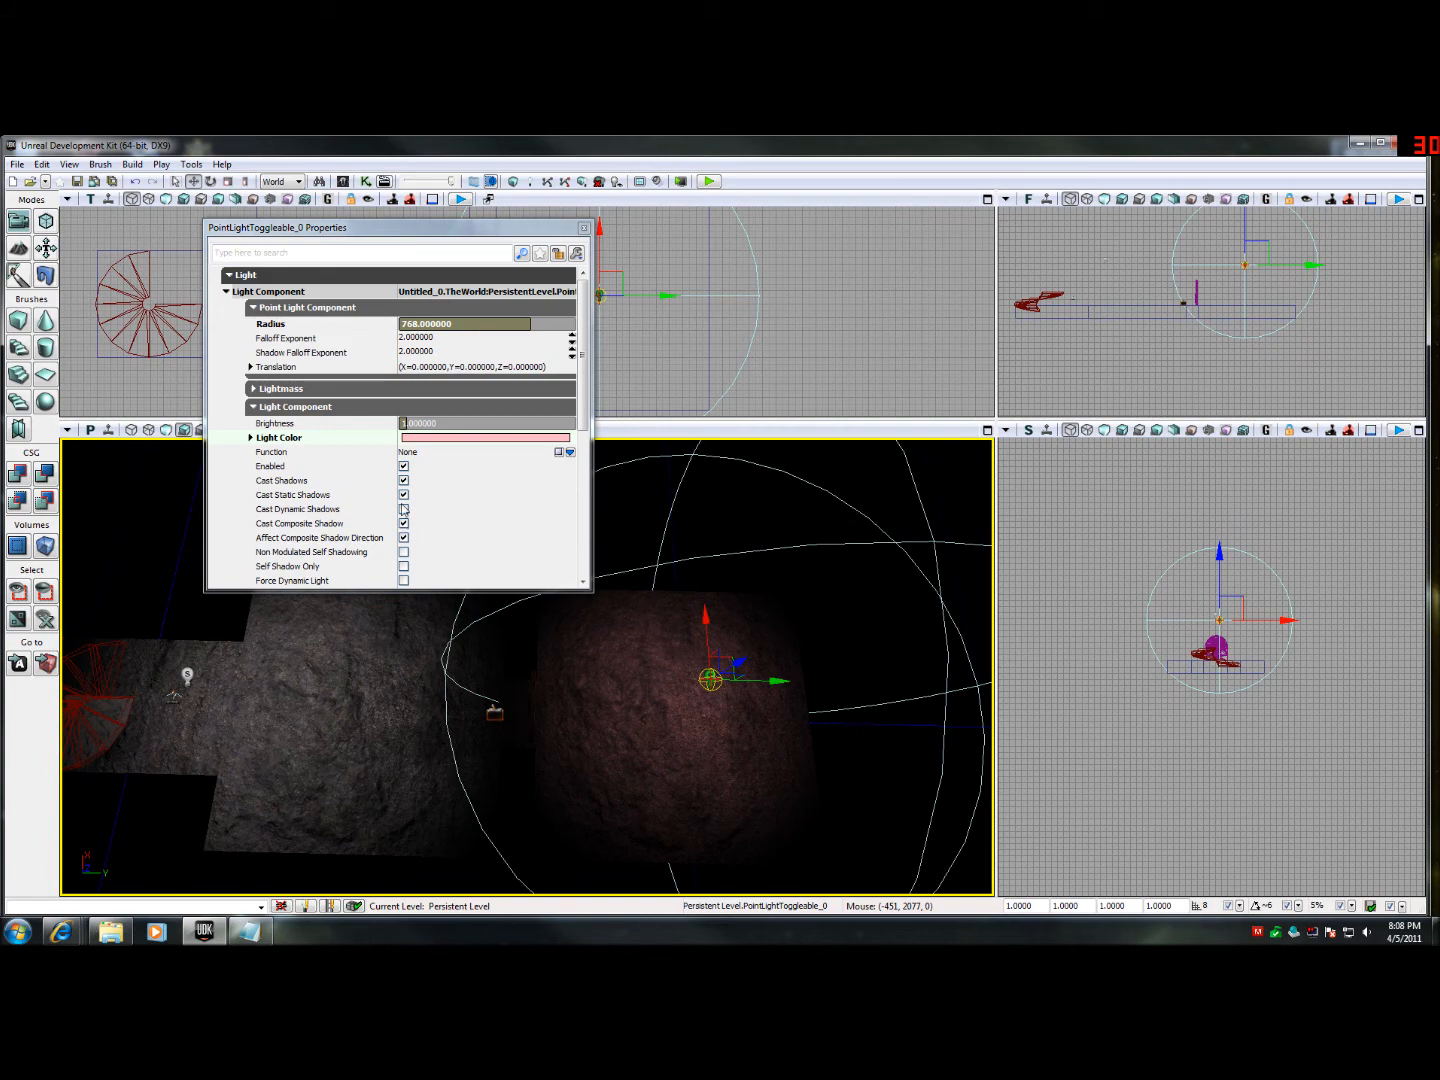
{"action": "left_click", "coordinate": [404, 466]}
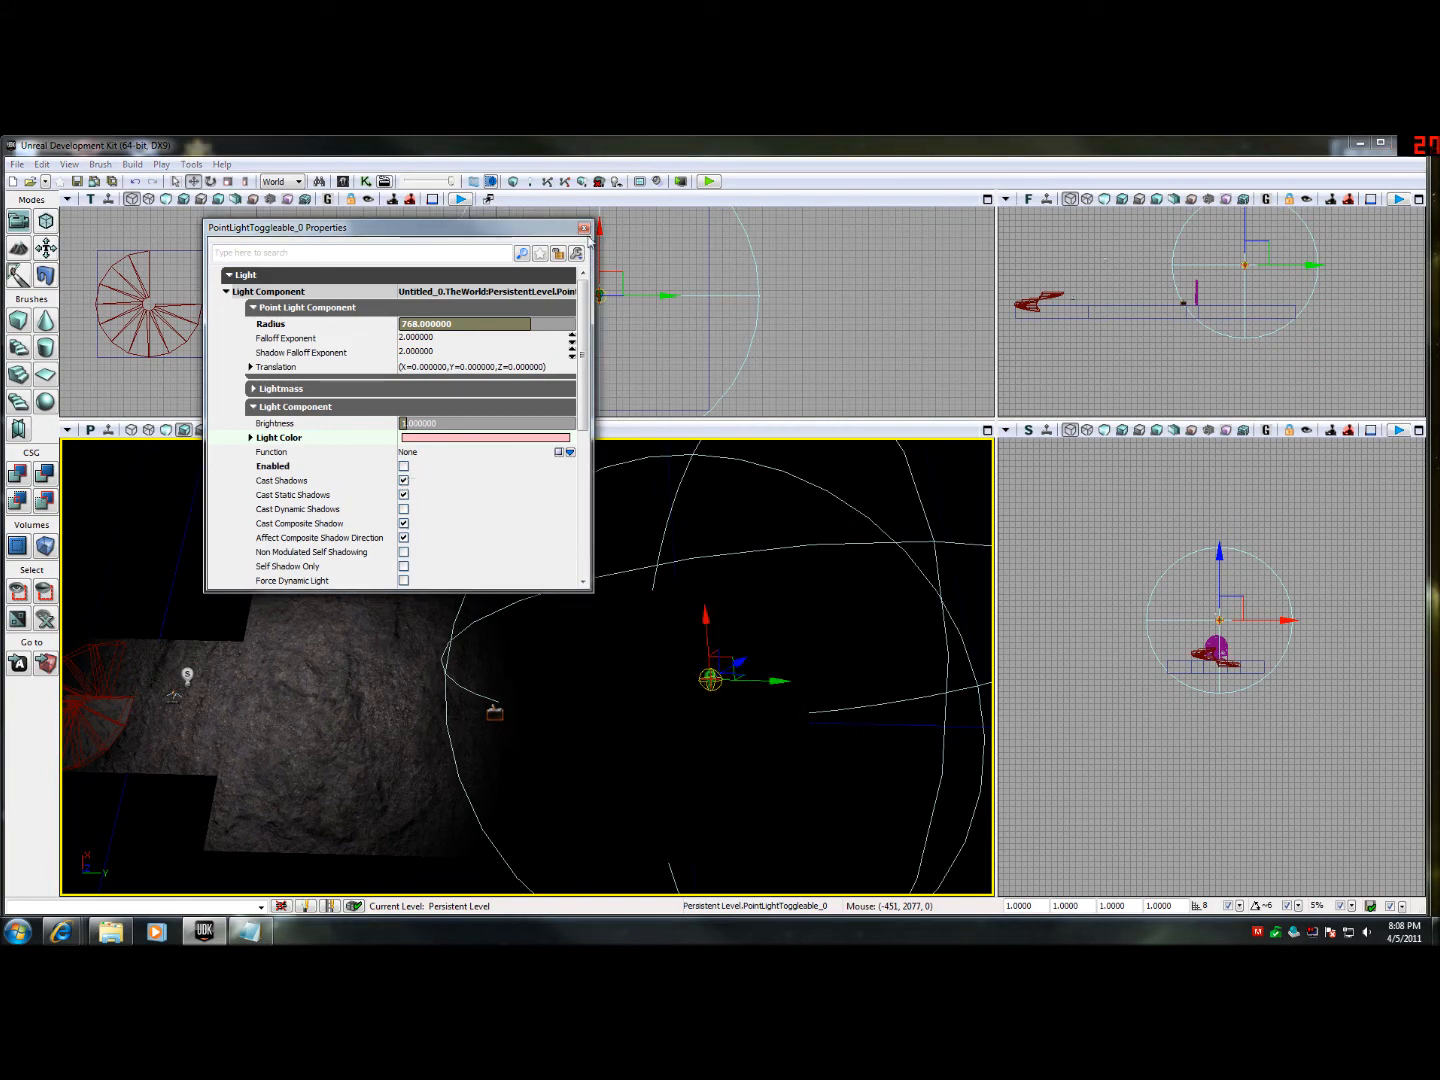
{"action": "left_click", "coordinate": [584, 228]}
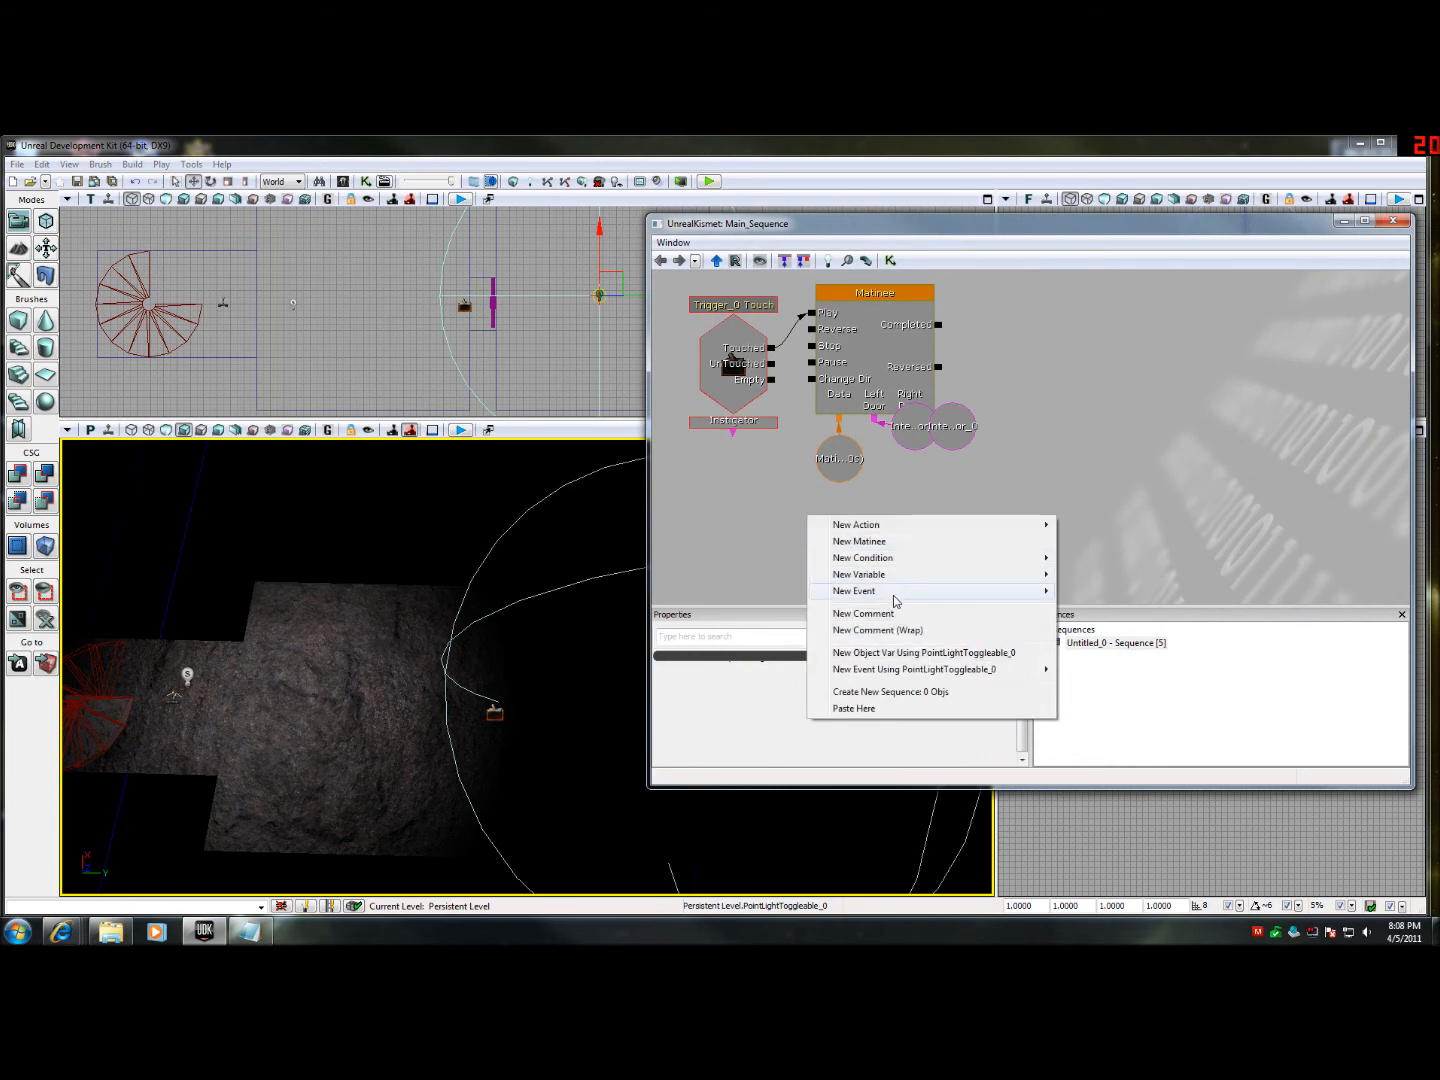
- Add a Toggle action targeting PointLightToggleable_0 so the trigger turns the light on, then close Kismet
{"action": "left_click", "coordinate": [856, 524]}
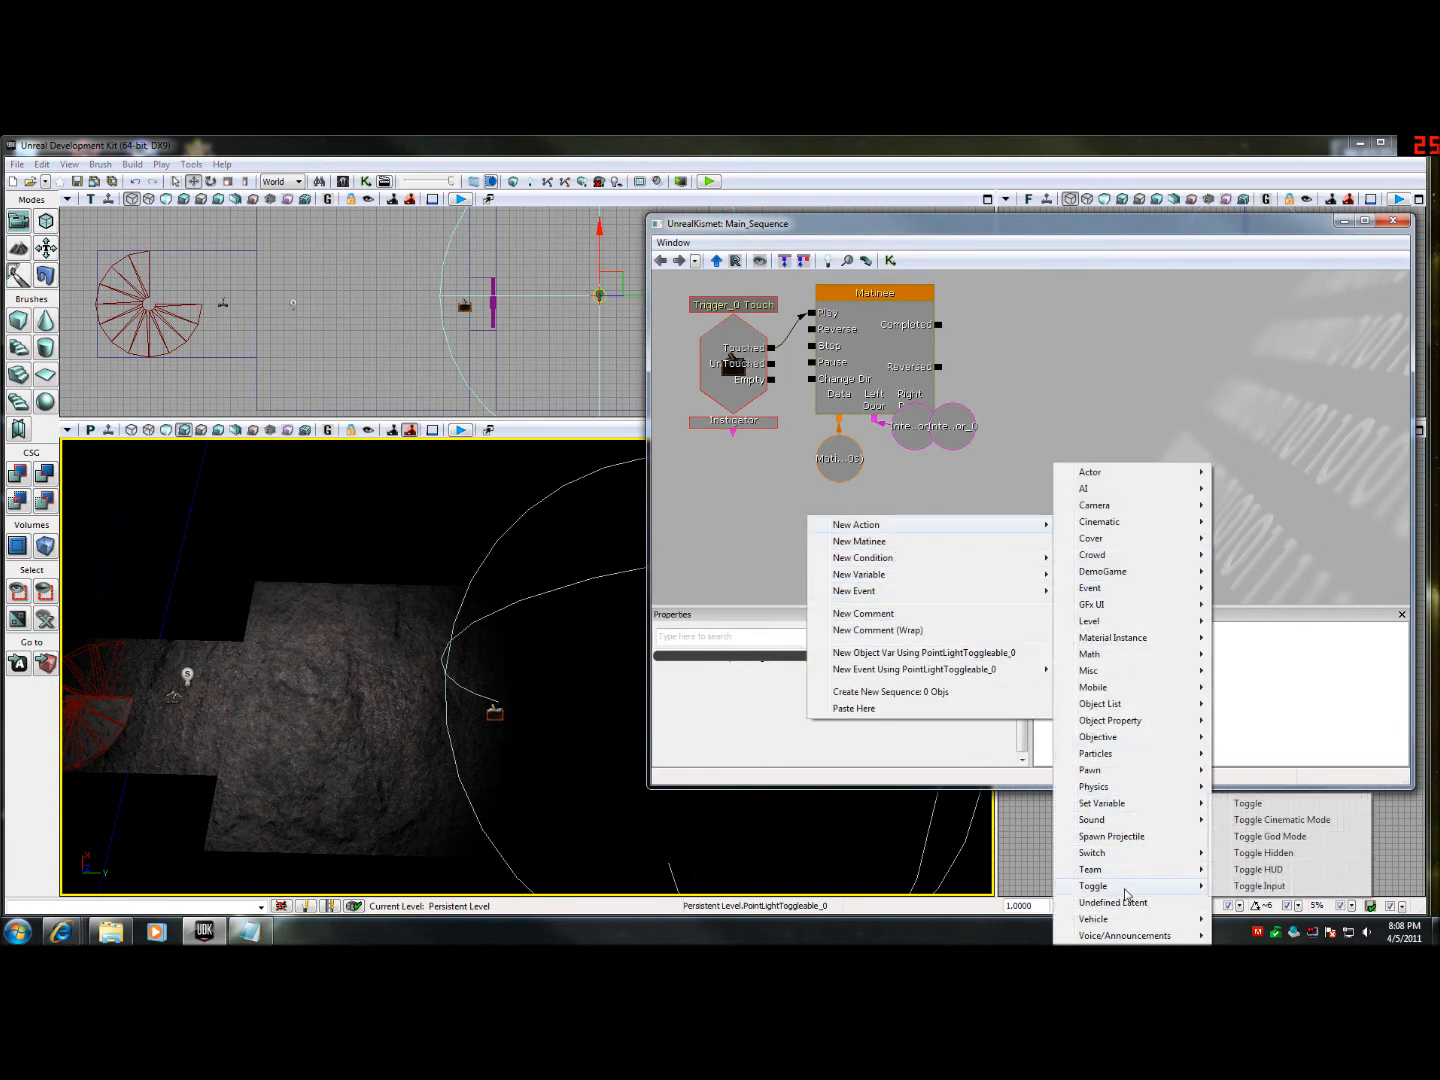
{"action": "left_click", "coordinate": [1248, 804]}
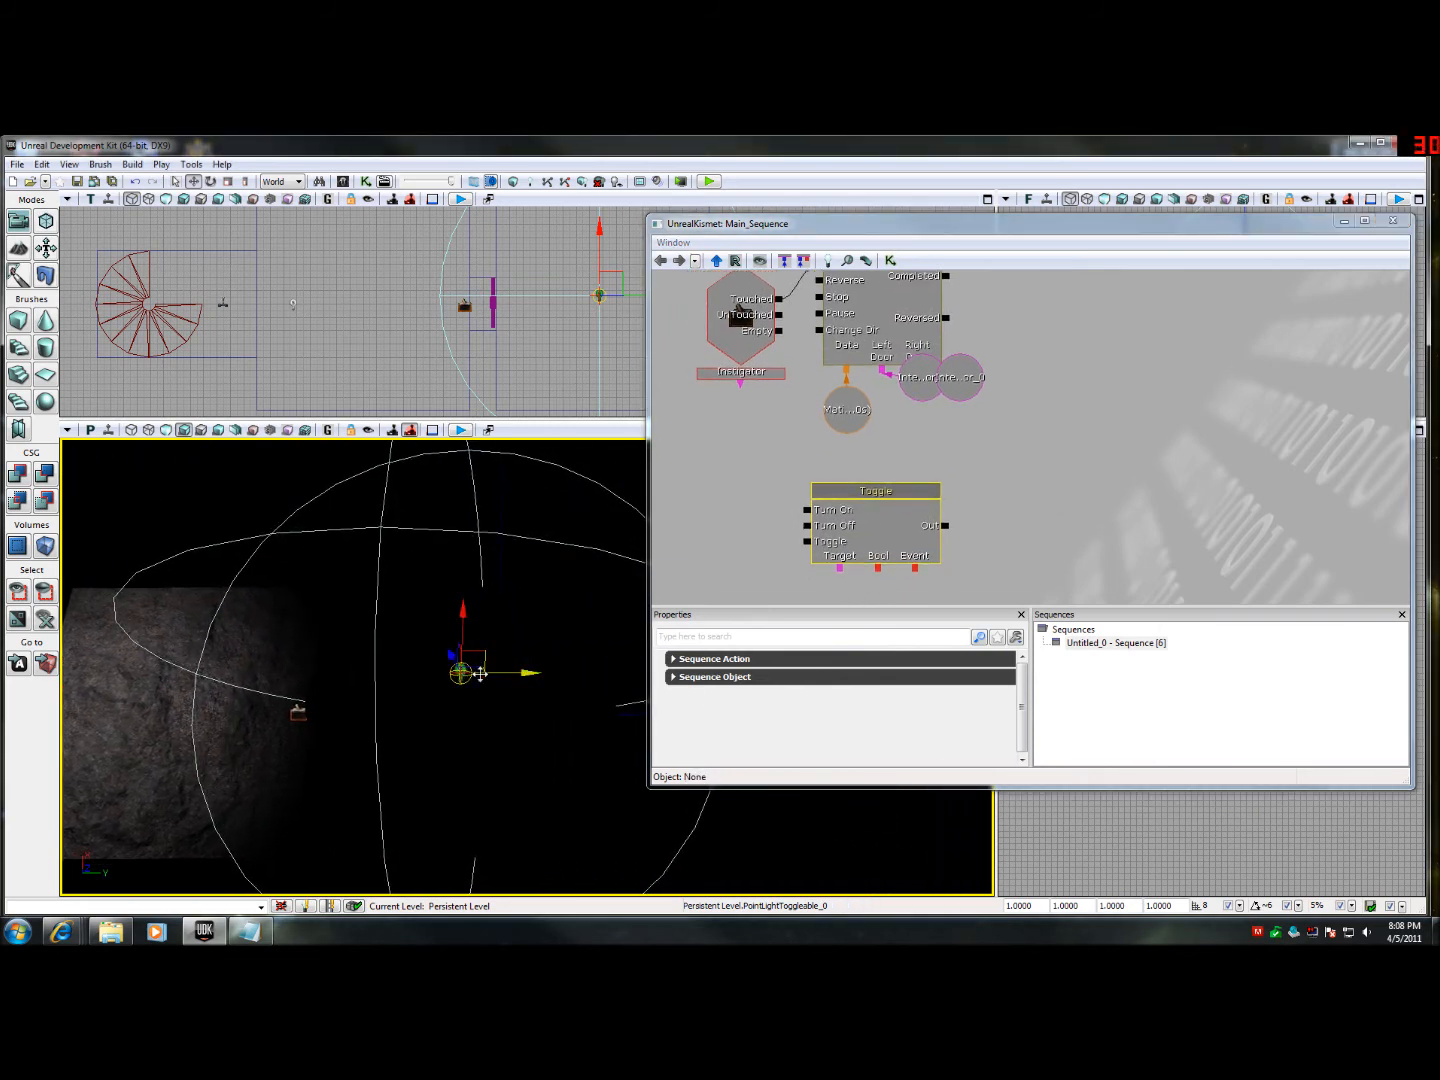
{"action": "right_click", "coordinate": [840, 556]}
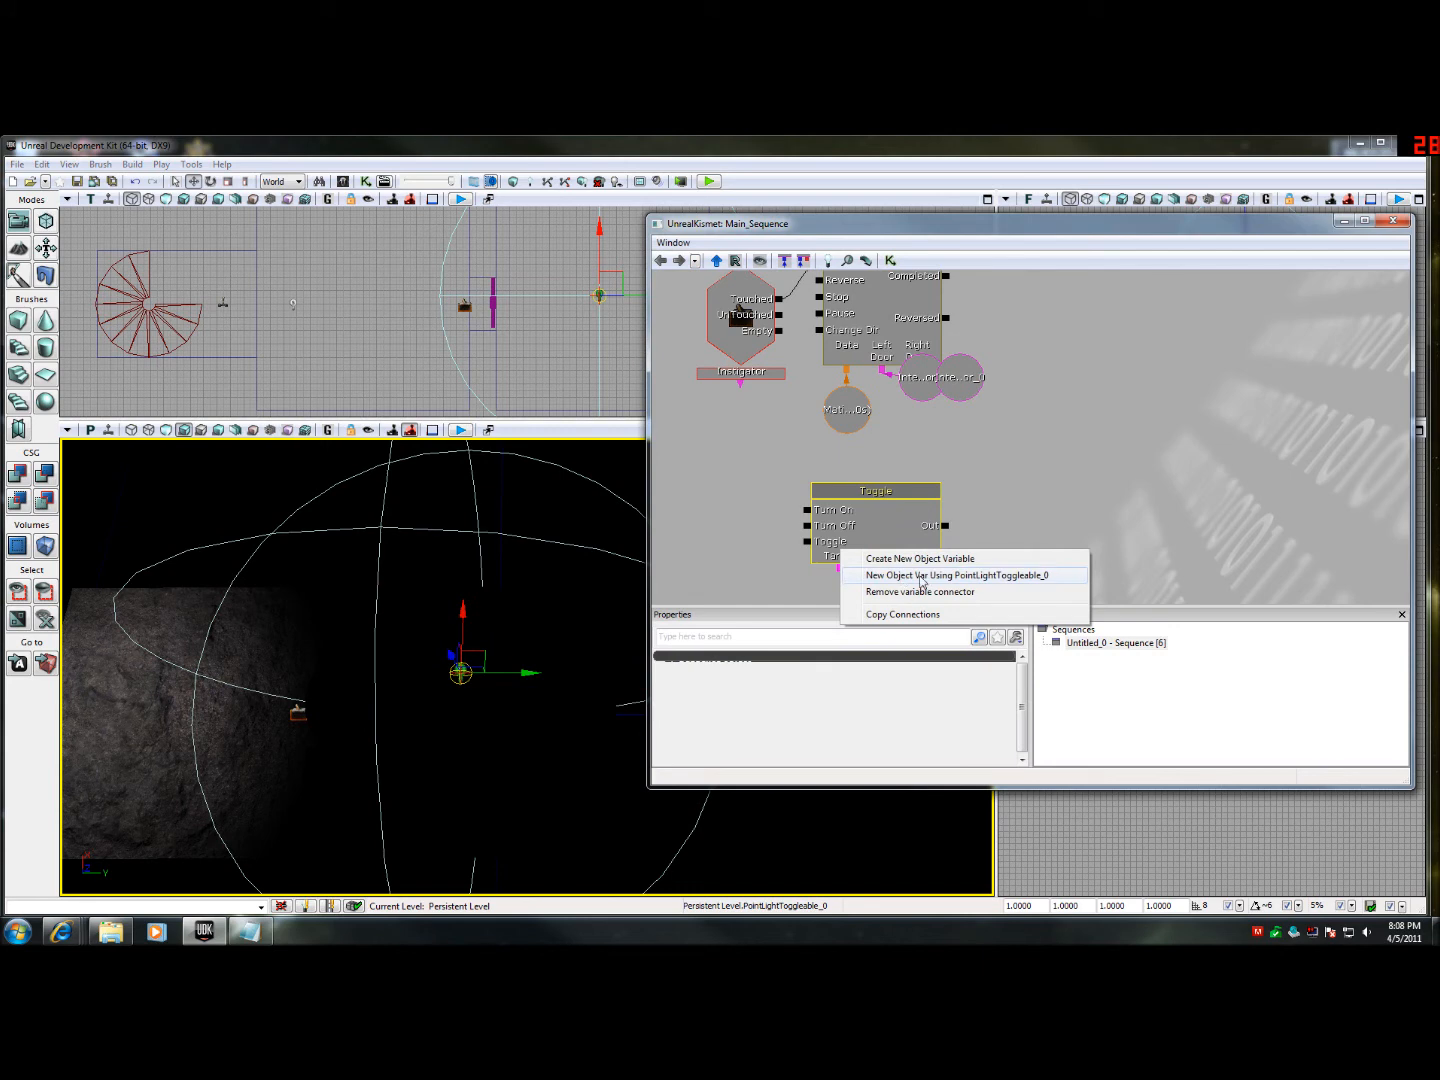
{"action": "left_click", "coordinate": [962, 576]}
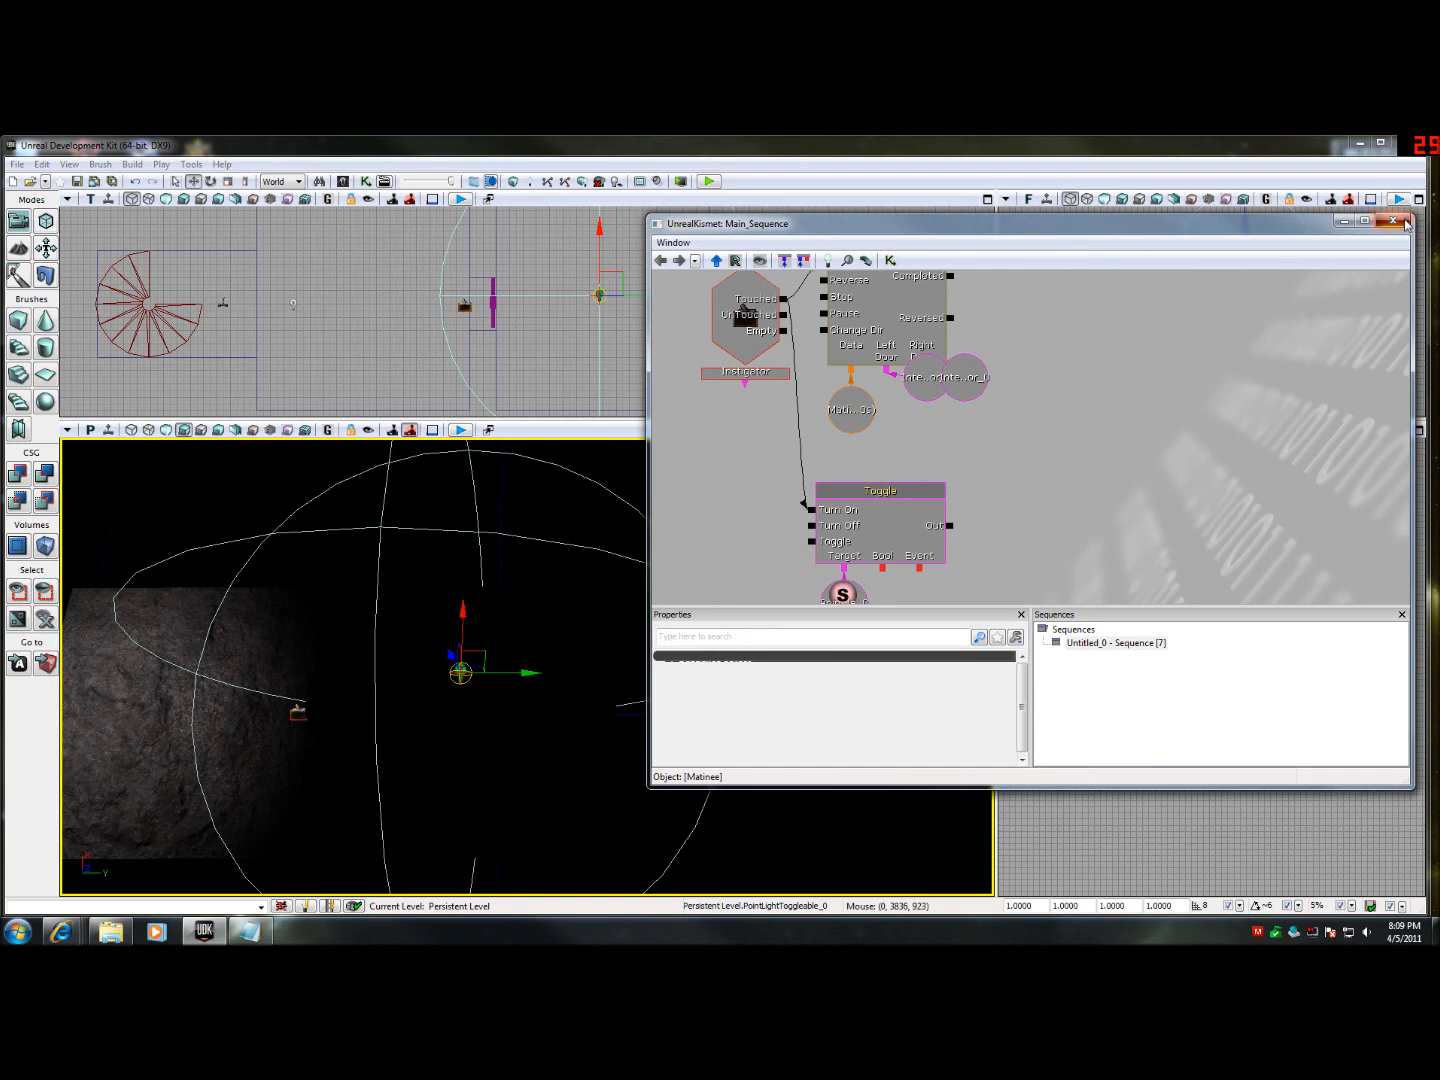
{"action": "left_click", "coordinate": [1392, 220]}
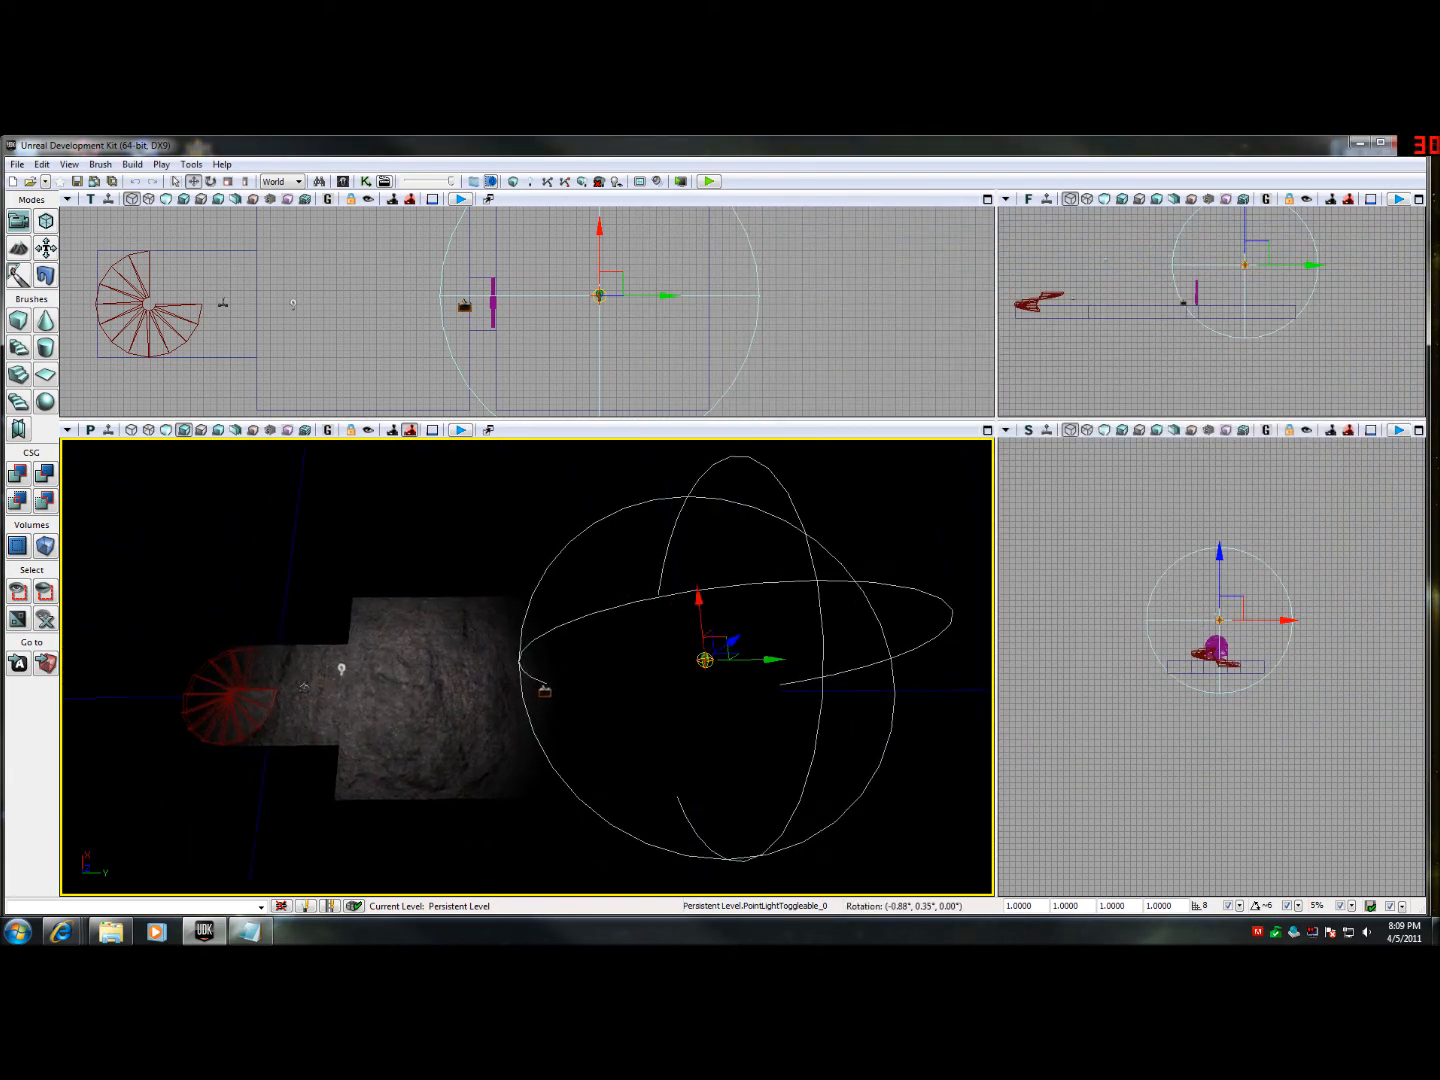
{"action": "left_click_drag", "start_coordinate": [704, 660], "coordinate": [764, 658]}
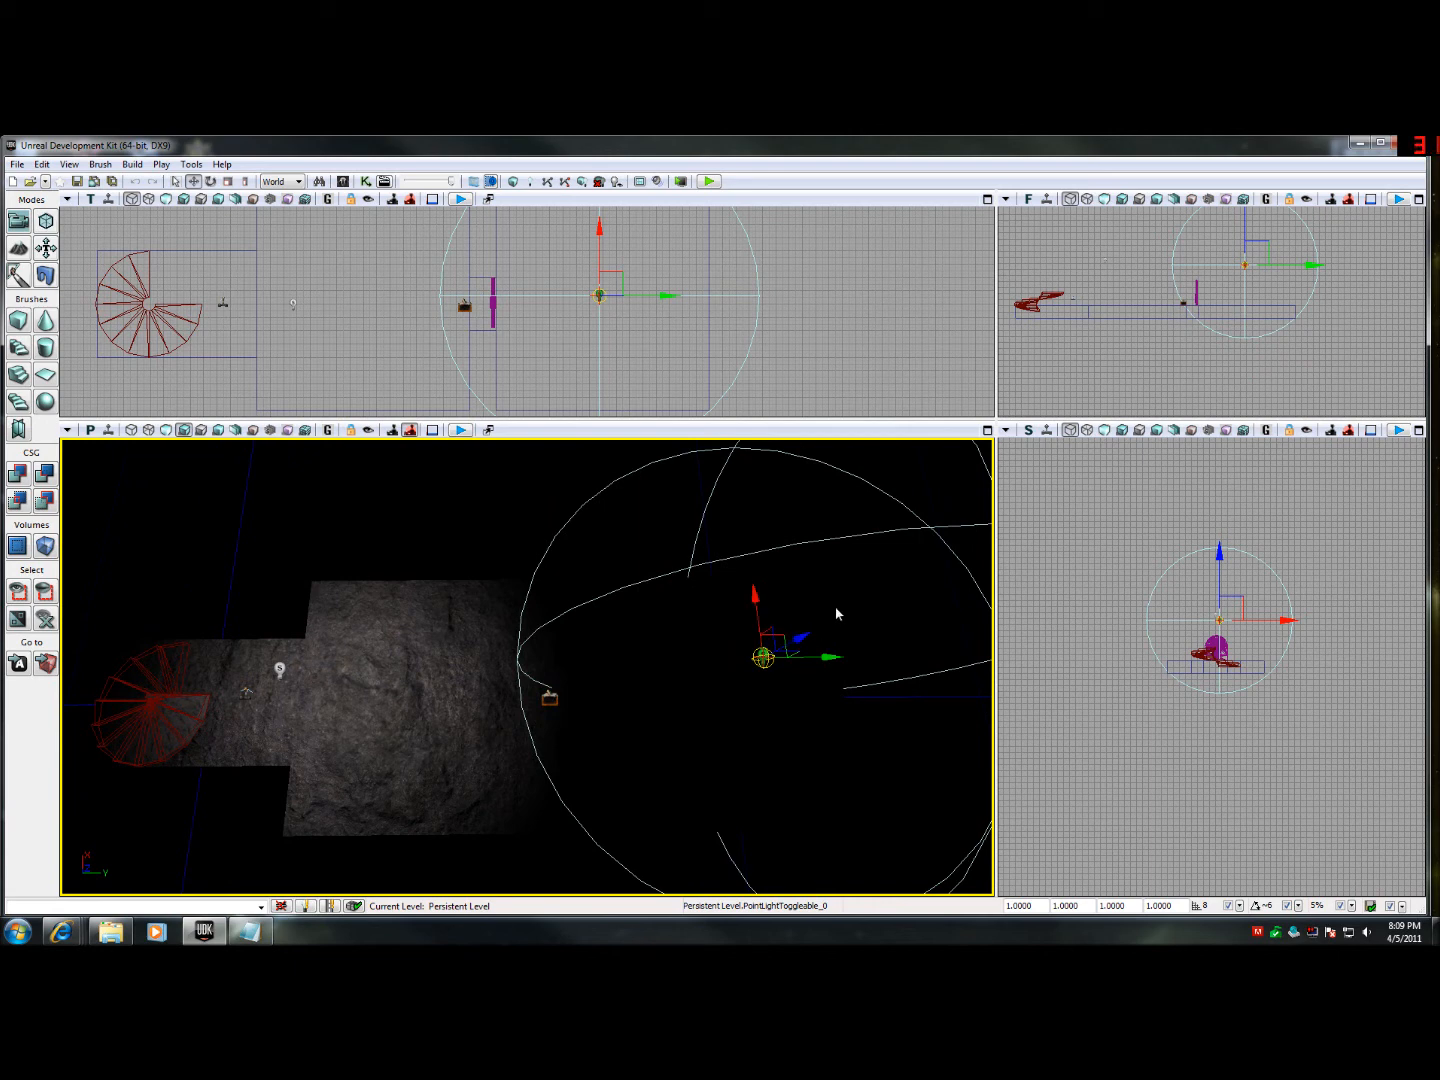
{"action": "mouse_move", "coordinate": [578, 572]}
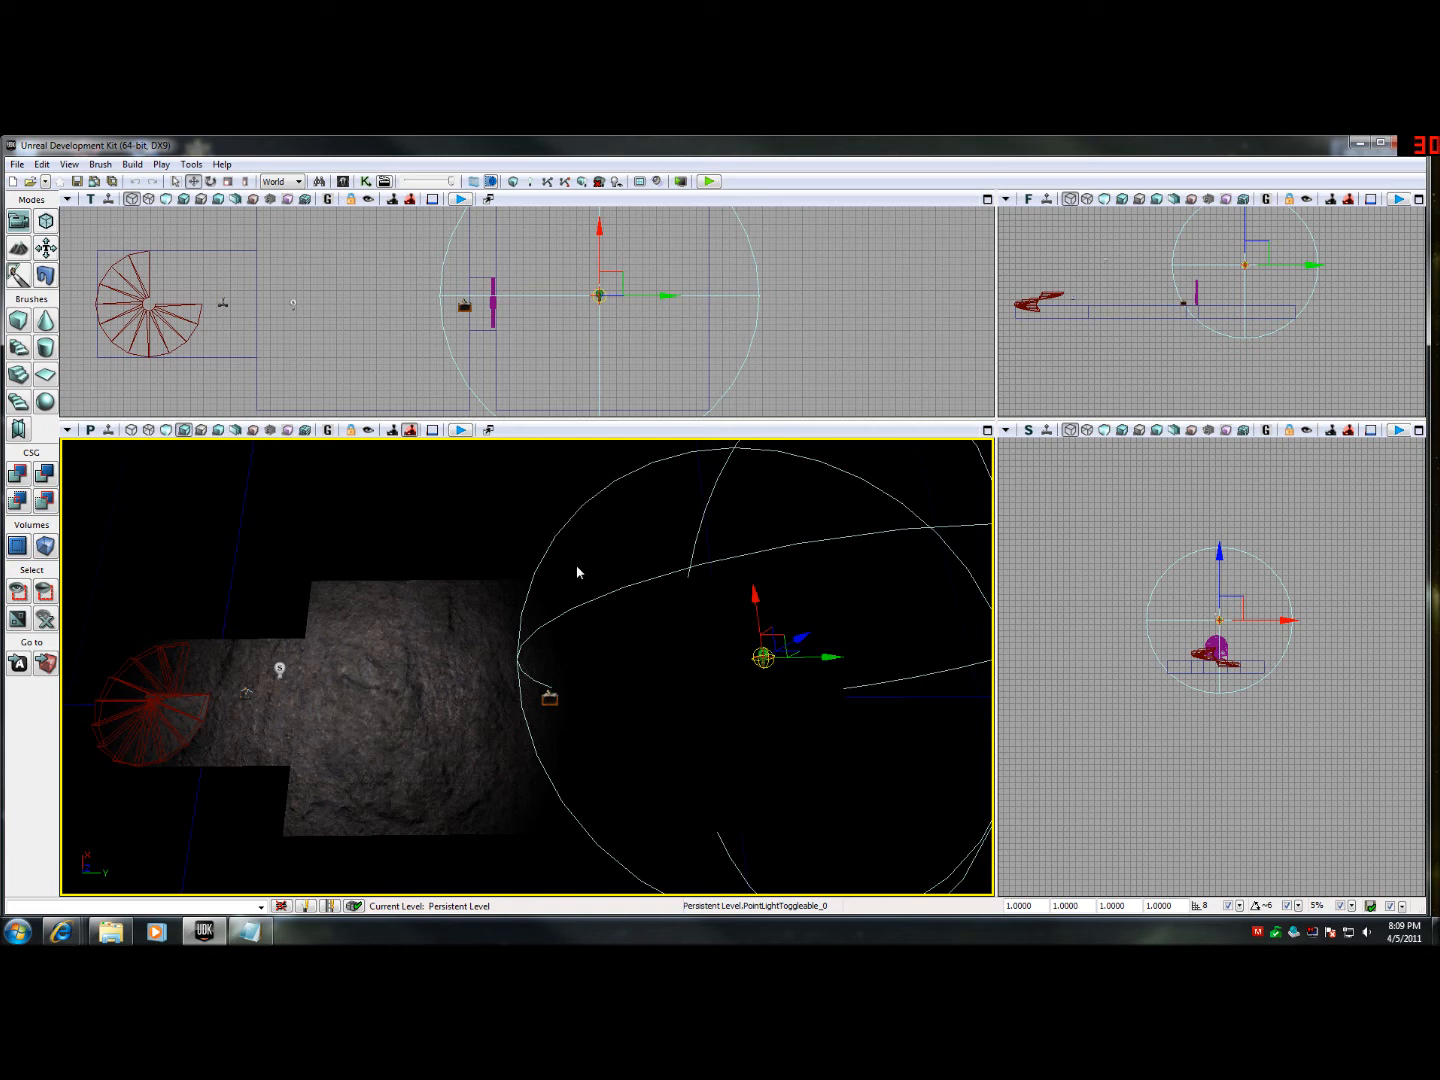
{"action": "mouse_move", "coordinate": [578, 572]}
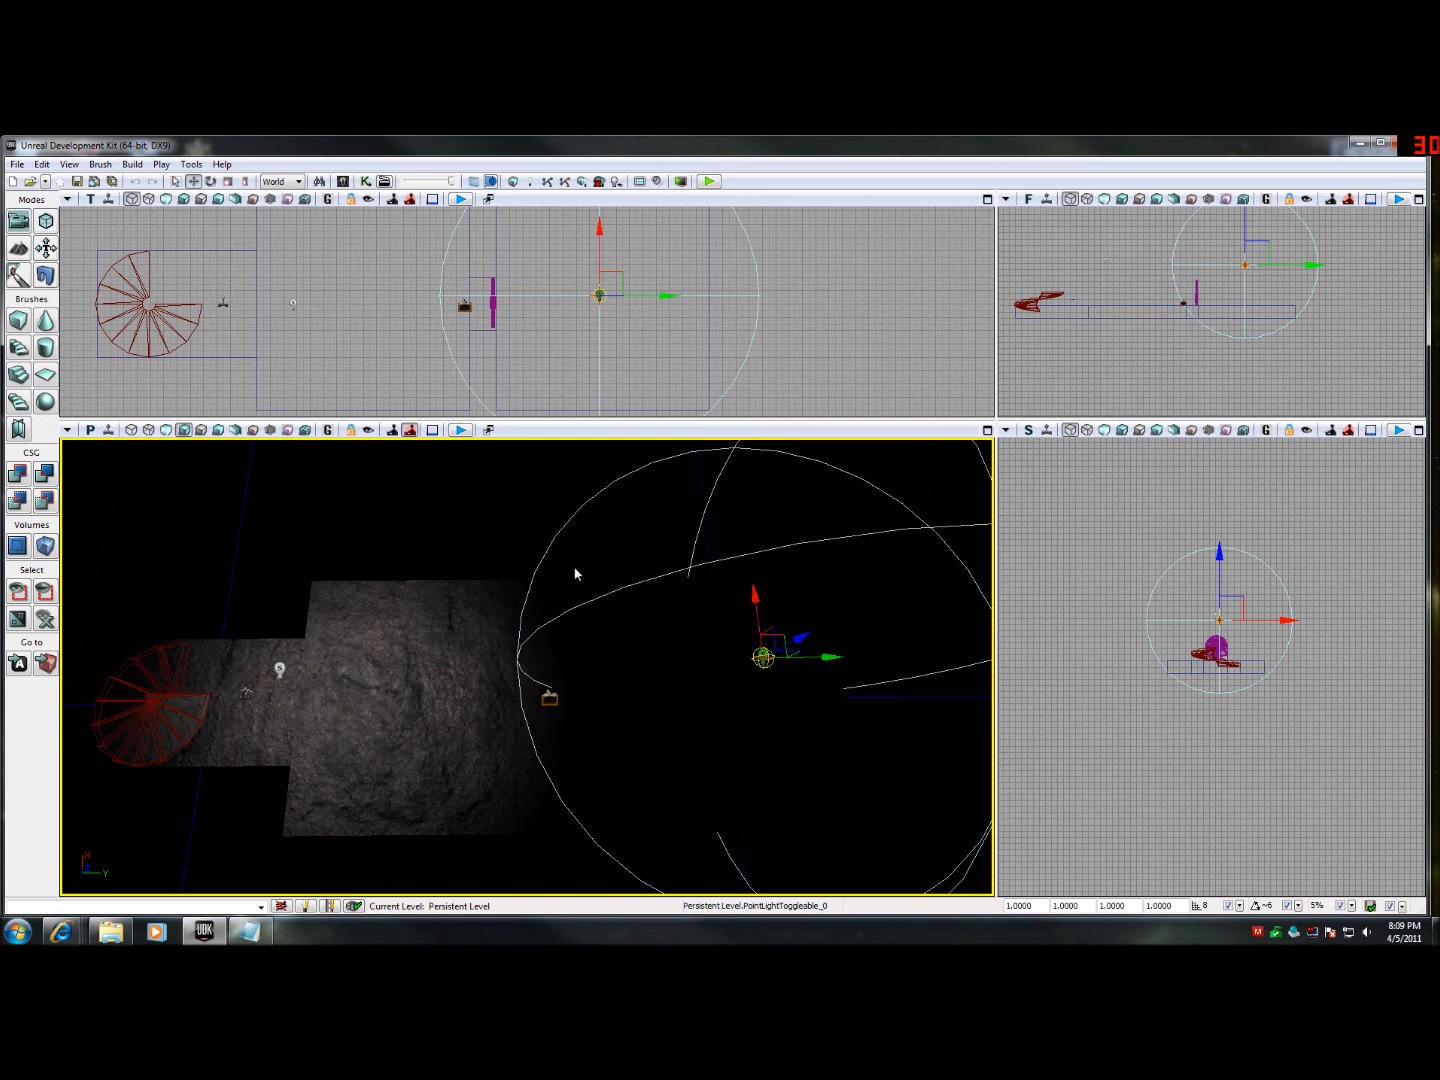
{"action": "mouse_move", "coordinate": [578, 552]}
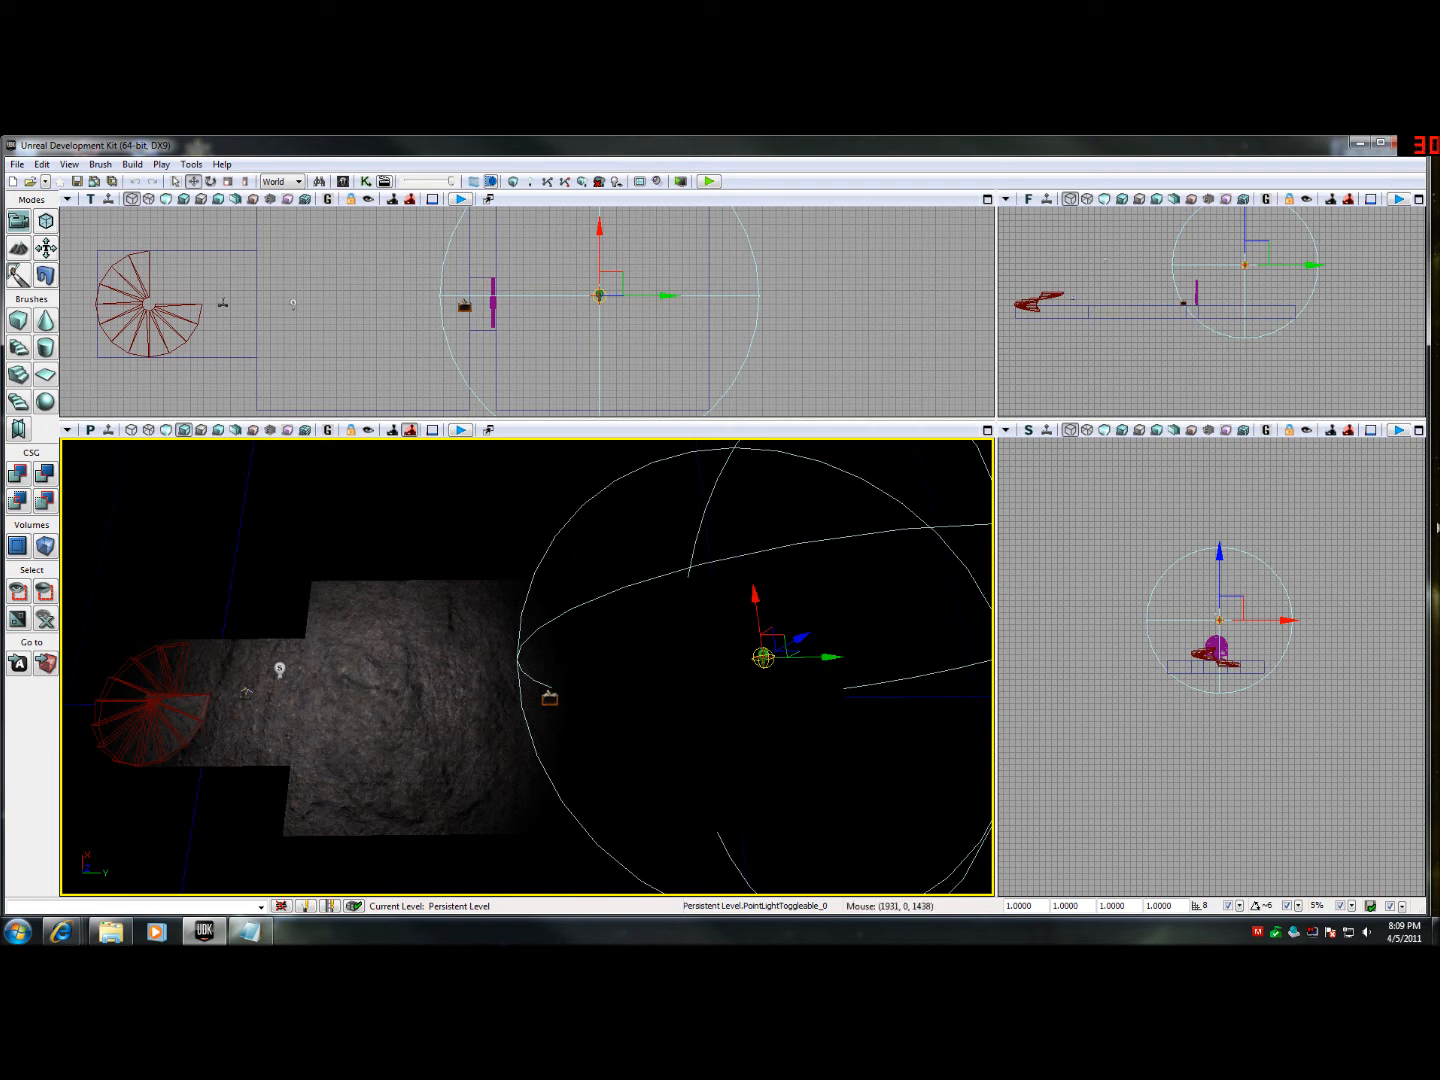
{"action": "left_click", "coordinate": [708, 180]}
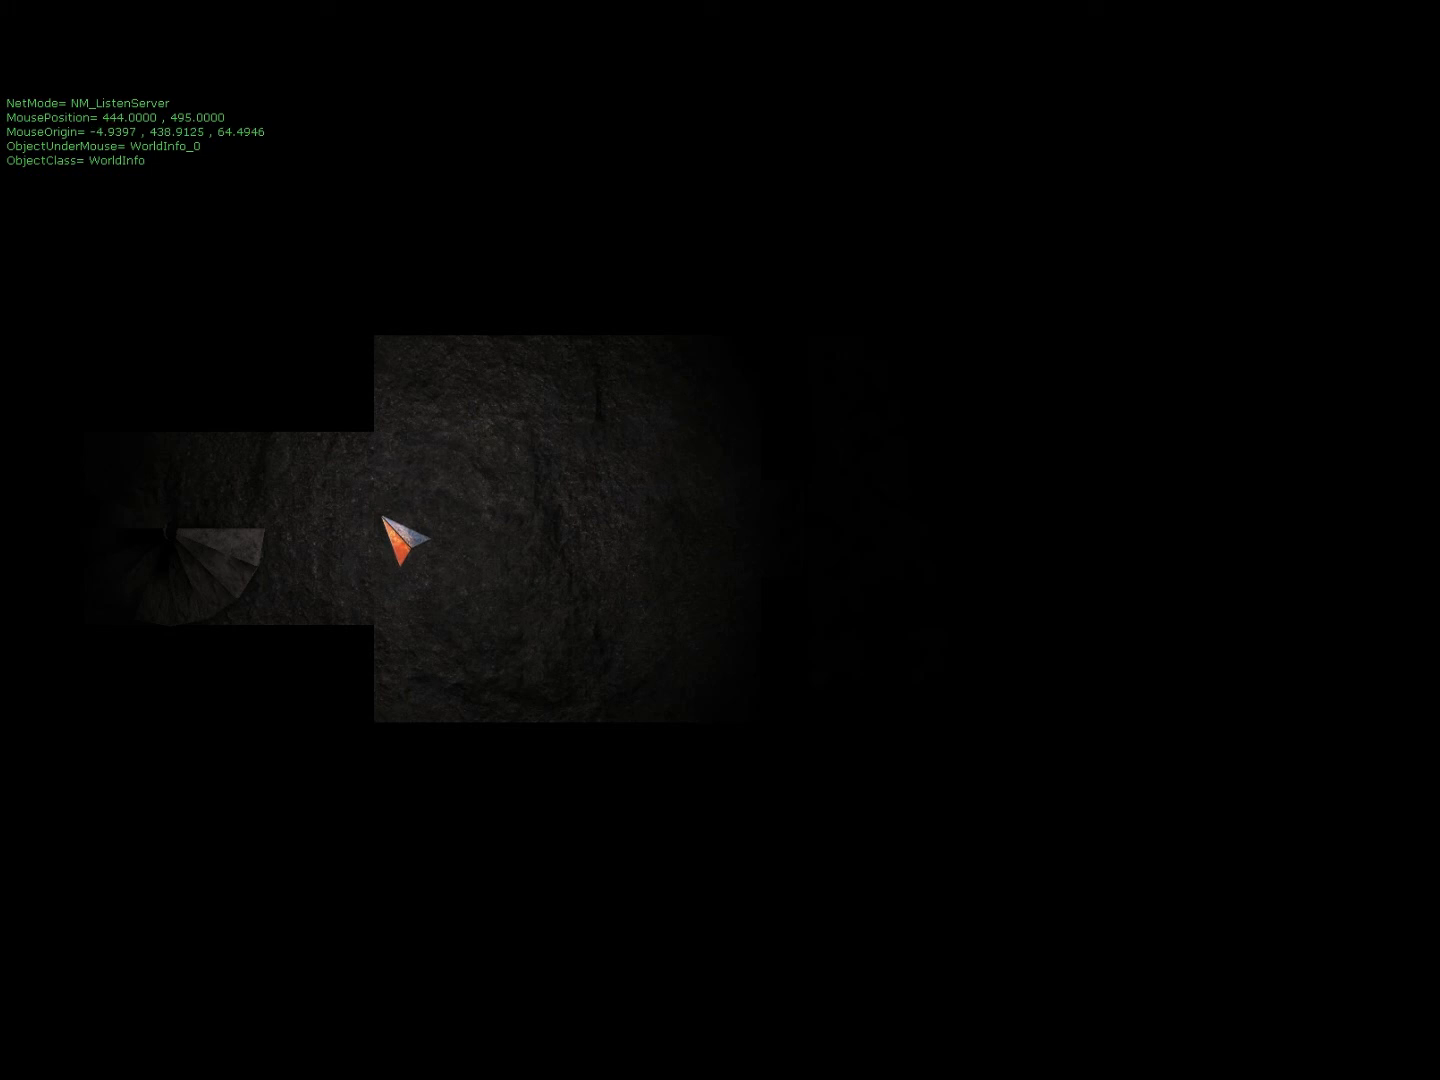
{"action": "mouse_move", "coordinate": [544, 416]}
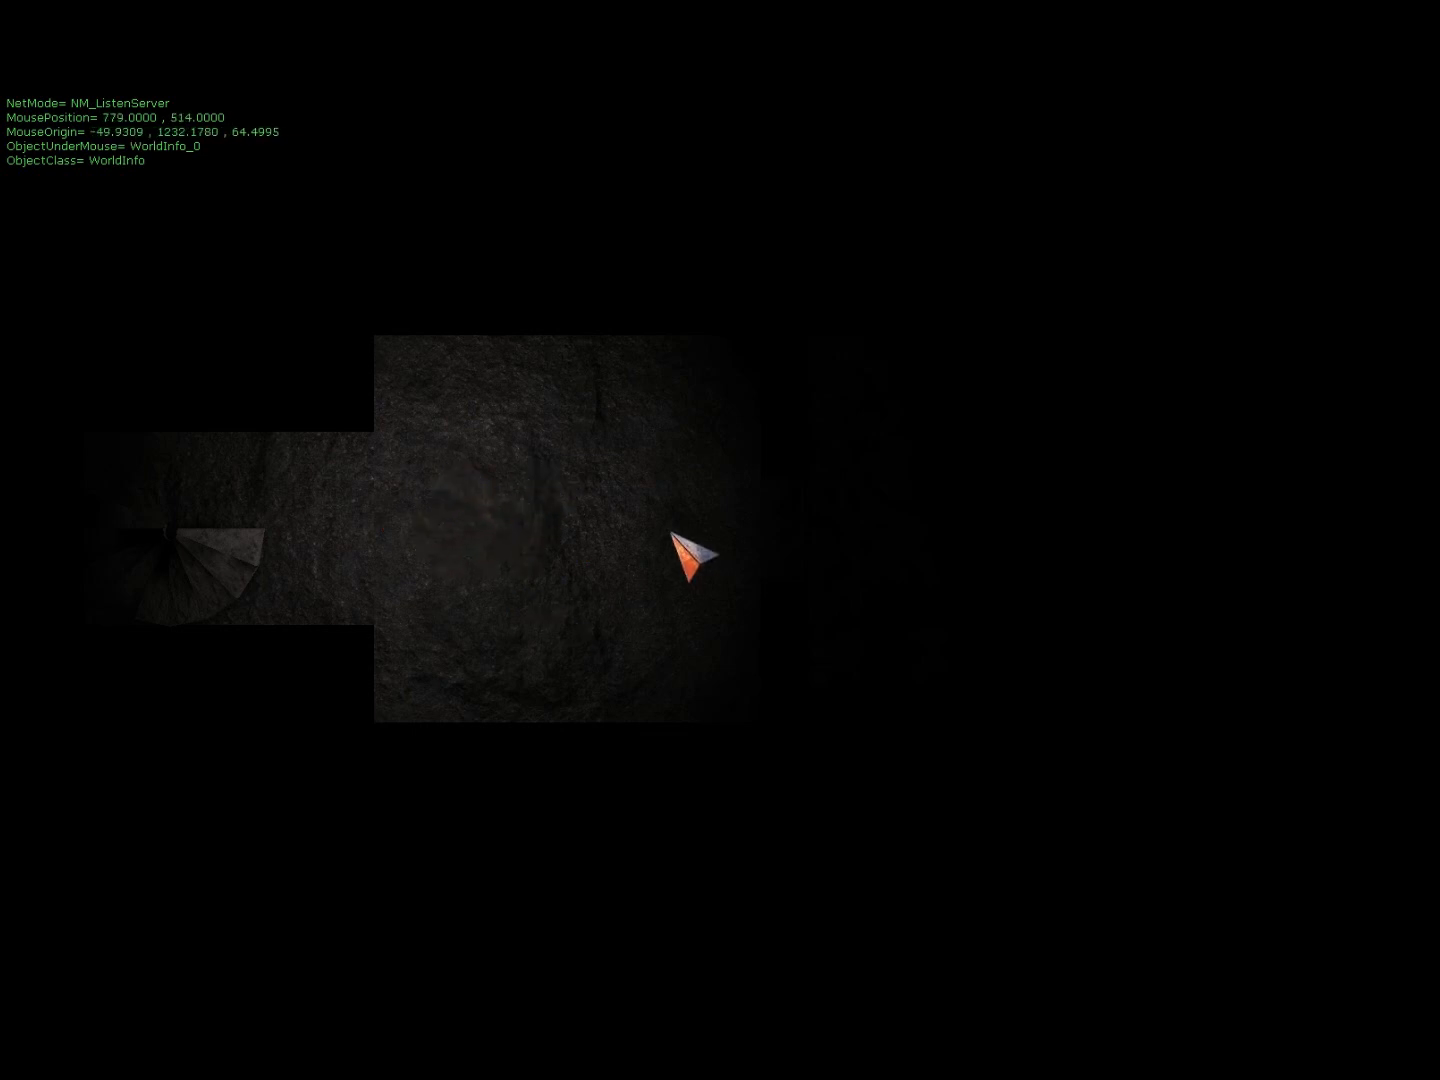
{"action": "mouse_move", "coordinate": [600, 508]}
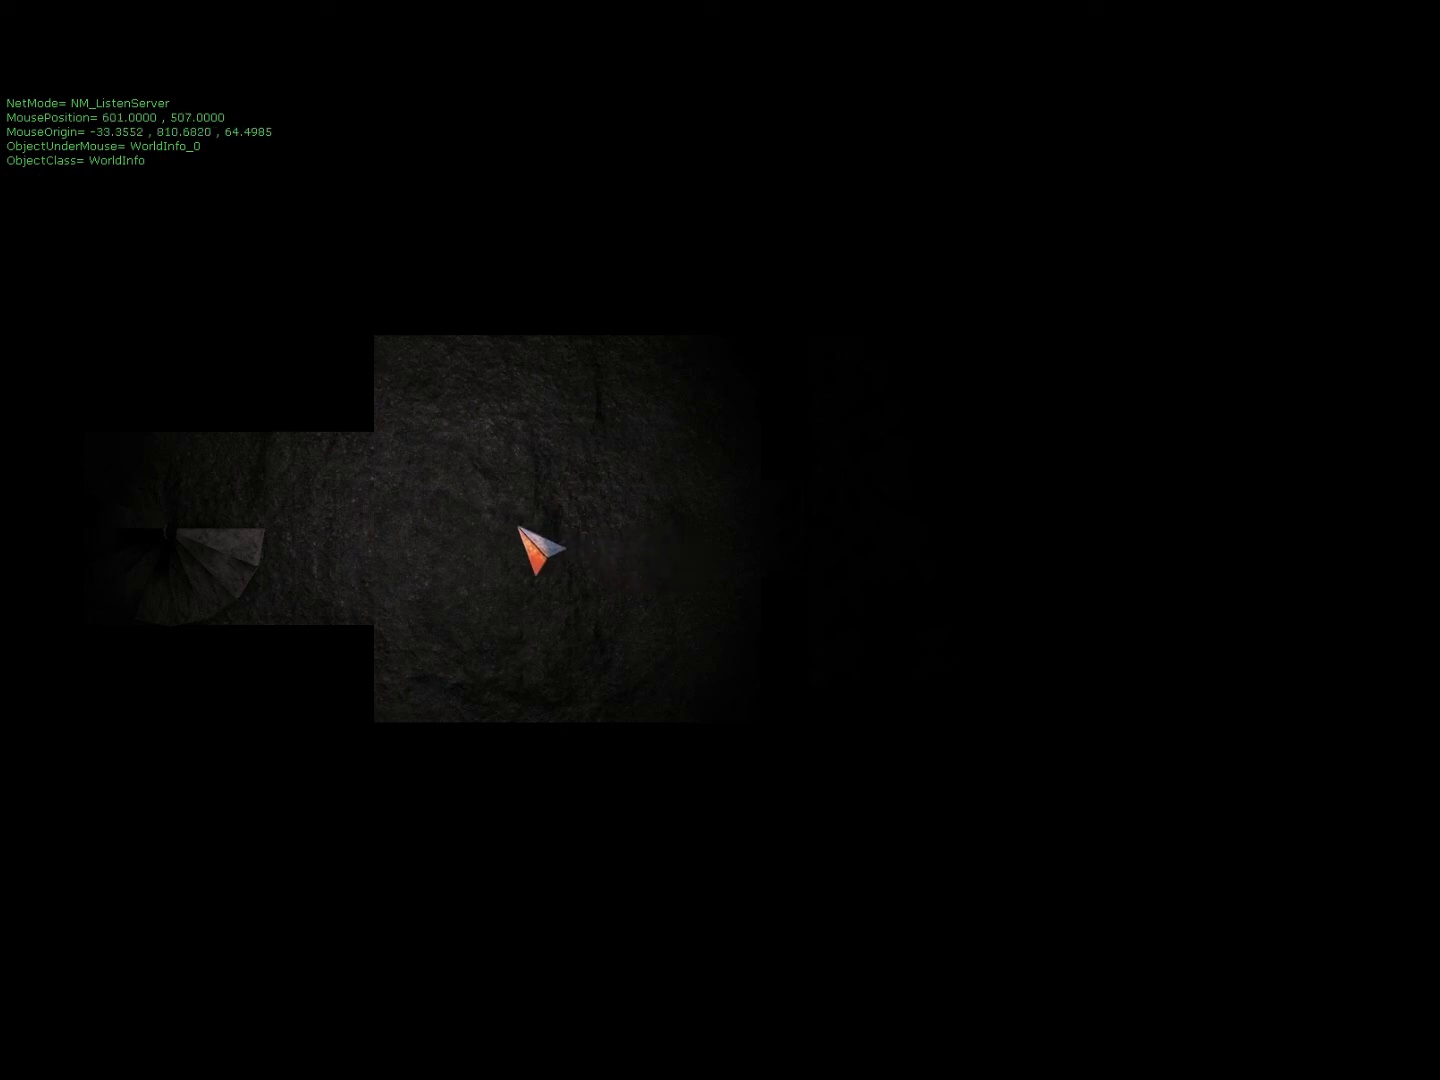